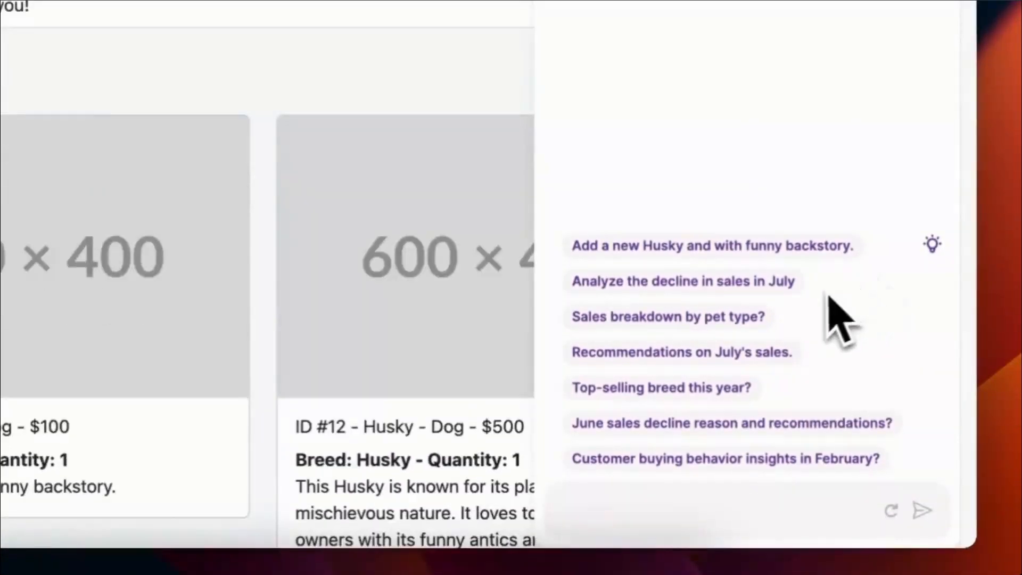
{"action": "mouse_move", "coordinate": [919, 482]}
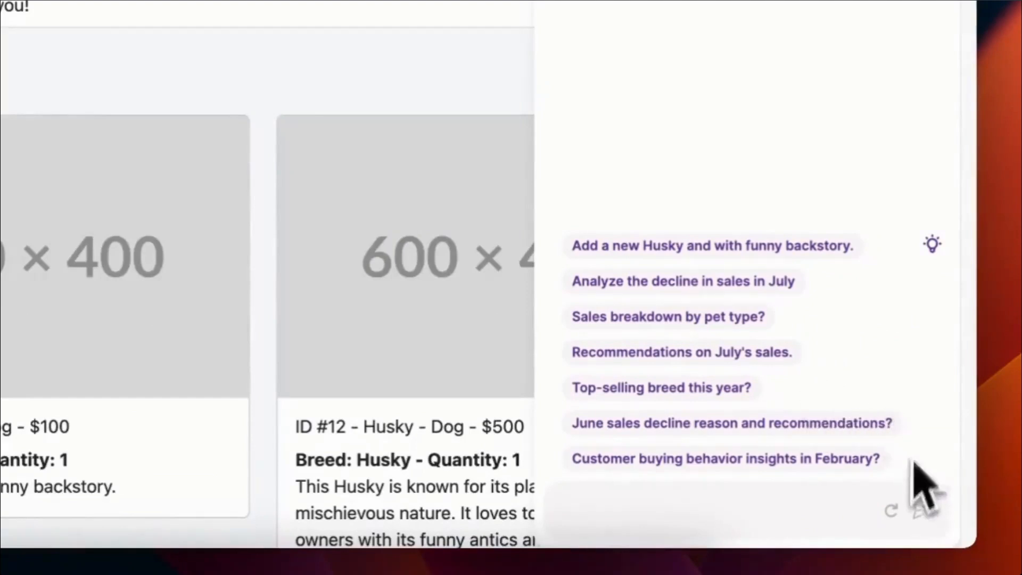
Step: Scroll the README past the capabilities and roadmap to the Docker Getting Started steps and footer
{"action": "left_click", "coordinate": [714, 246]}
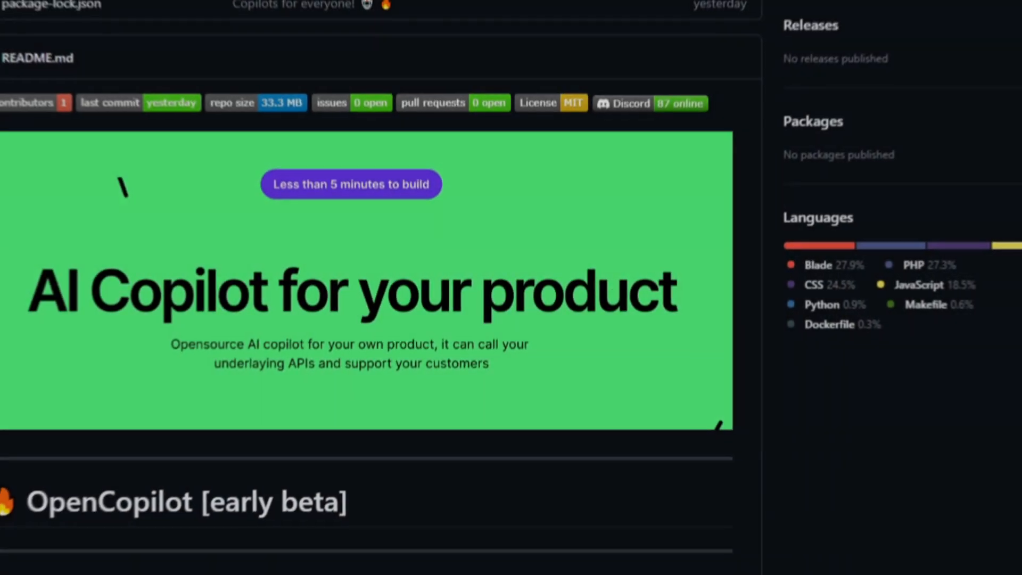
{"action": "scroll", "scroll_direction": "down", "scroll_amount": 3}
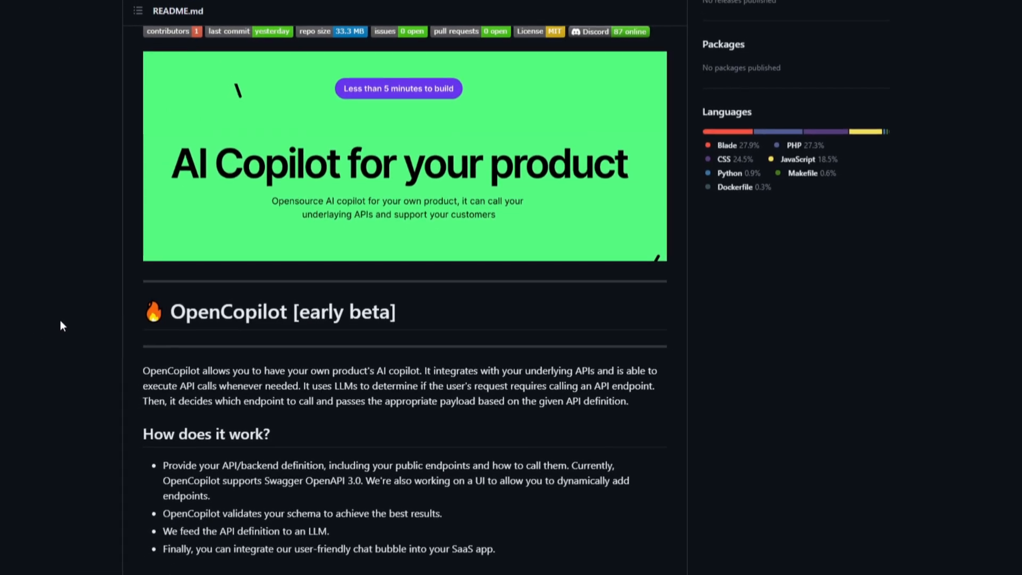
{"action": "scroll", "scroll_direction": "down", "scroll_amount": 3}
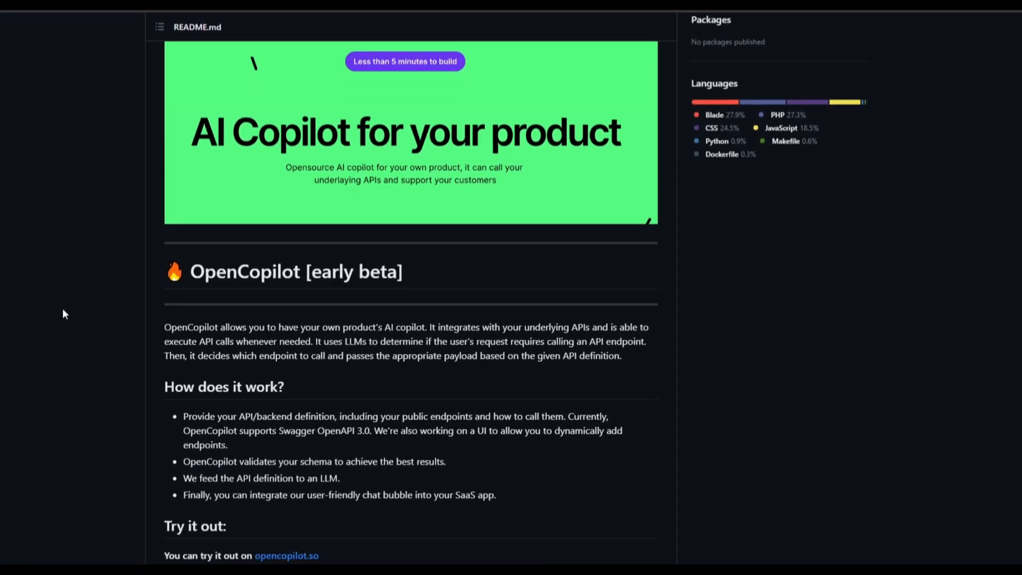
{"action": "scroll", "scroll_direction": "down", "scroll_amount": 3}
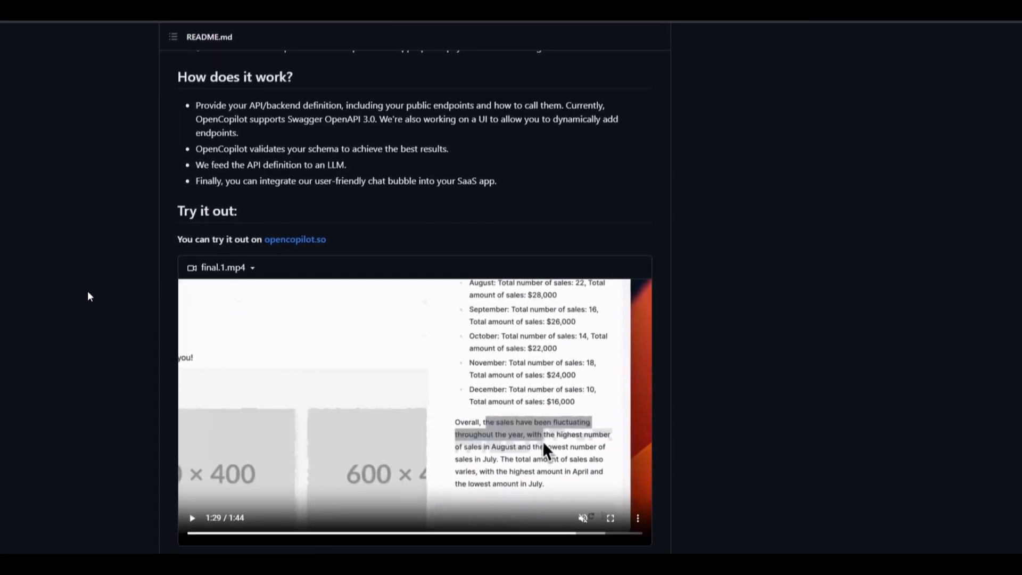
{"action": "scroll", "scroll_direction": "down", "scroll_amount": 3}
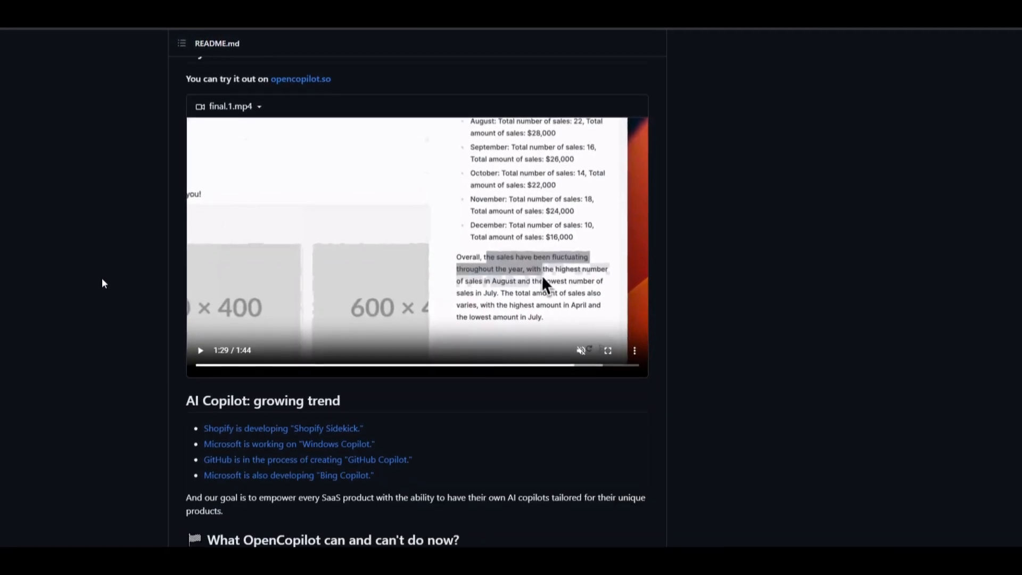
{"action": "scroll", "scroll_direction": "up", "scroll_amount": 3}
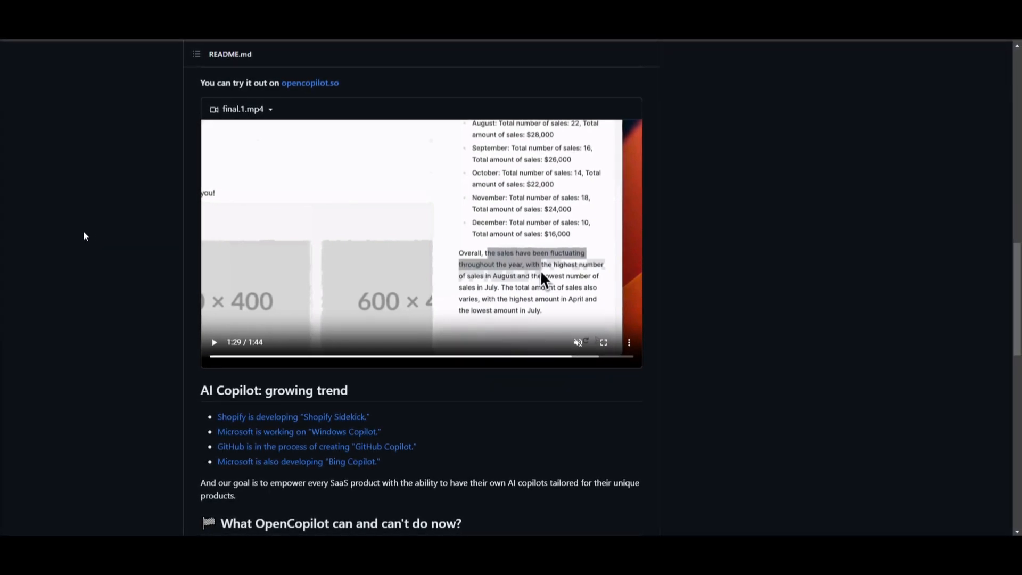
{"action": "mouse_move", "coordinate": [117, 128]}
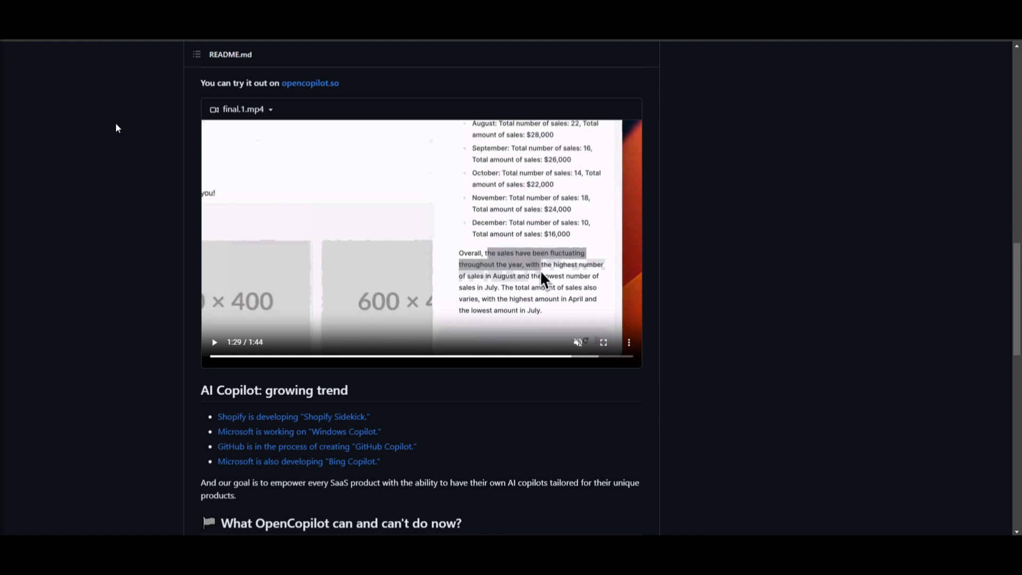
{"action": "scroll", "scroll_direction": "down", "scroll_amount": 3}
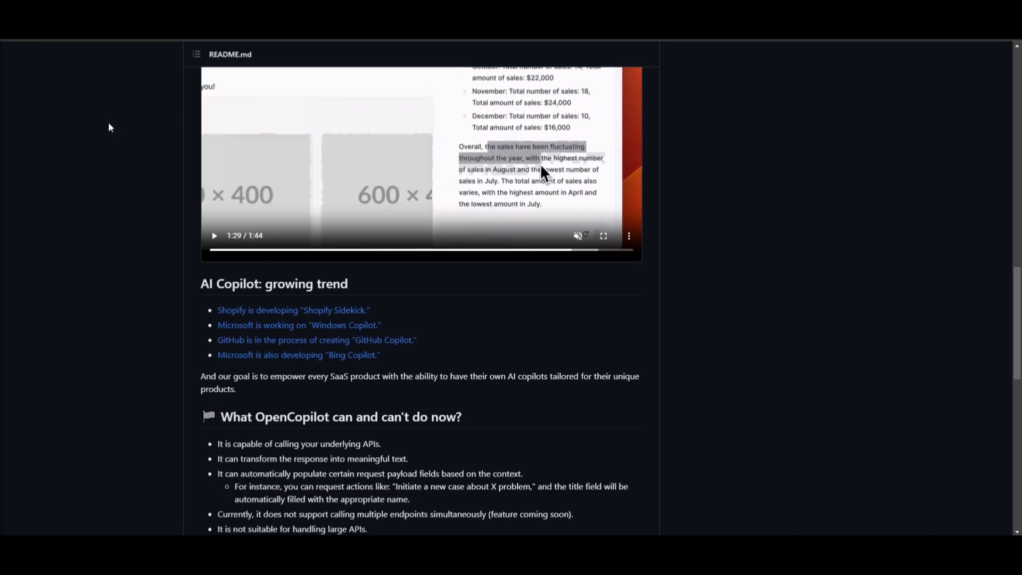
{"action": "scroll", "scroll_direction": "down", "scroll_amount": 3}
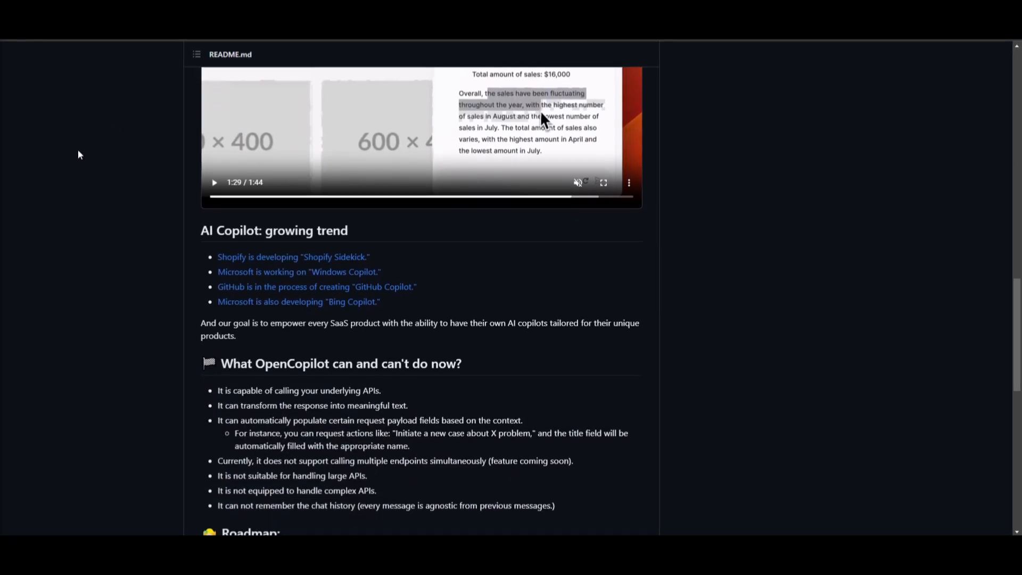
{"action": "mouse_move", "coordinate": [70, 136]}
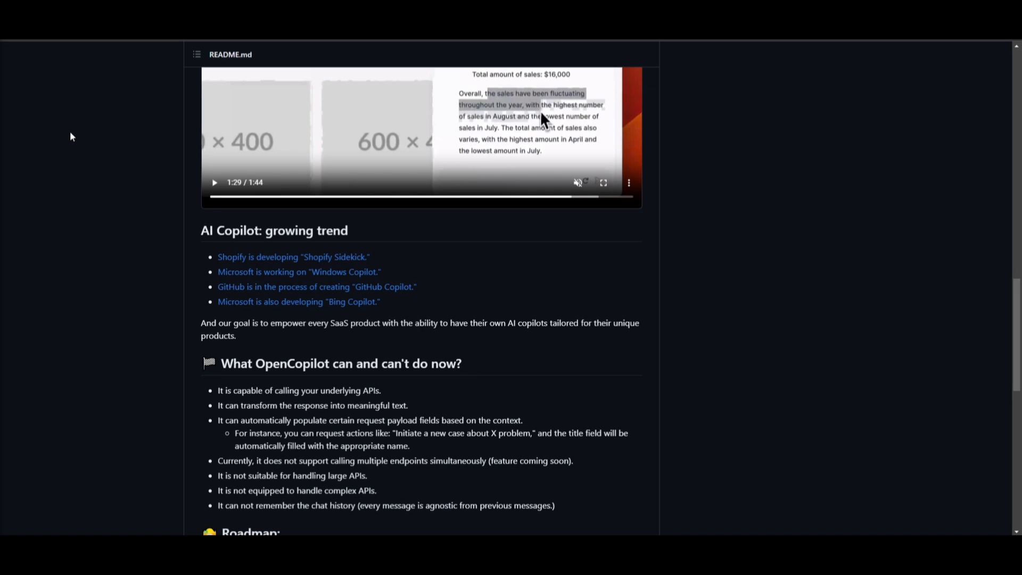
{"action": "scroll", "scroll_direction": "down", "scroll_amount": 3}
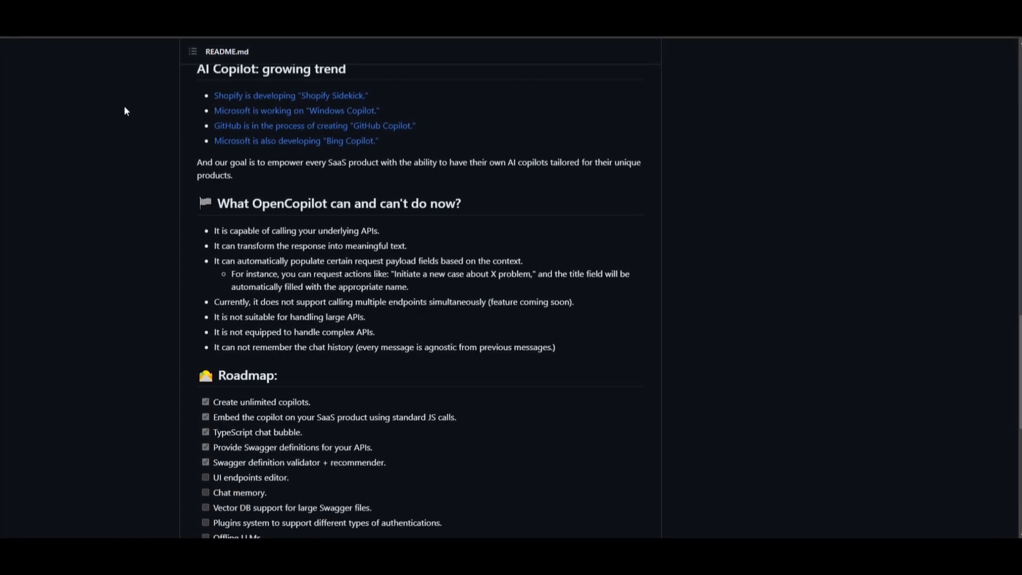
{"action": "scroll", "scroll_direction": "down", "scroll_amount": 3}
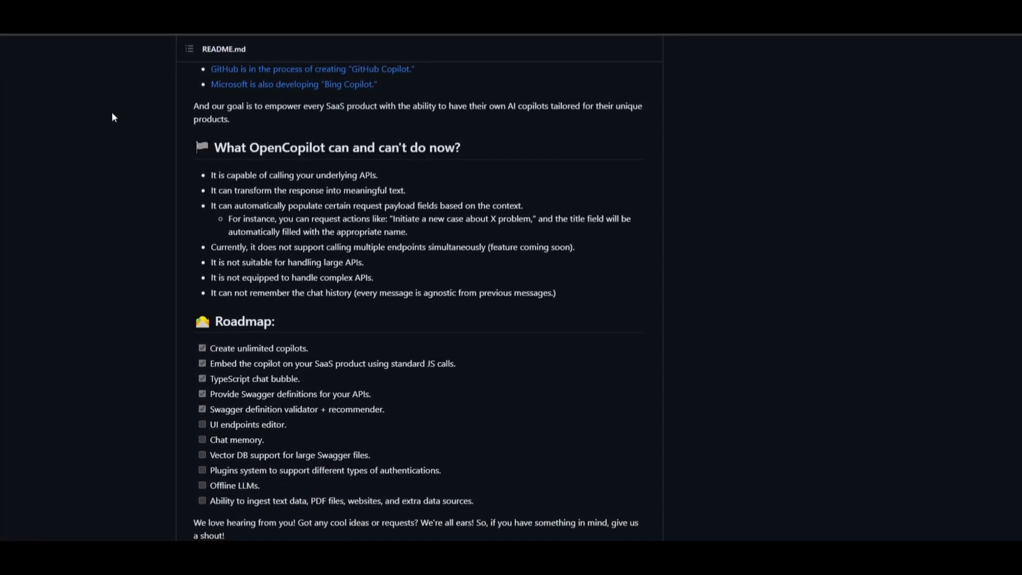
{"action": "scroll", "scroll_direction": "down", "scroll_amount": 3}
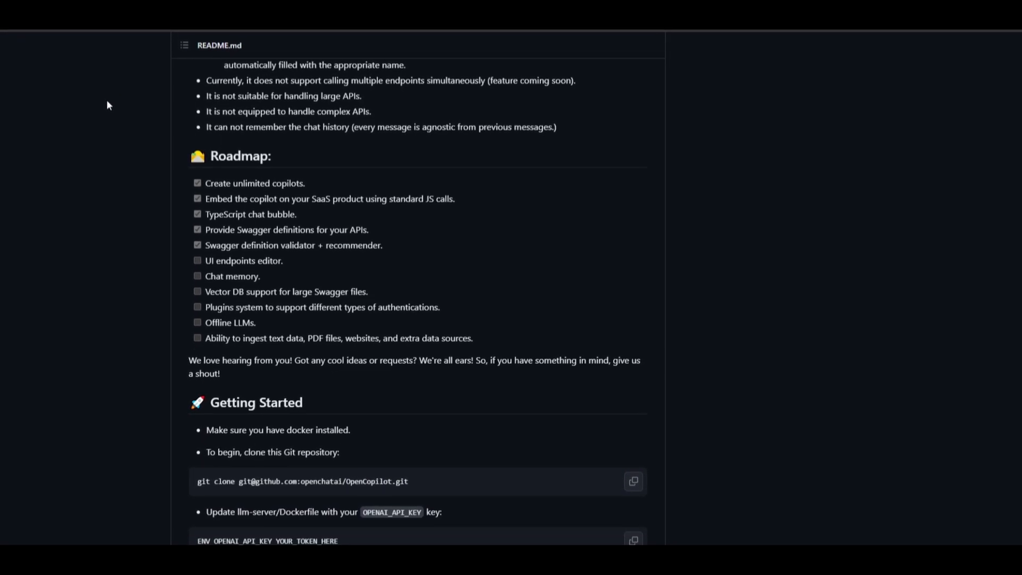
{"action": "scroll", "scroll_direction": "down", "scroll_amount": 3}
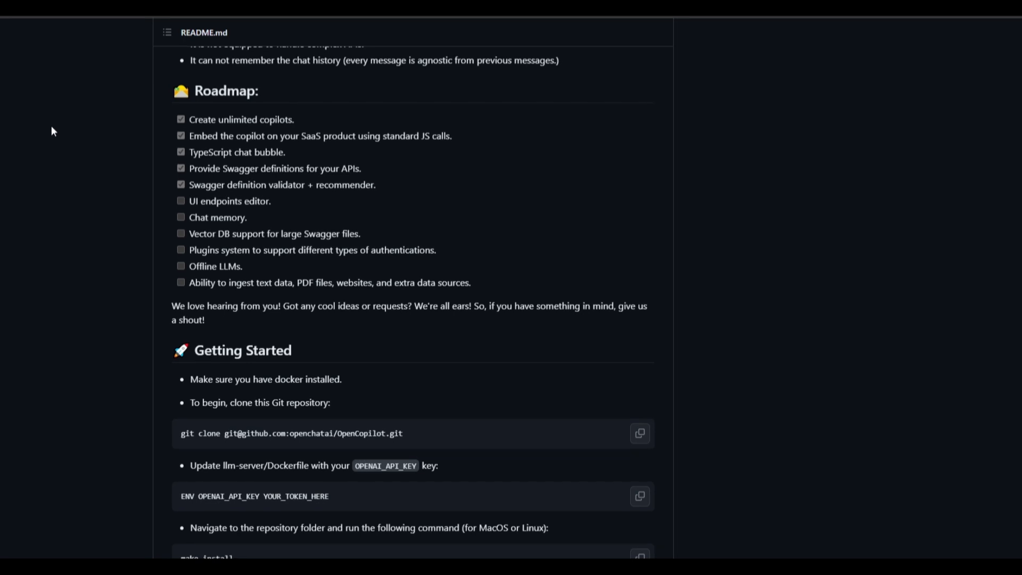
{"action": "scroll", "scroll_direction": "down", "scroll_amount": 3}
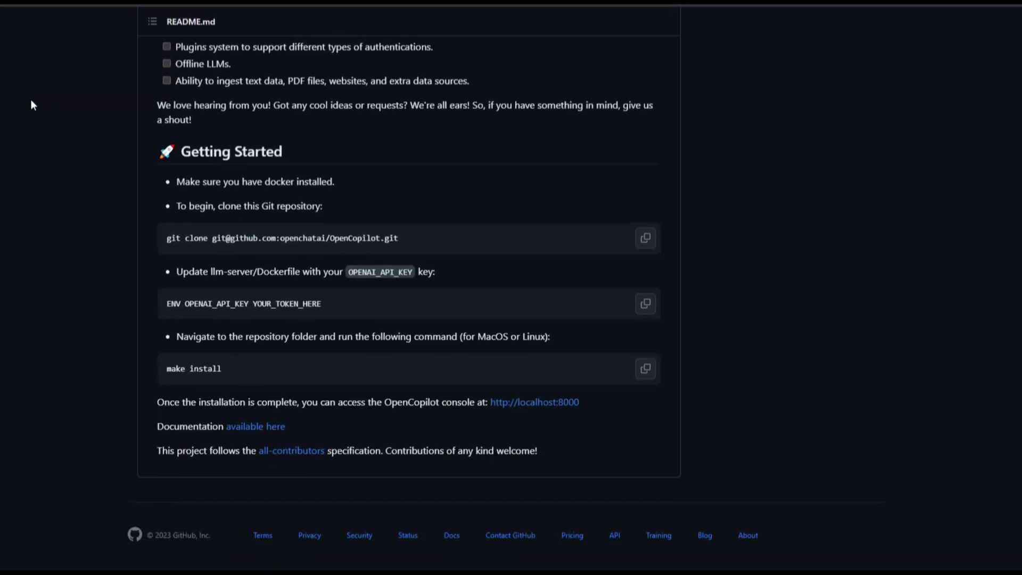
{"action": "scroll", "scroll_direction": "up", "scroll_amount": 3}
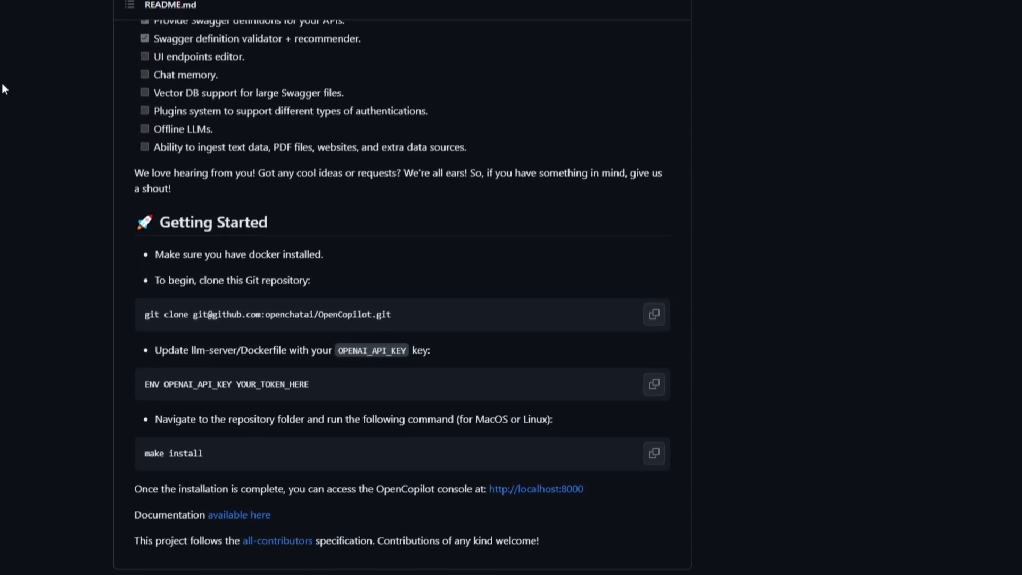
{"action": "scroll", "scroll_direction": "up", "scroll_amount": 3}
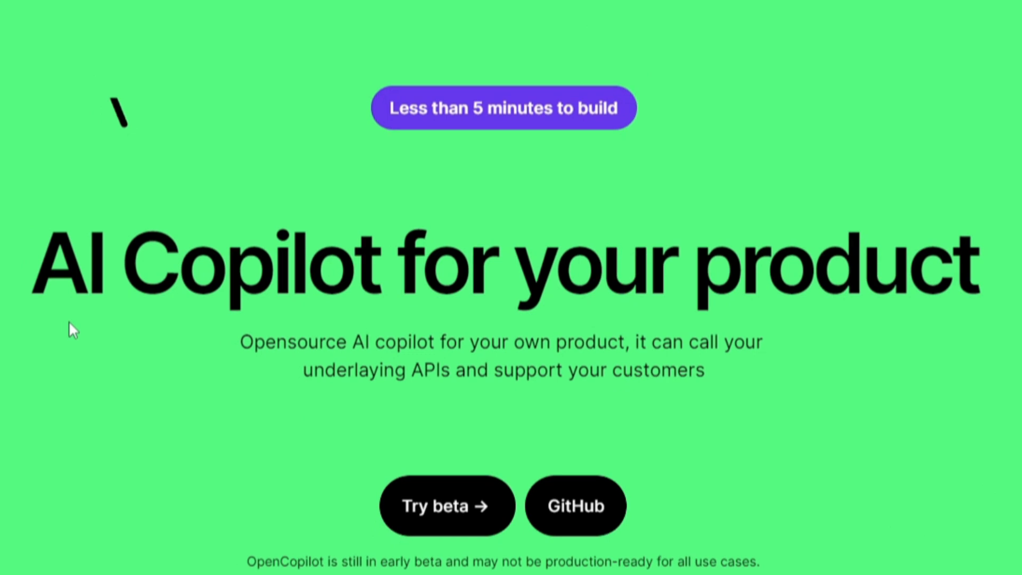
{"action": "scroll", "scroll_direction": "down", "scroll_amount": 3}
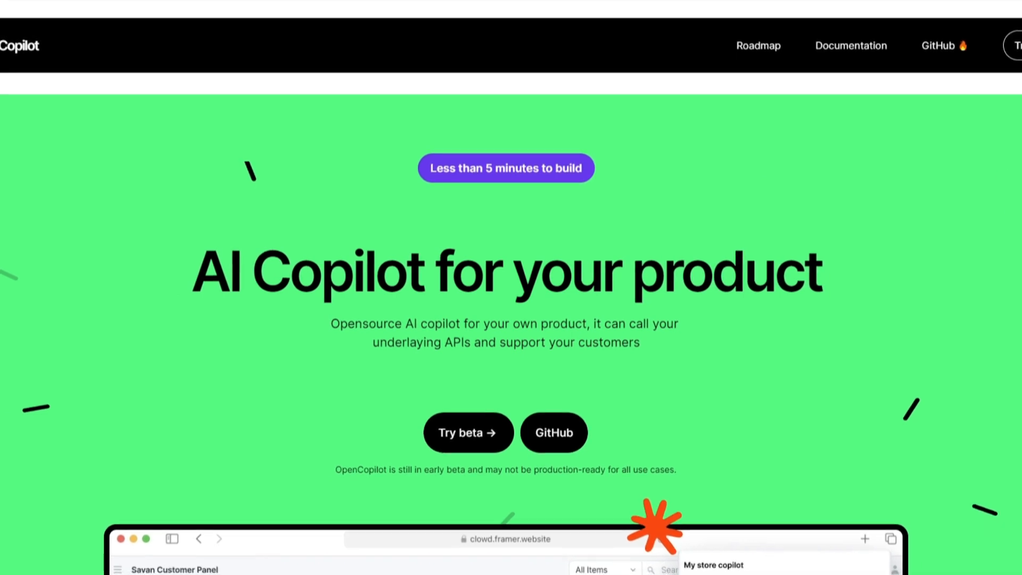
{"action": "scroll", "scroll_direction": "down", "scroll_amount": 3}
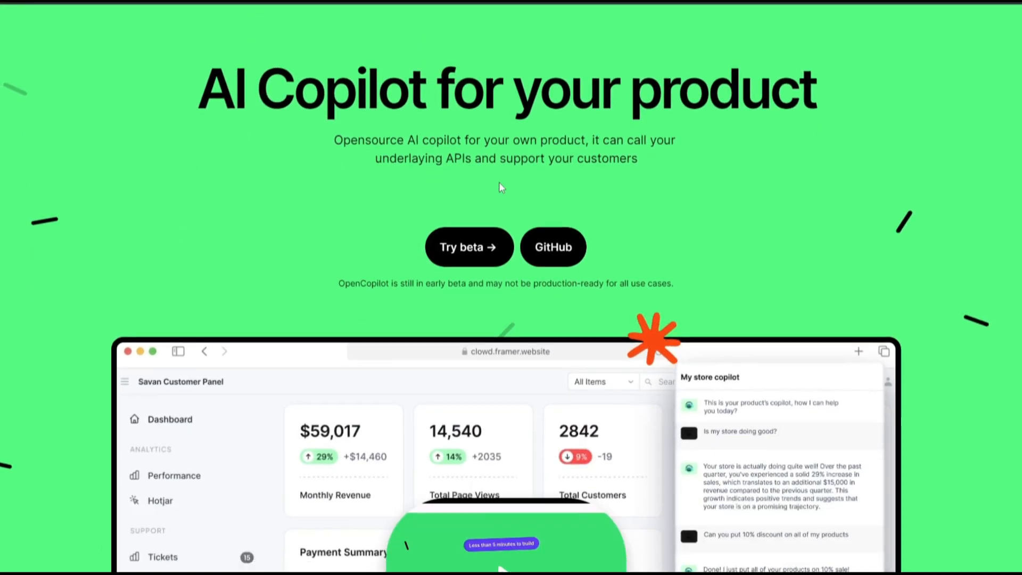
{"action": "scroll", "scroll_direction": "down", "scroll_amount": 3}
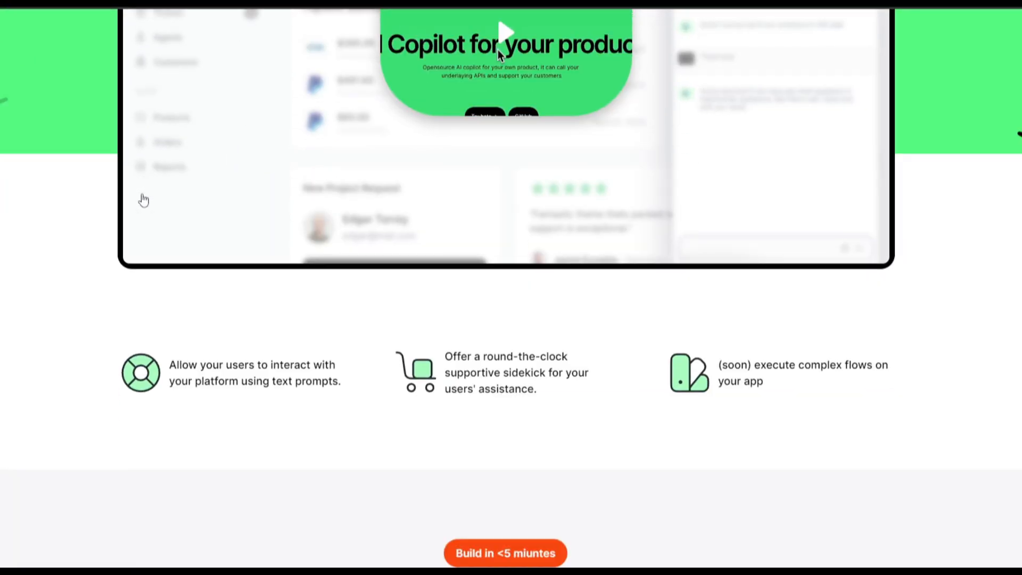
{"action": "scroll", "scroll_direction": "down", "scroll_amount": 3}
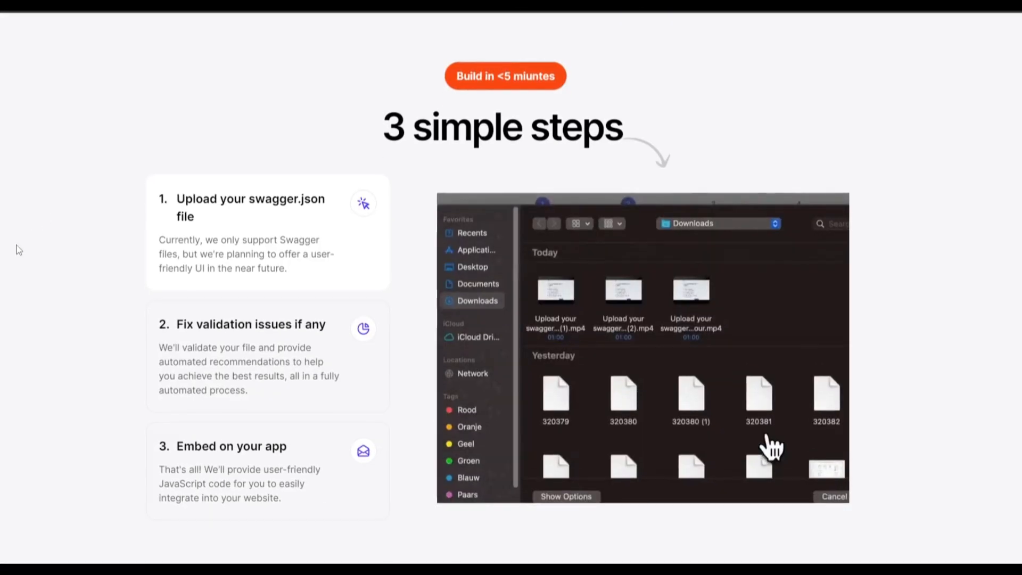
{"action": "scroll", "scroll_direction": "down", "scroll_amount": 3}
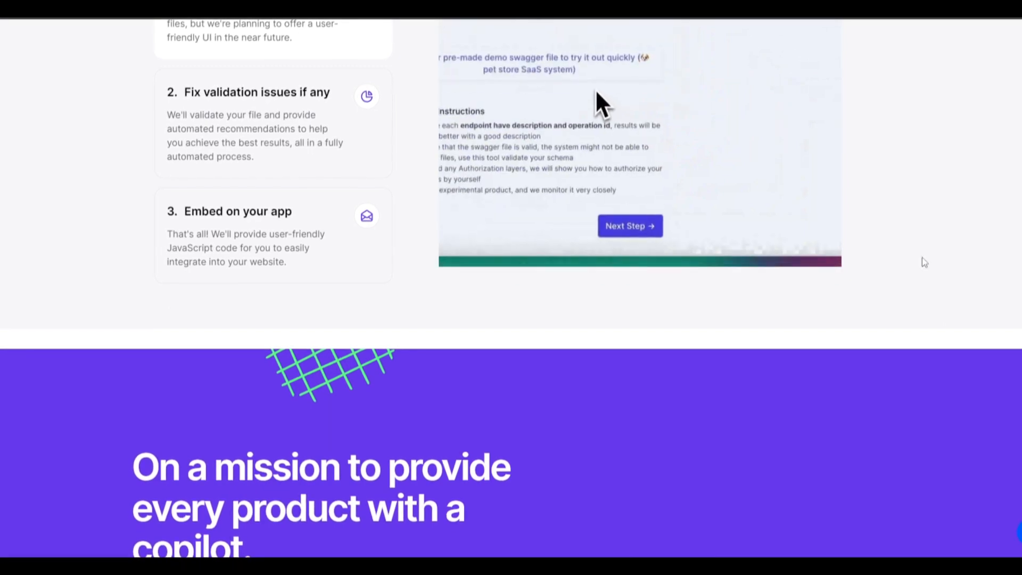
{"action": "mouse_move", "coordinate": [678, 215]}
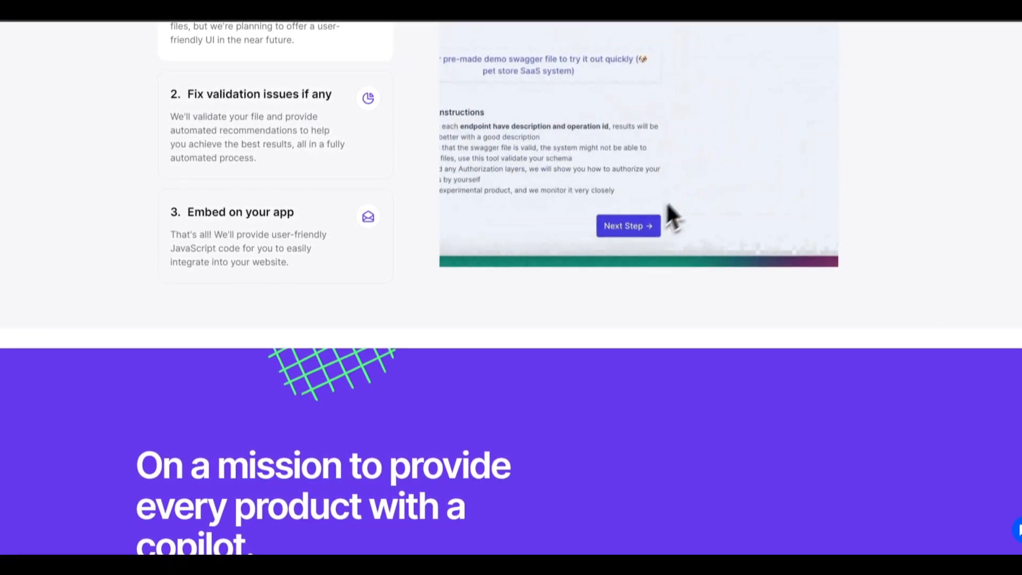
{"action": "scroll", "scroll_direction": "up", "scroll_amount": 3}
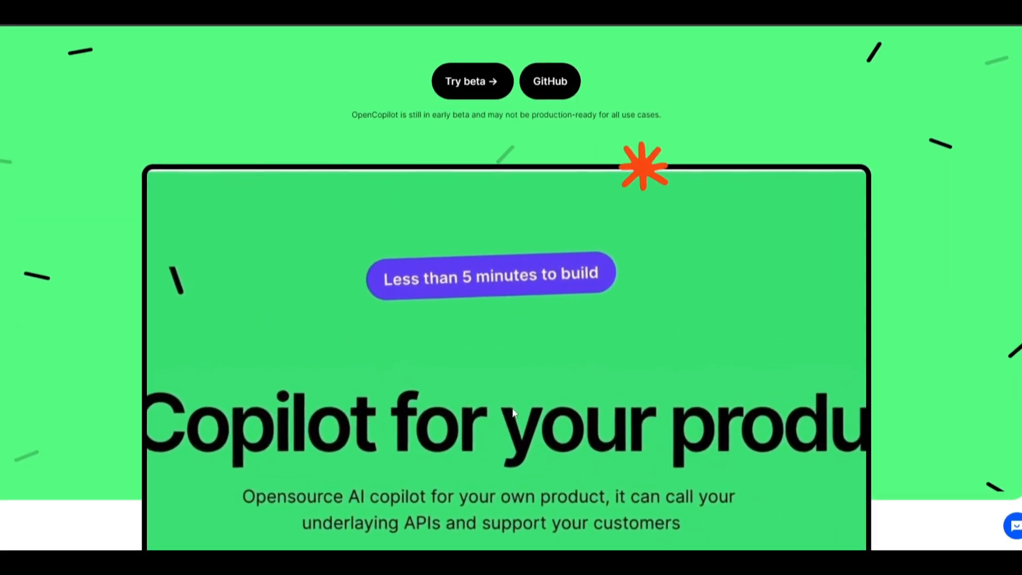
{"action": "scroll", "scroll_direction": "down", "scroll_amount": 3}
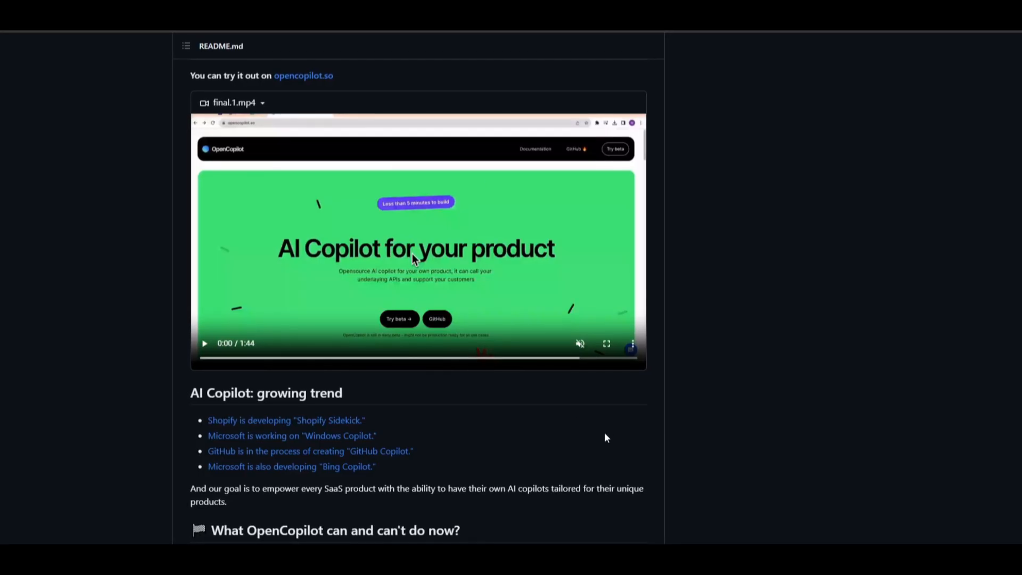
Step: Play the README's demo video full screen
{"action": "left_click", "coordinate": [606, 344]}
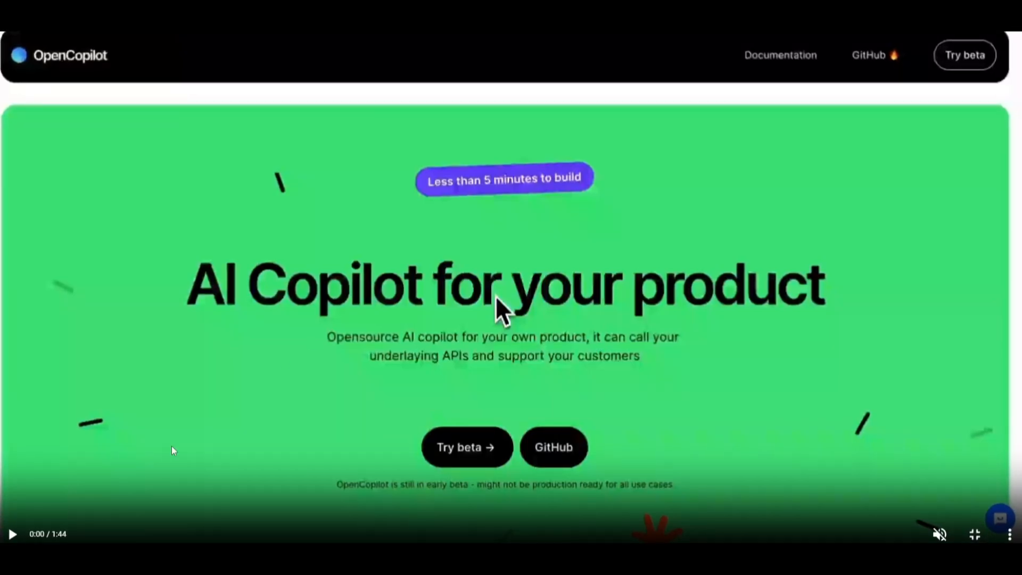
{"action": "left_click", "coordinate": [12, 534]}
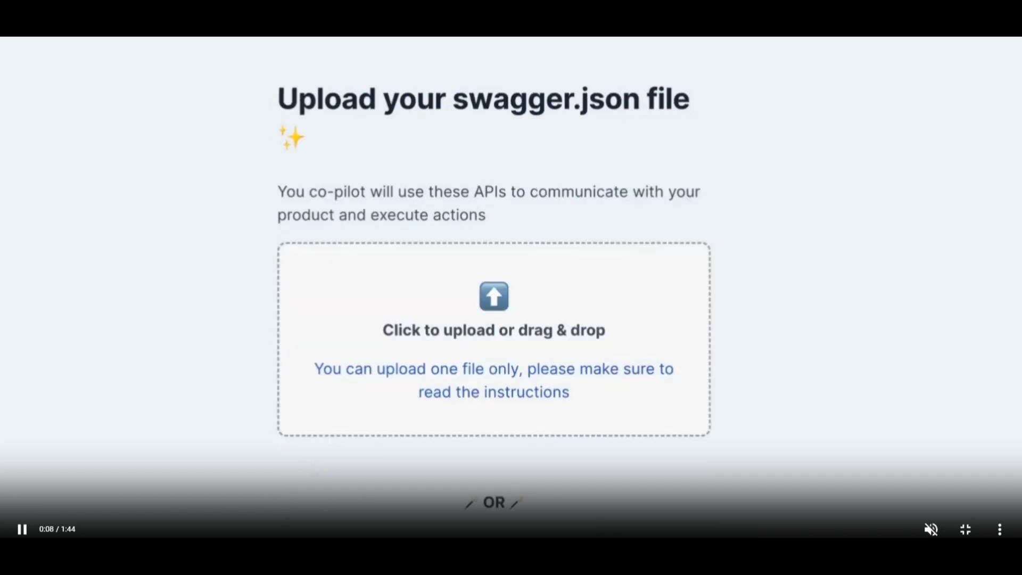
{"action": "scroll", "scroll_direction": "down", "scroll_amount": 3}
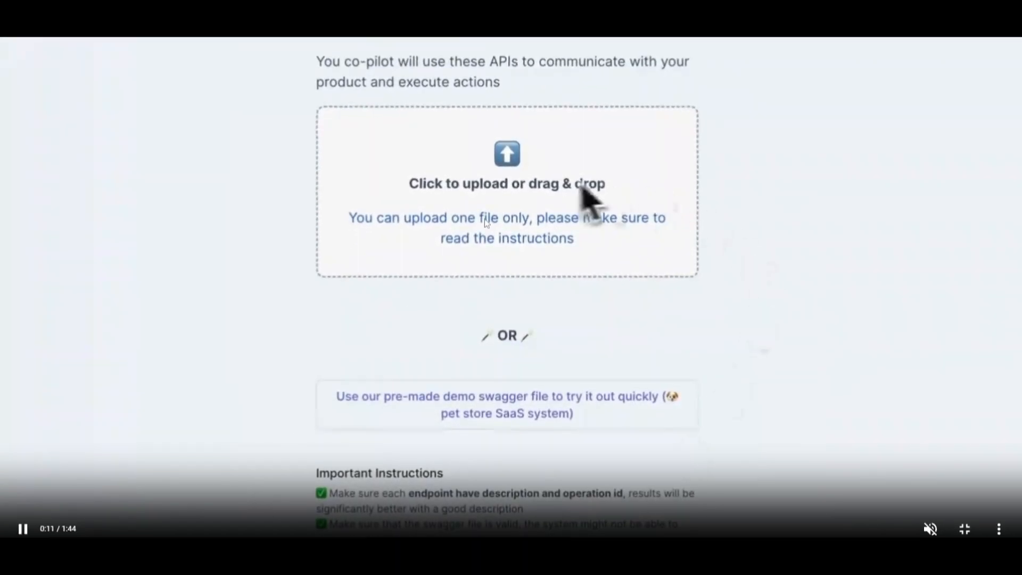
Step: Start from the pre-made Pet Store demo swagger file and continue past the validation checks
{"action": "left_click", "coordinate": [506, 404]}
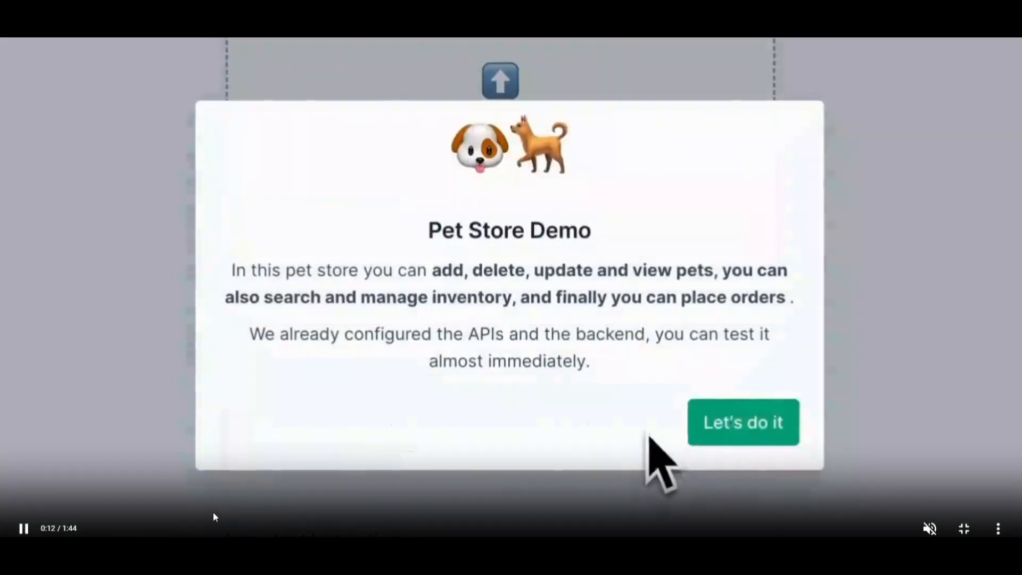
{"action": "left_click", "coordinate": [742, 421]}
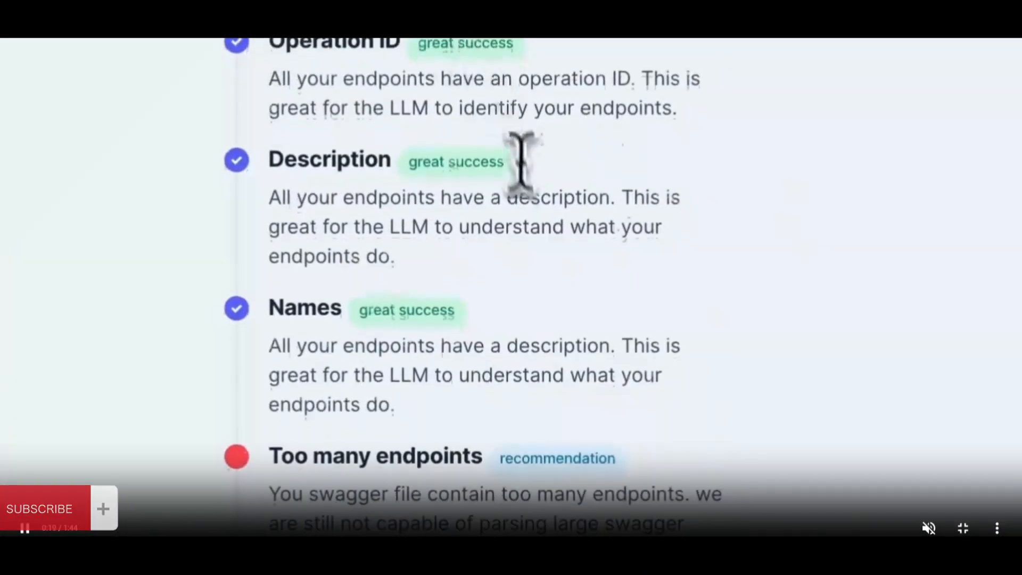
{"action": "scroll", "scroll_direction": "down", "scroll_amount": 3}
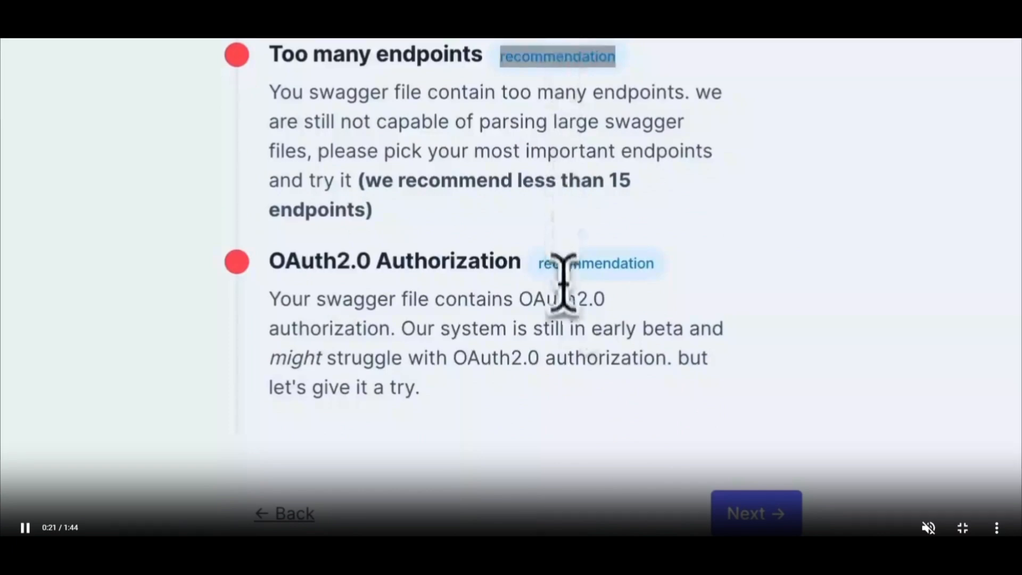
{"action": "left_click", "coordinate": [756, 513]}
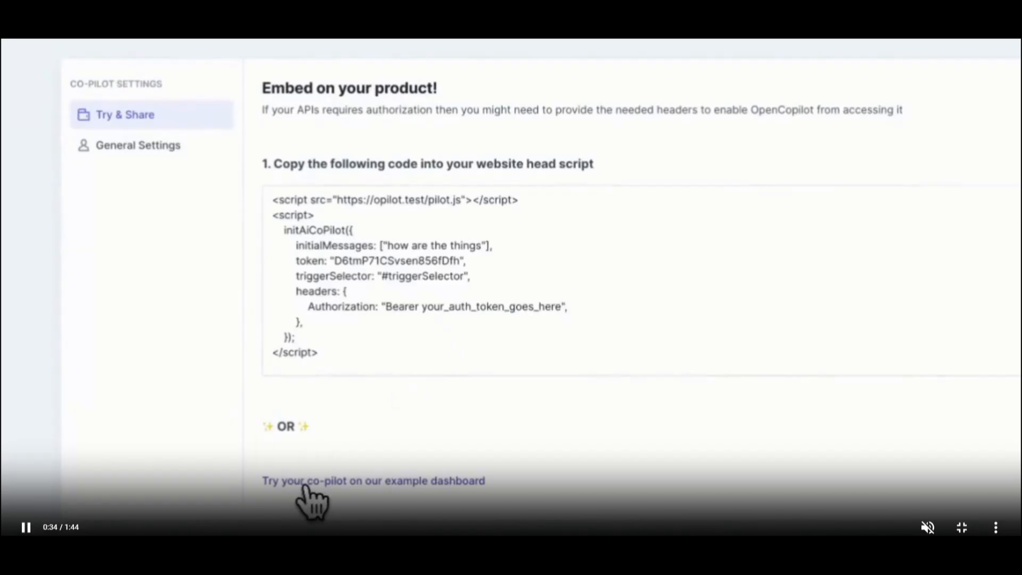
Step: Open the example dashboard and scroll down to the Husky cards under 'Your pets'
{"action": "left_click", "coordinate": [373, 480]}
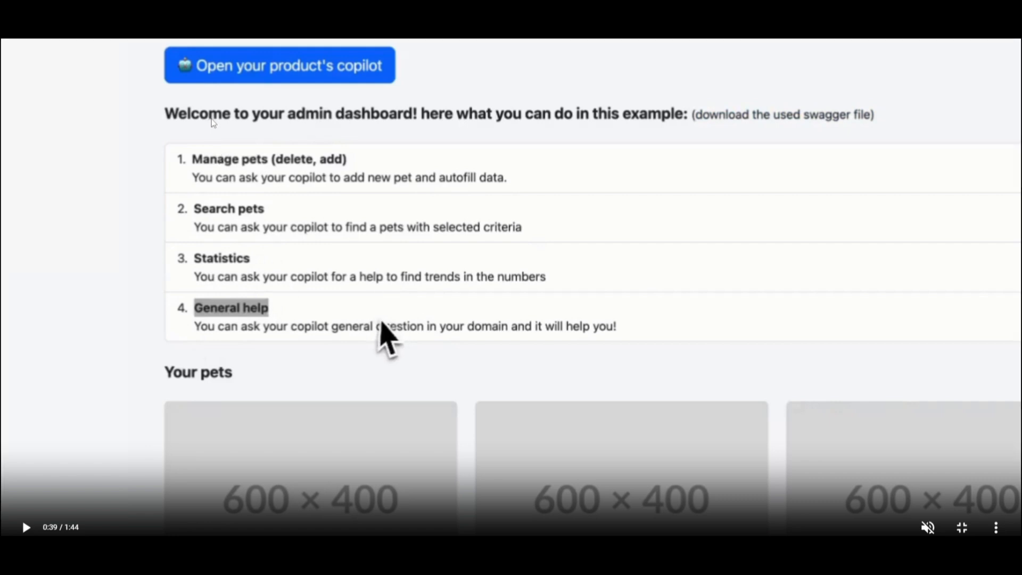
{"action": "scroll", "scroll_direction": "up", "scroll_amount": 3}
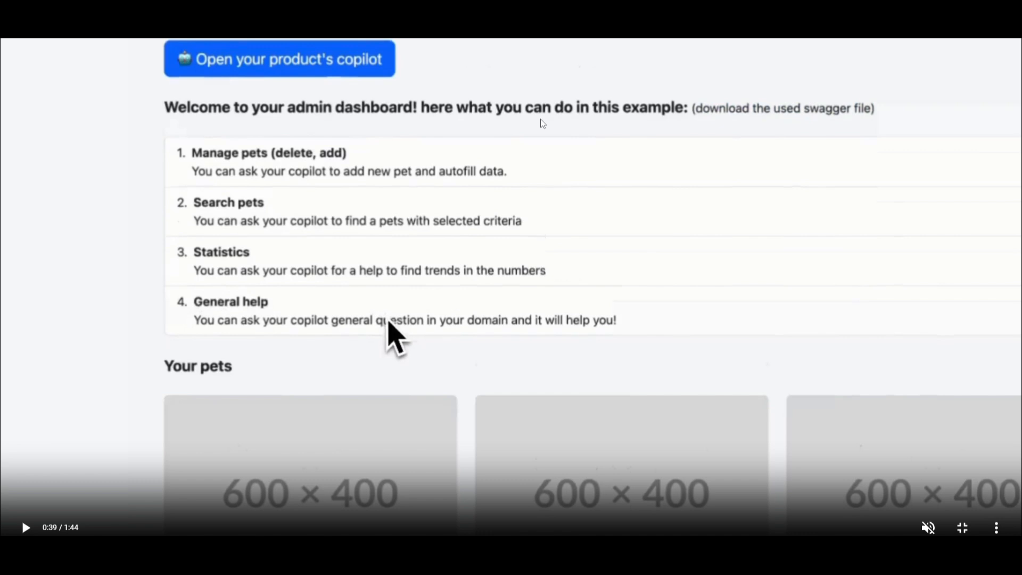
{"action": "mouse_move", "coordinate": [366, 293]}
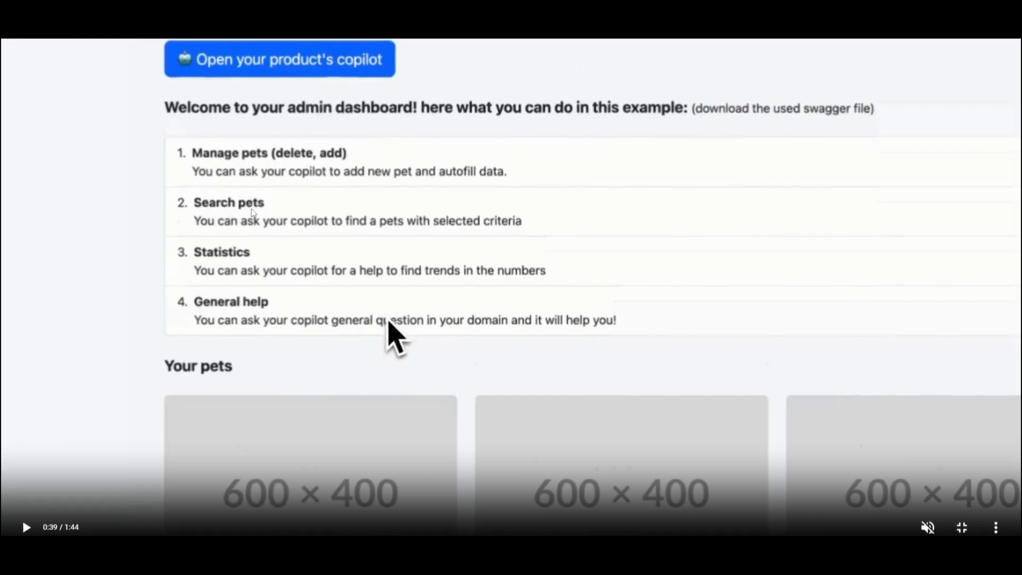
{"action": "mouse_move", "coordinate": [463, 424]}
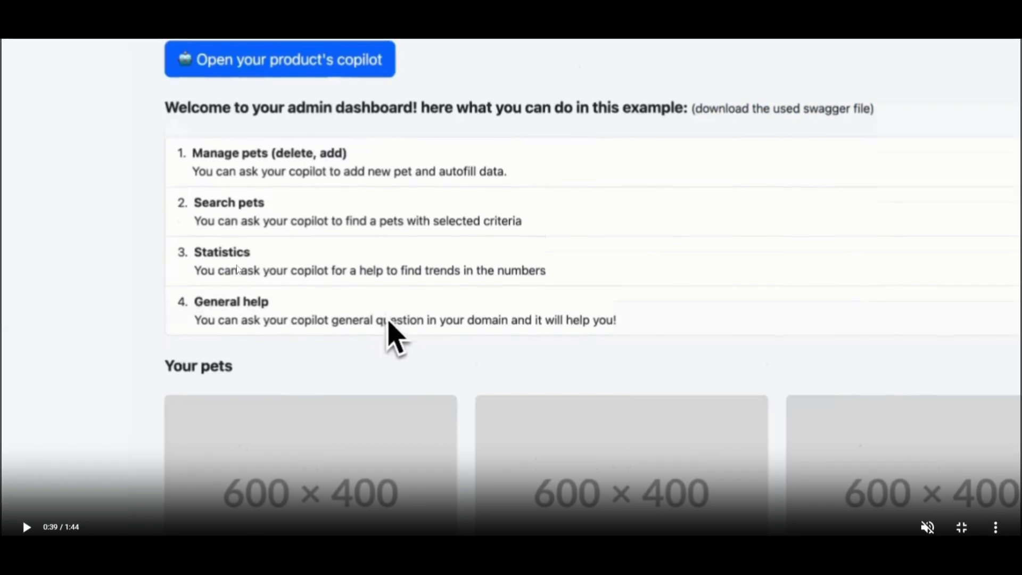
{"action": "mouse_move", "coordinate": [671, 270]}
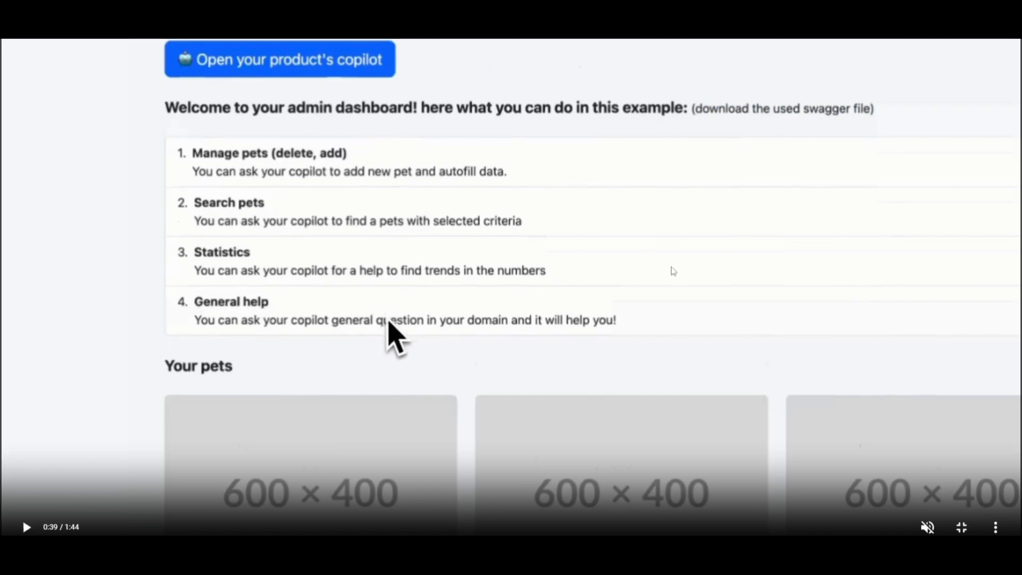
{"action": "mouse_move", "coordinate": [355, 397]}
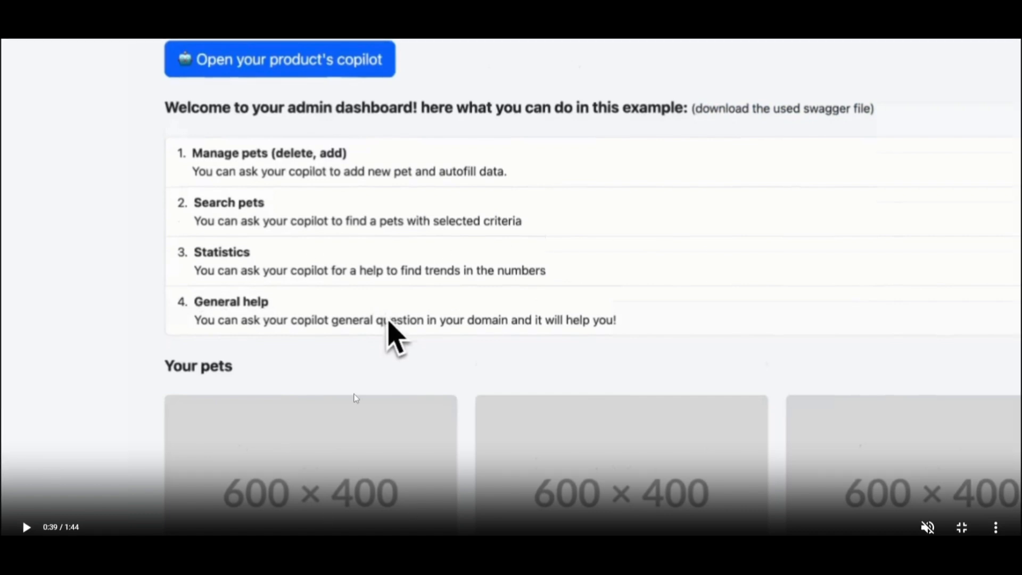
{"action": "mouse_move", "coordinate": [697, 441]}
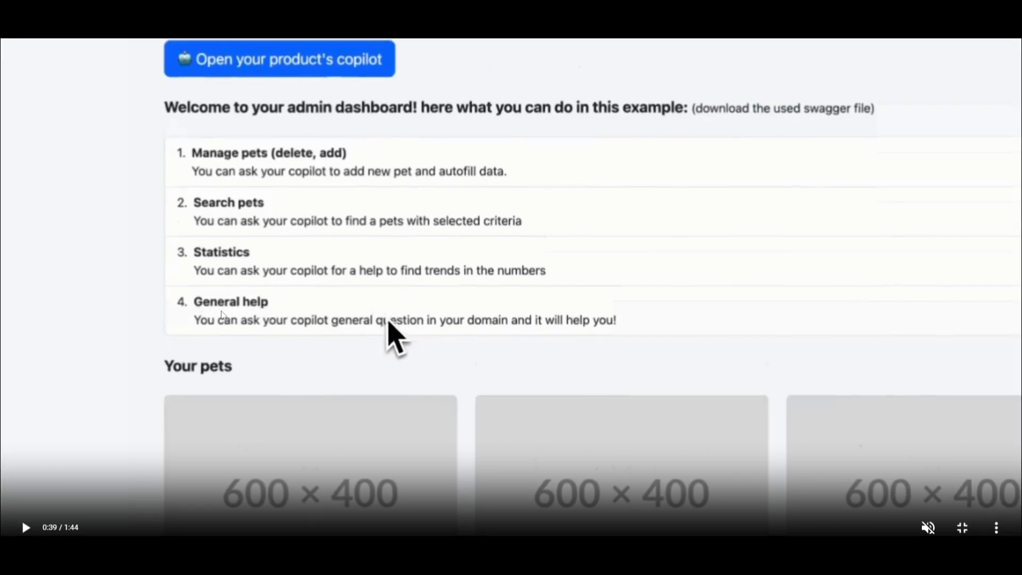
{"action": "scroll", "scroll_direction": "down", "scroll_amount": 3}
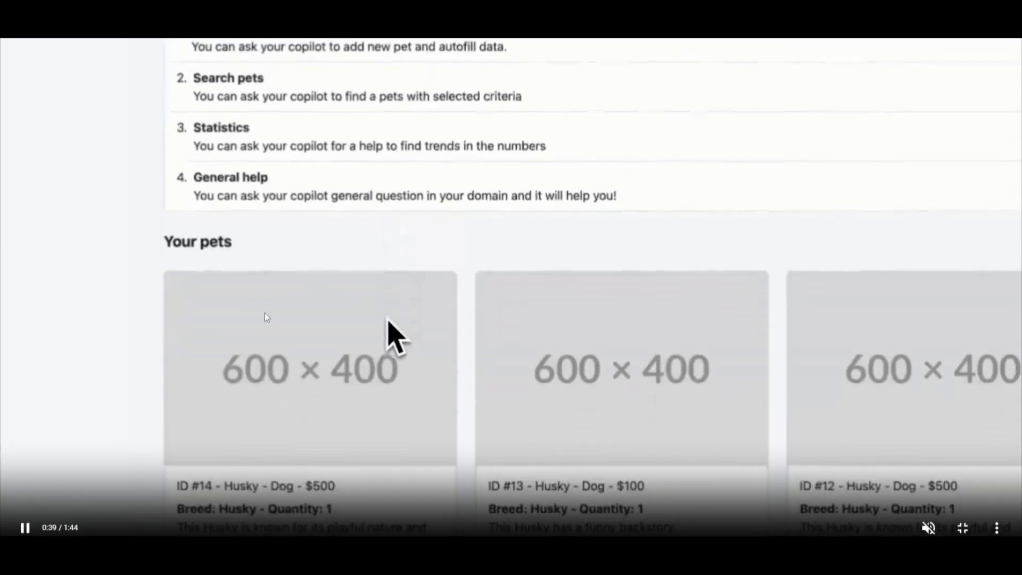
{"action": "scroll", "scroll_direction": "down", "scroll_amount": 3}
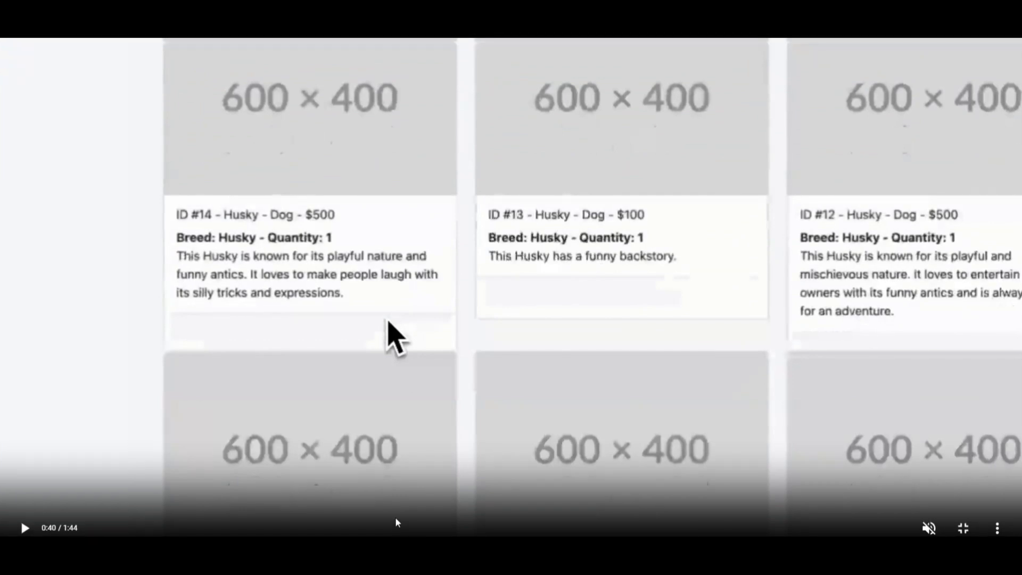
{"action": "mouse_move", "coordinate": [384, 456]}
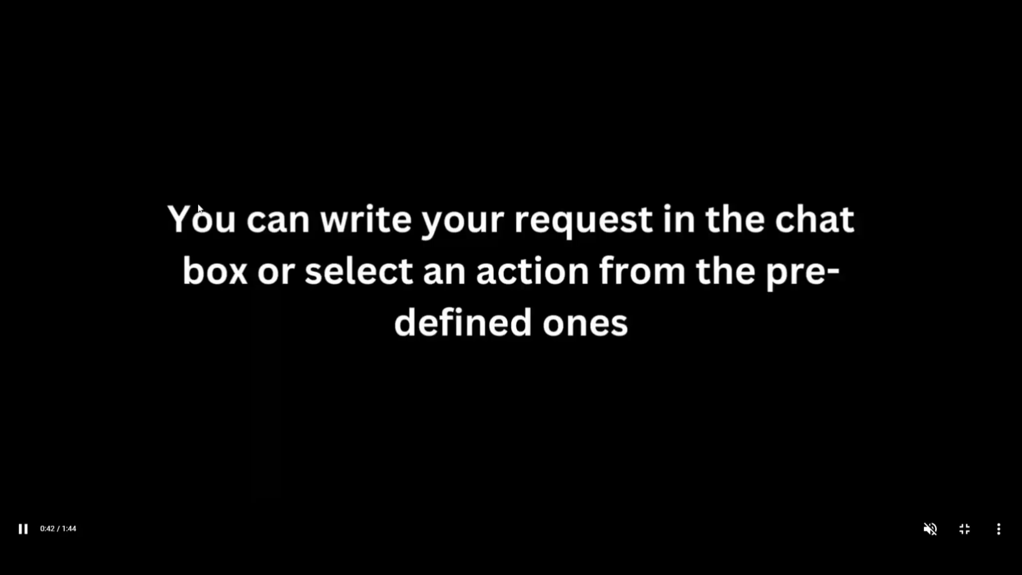
Step: Open the product's copilot, then move on to the Patreon page and the YouTube channel home
{"action": "left_click", "coordinate": [23, 529]}
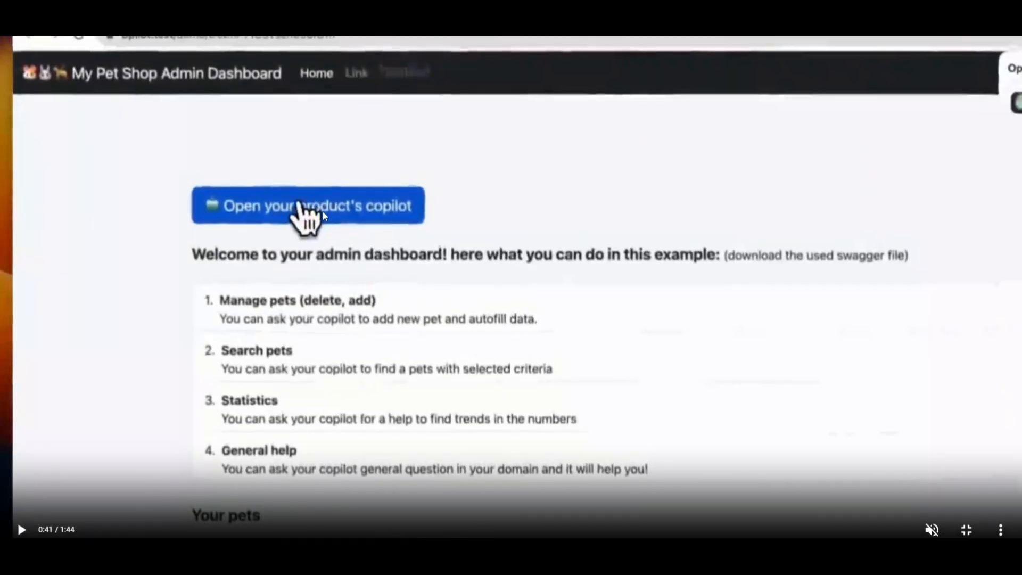
{"action": "left_click", "coordinate": [308, 206]}
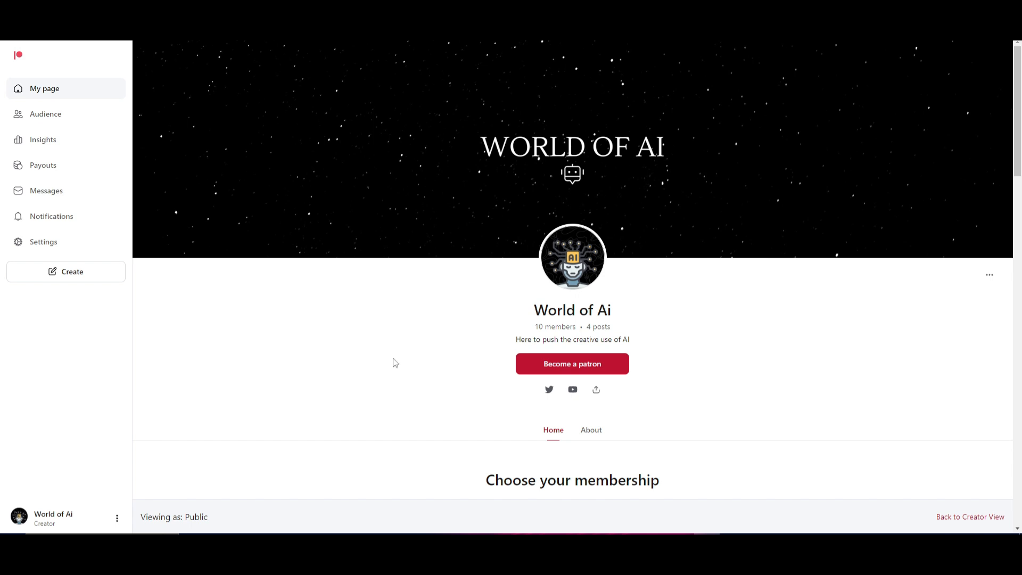
{"action": "left_click", "coordinate": [549, 389]}
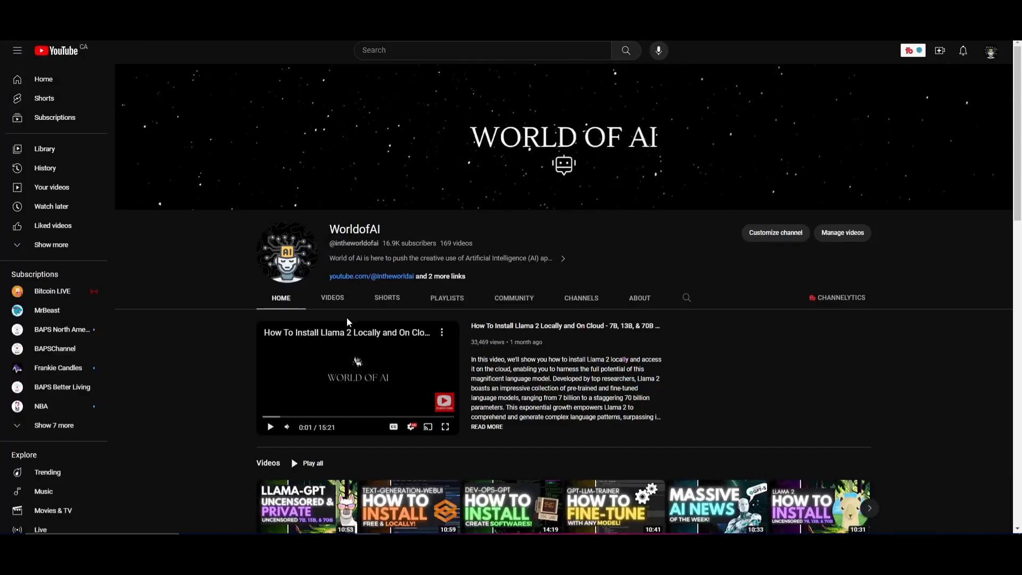
Step: Open the channel's VIDEOS tab and scroll through the video grid
{"action": "left_click", "coordinate": [331, 297]}
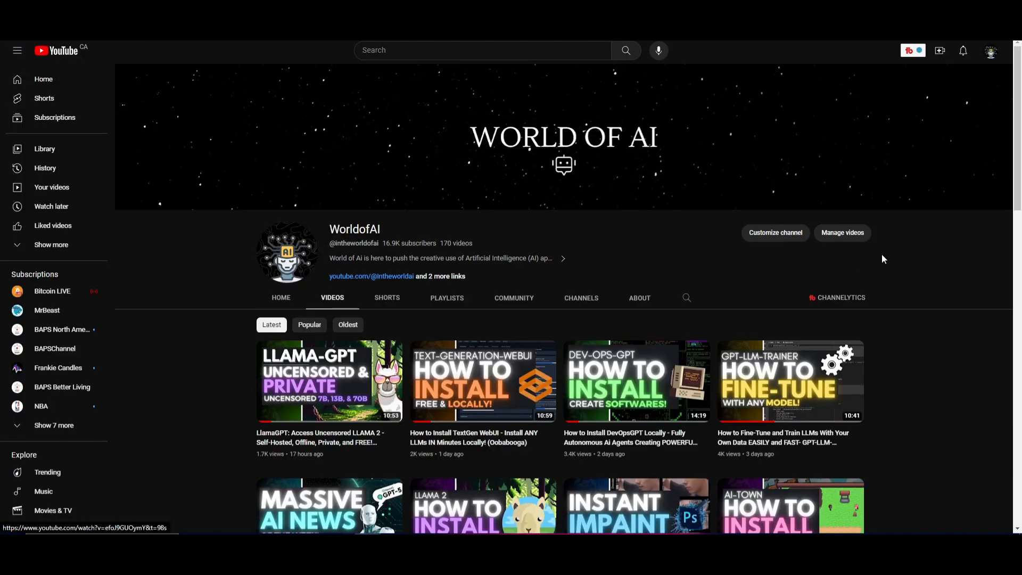
{"action": "scroll", "scroll_direction": "down", "scroll_amount": 3}
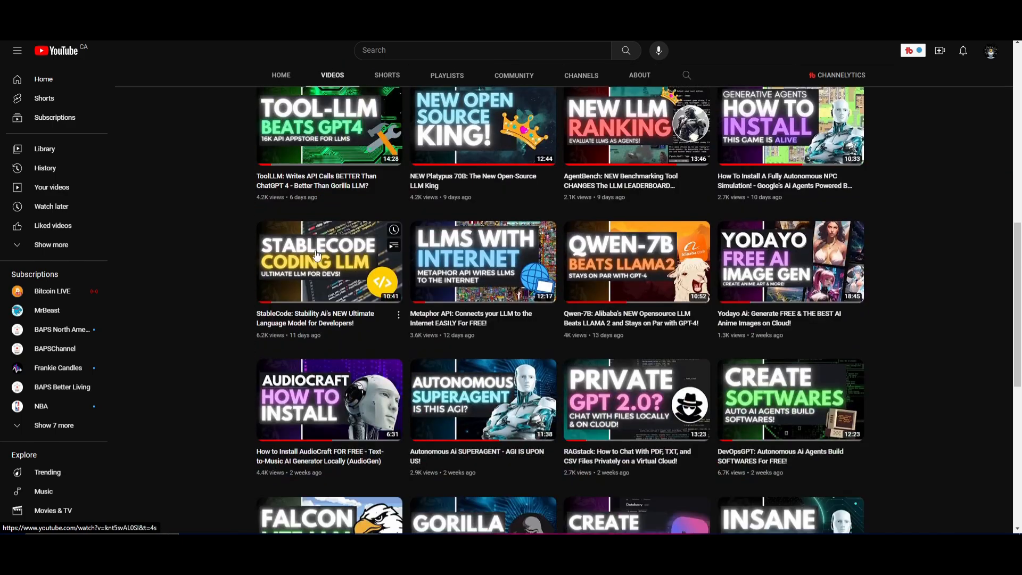
{"action": "scroll", "scroll_direction": "down", "scroll_amount": 3}
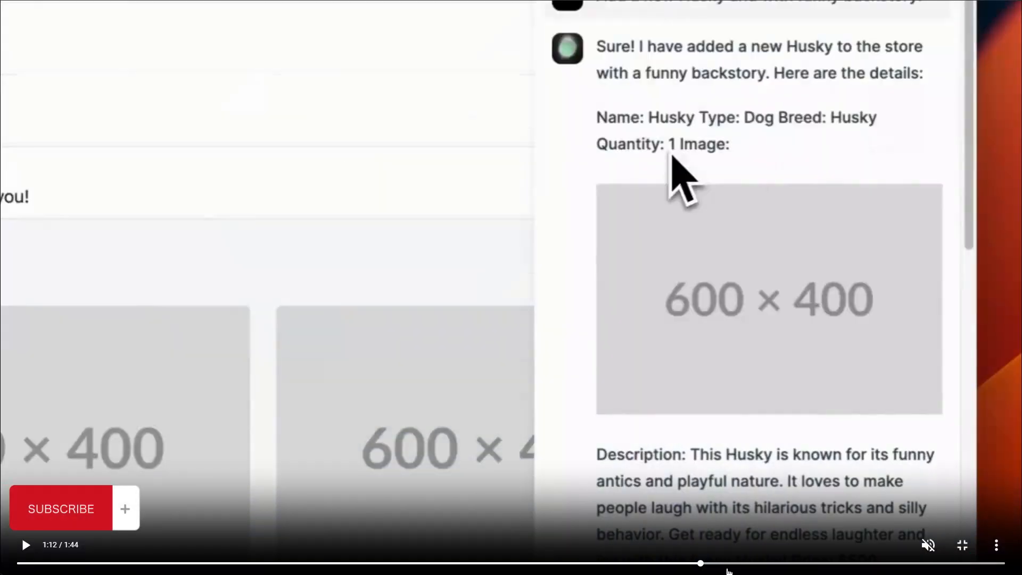
{"action": "mouse_move", "coordinate": [632, 320]}
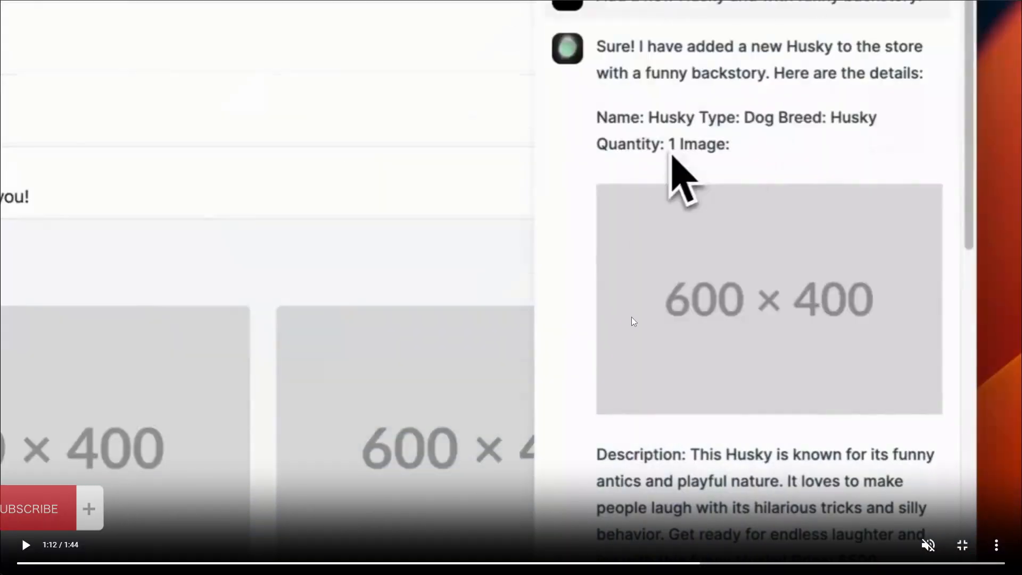
Step: Scroll through the copilot's reply describing the new Husky priced at $500
{"action": "scroll", "scroll_direction": "down", "scroll_amount": 3}
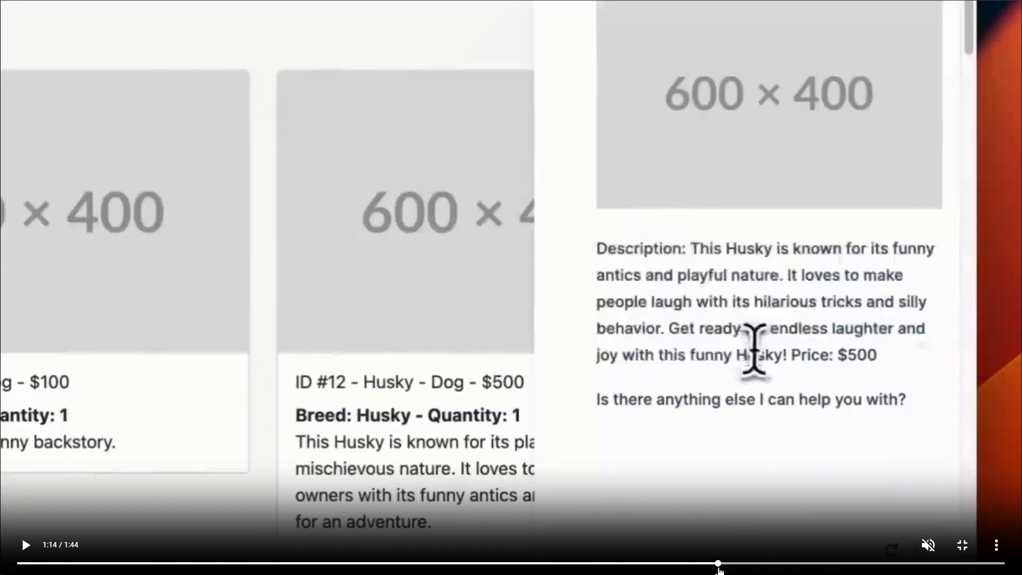
{"action": "mouse_move", "coordinate": [526, 485]}
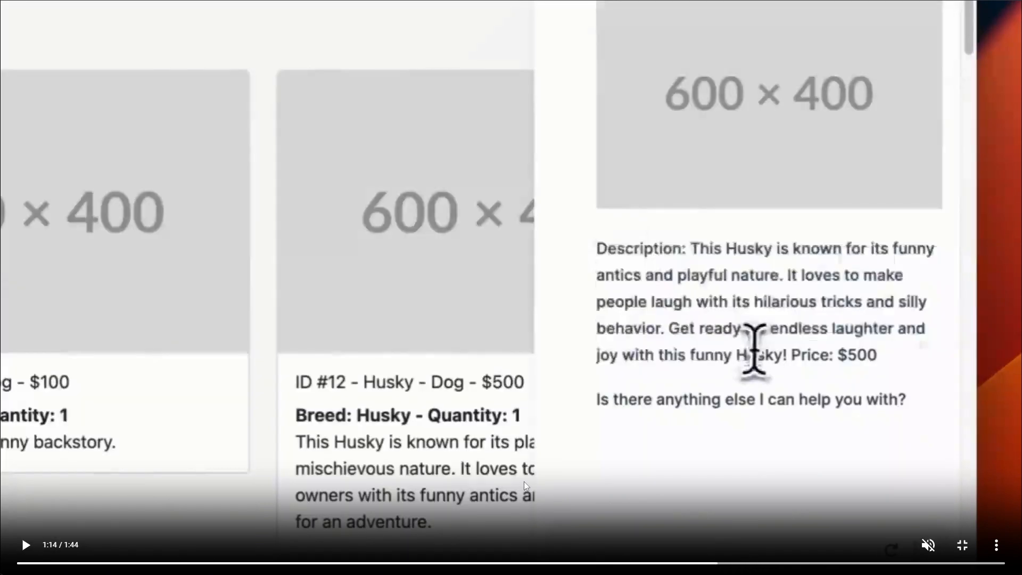
{"action": "mouse_move", "coordinate": [504, 284]}
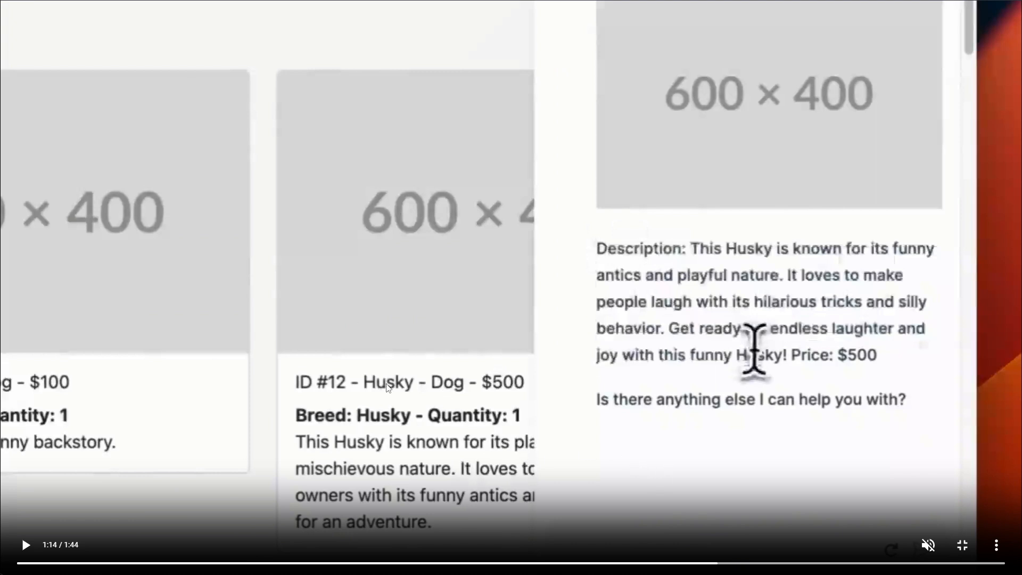
{"action": "mouse_move", "coordinate": [355, 324]}
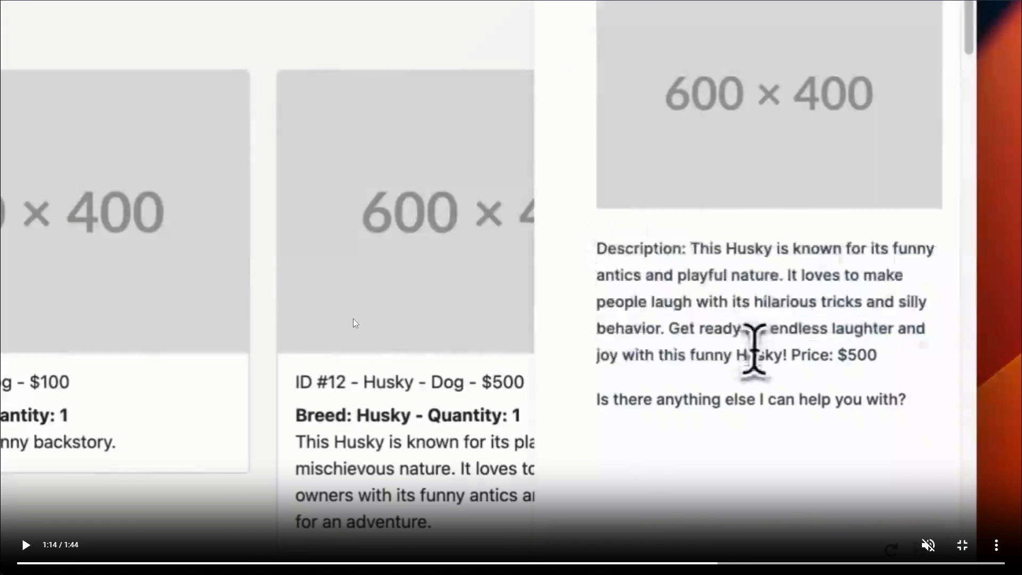
{"action": "mouse_move", "coordinate": [386, 298]}
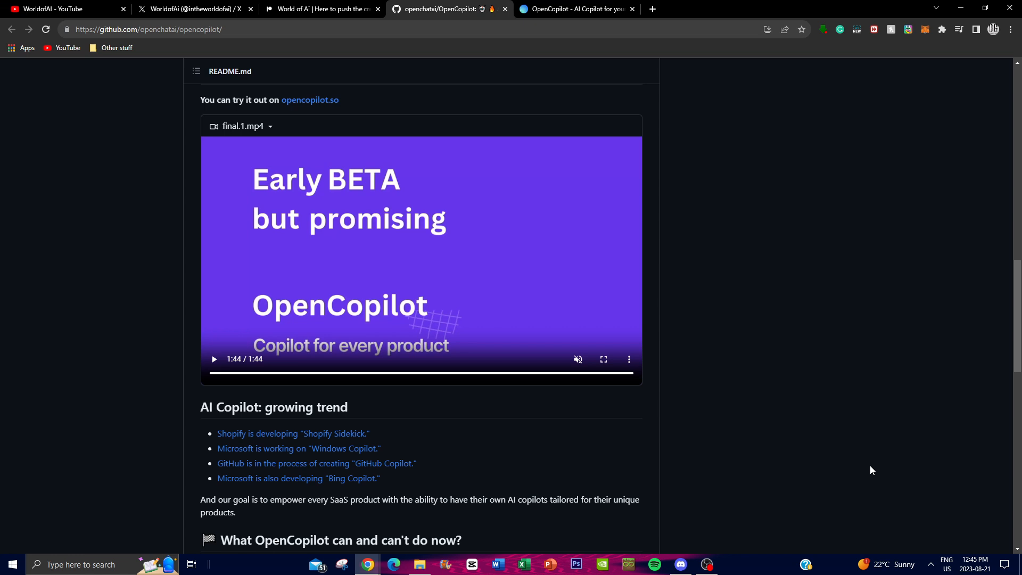
{"action": "mouse_move", "coordinate": [381, 12]}
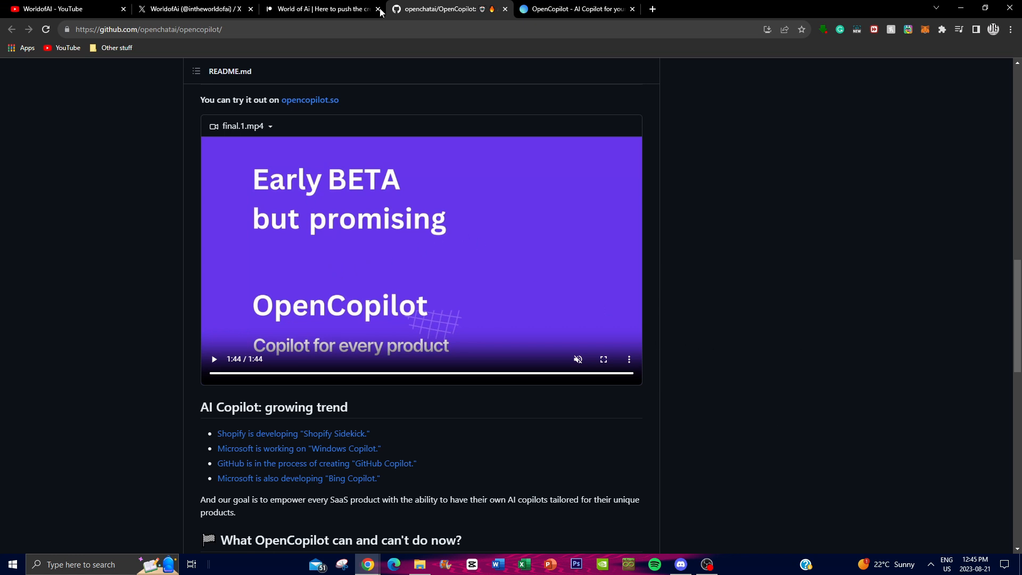
{"action": "mouse_move", "coordinate": [224, 193]}
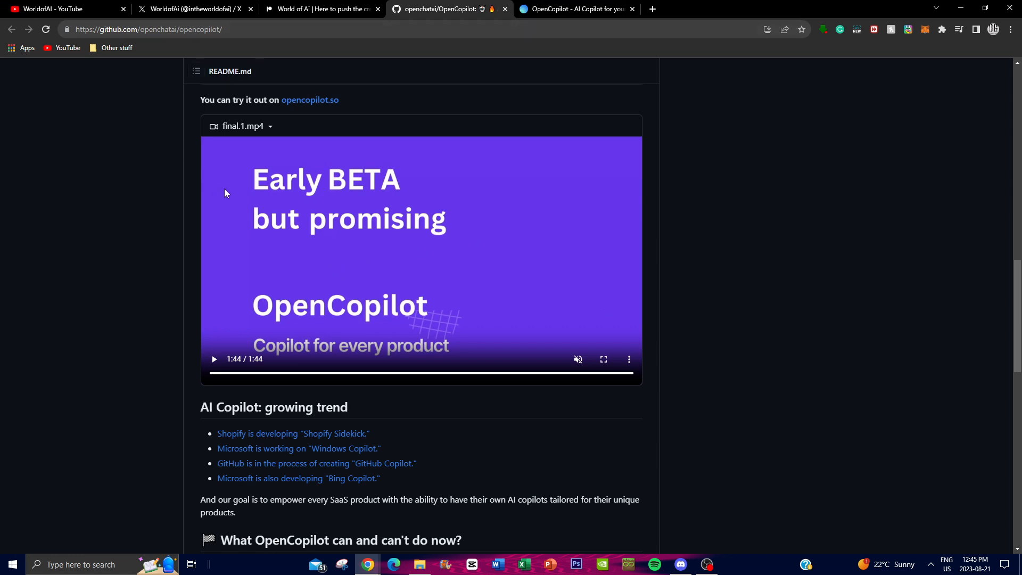
Step: Scroll to the 'What OpenCopilot can and can't do now?' and Roadmap sections, then switch to the landing page
{"action": "scroll", "scroll_direction": "down", "scroll_amount": 3}
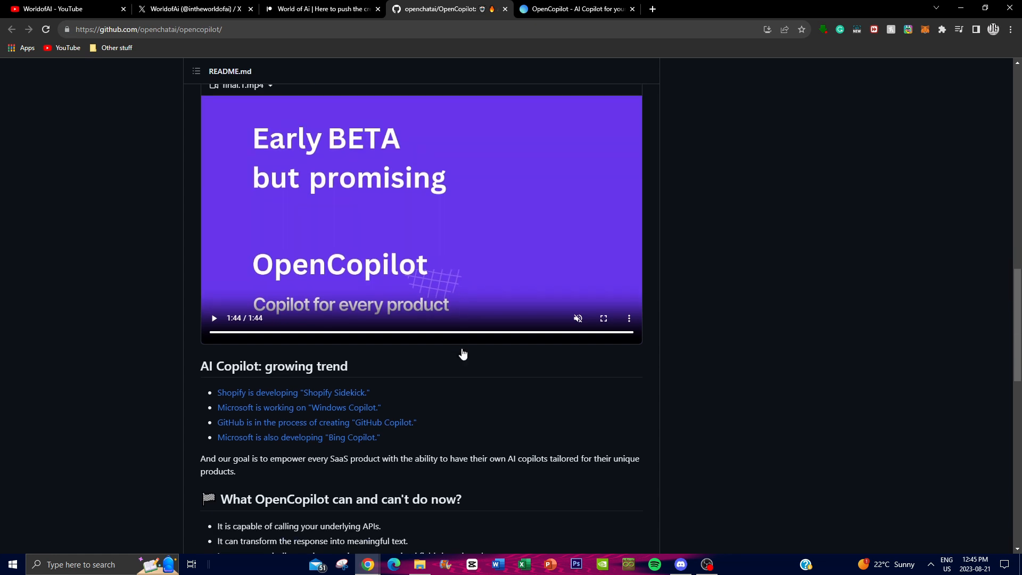
{"action": "scroll", "scroll_direction": "down", "scroll_amount": 3}
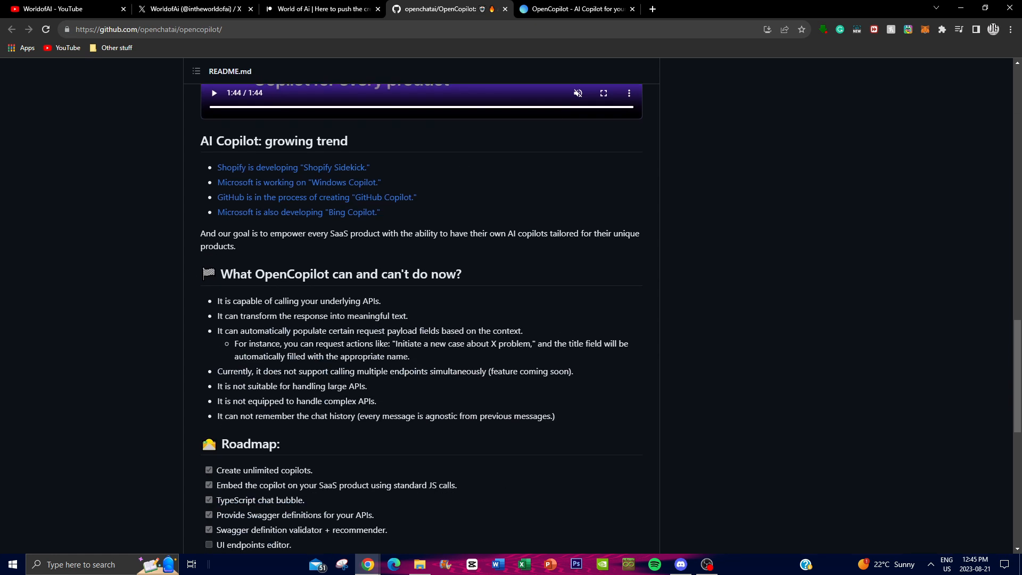
{"action": "left_click", "coordinate": [576, 9]}
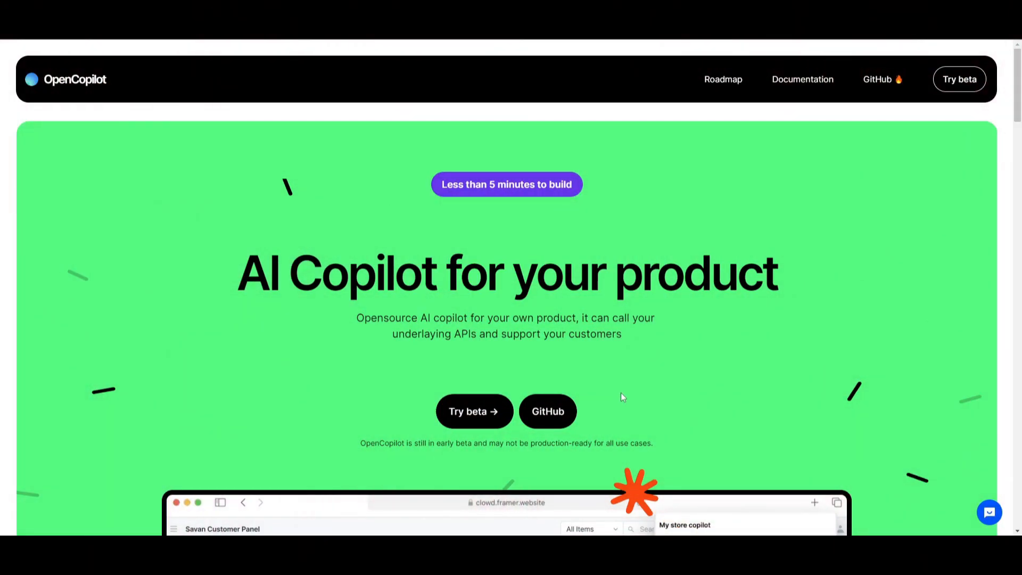
{"action": "mouse_move", "coordinate": [193, 454]}
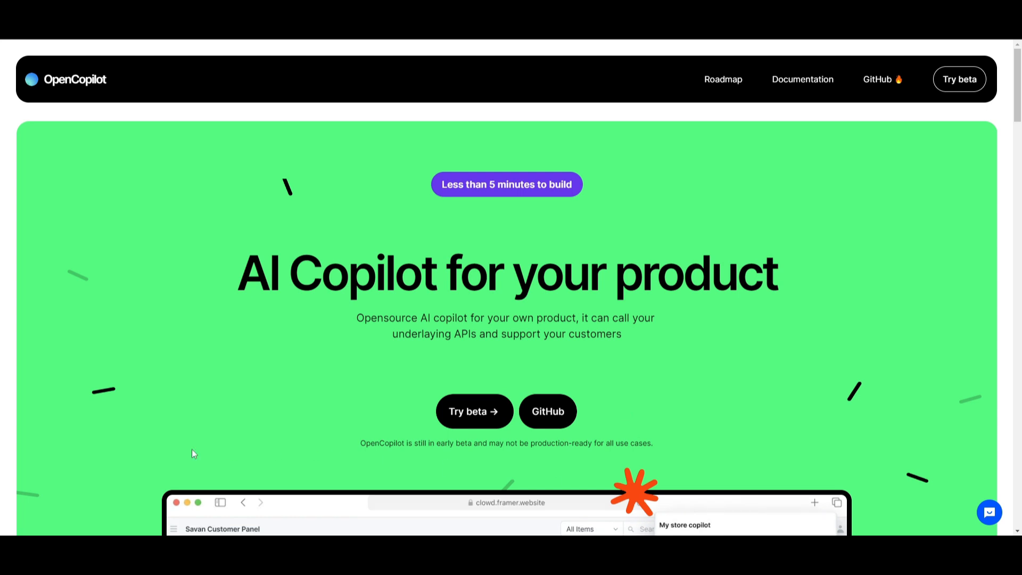
{"action": "mouse_move", "coordinate": [538, 211]}
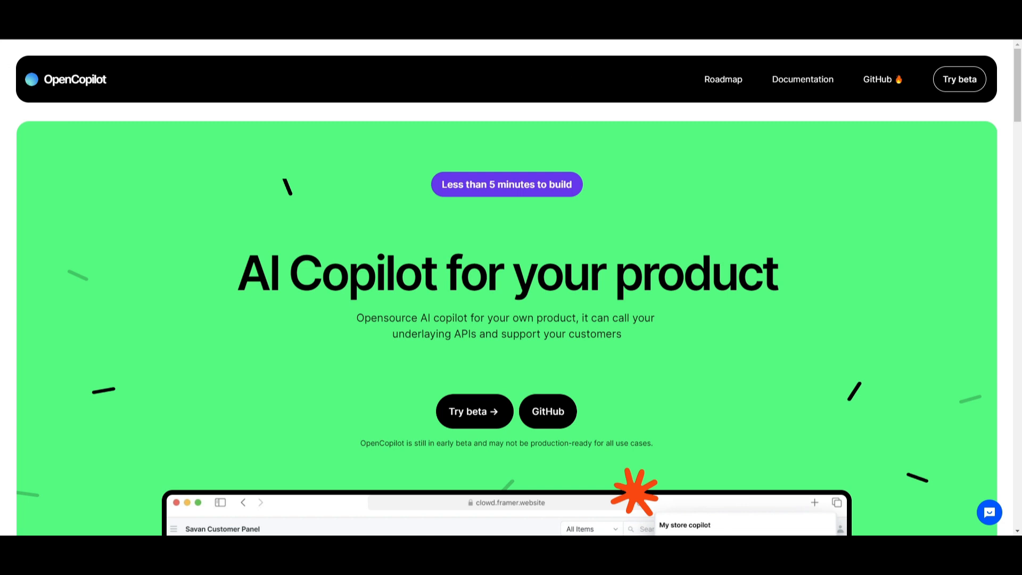
{"action": "mouse_move", "coordinate": [872, 202]}
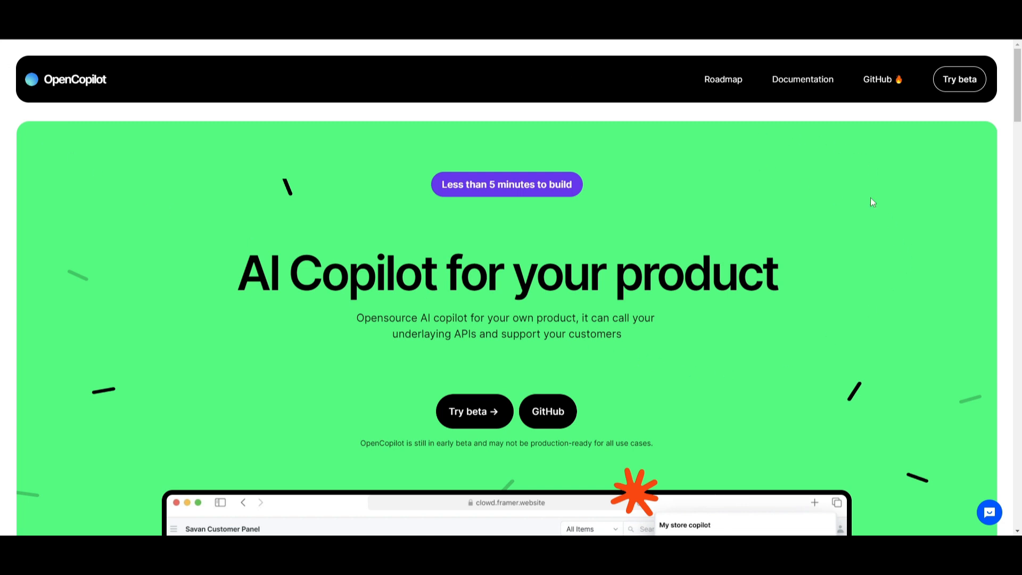
{"action": "mouse_move", "coordinate": [236, 256]}
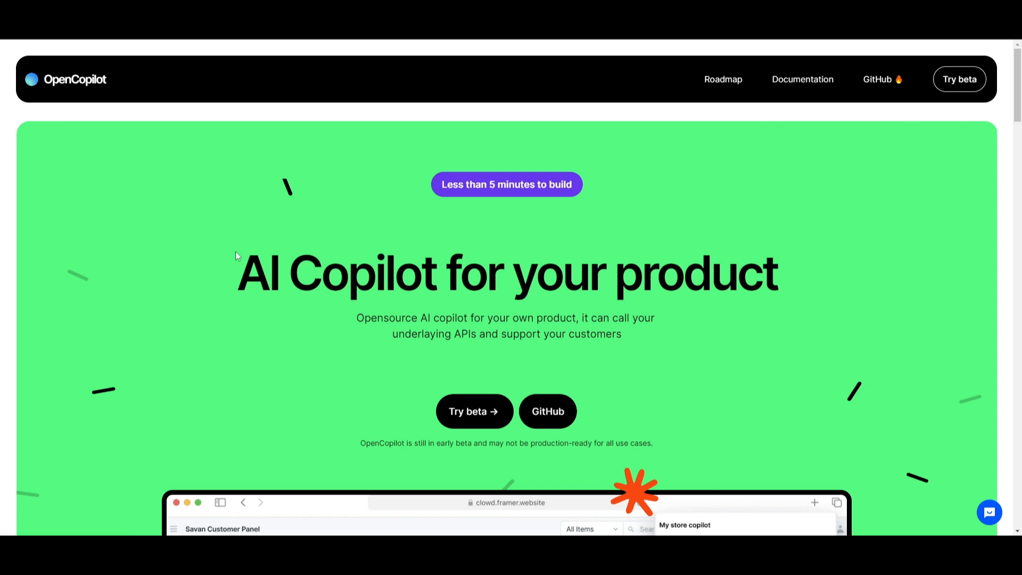
{"action": "mouse_move", "coordinate": [637, 194]}
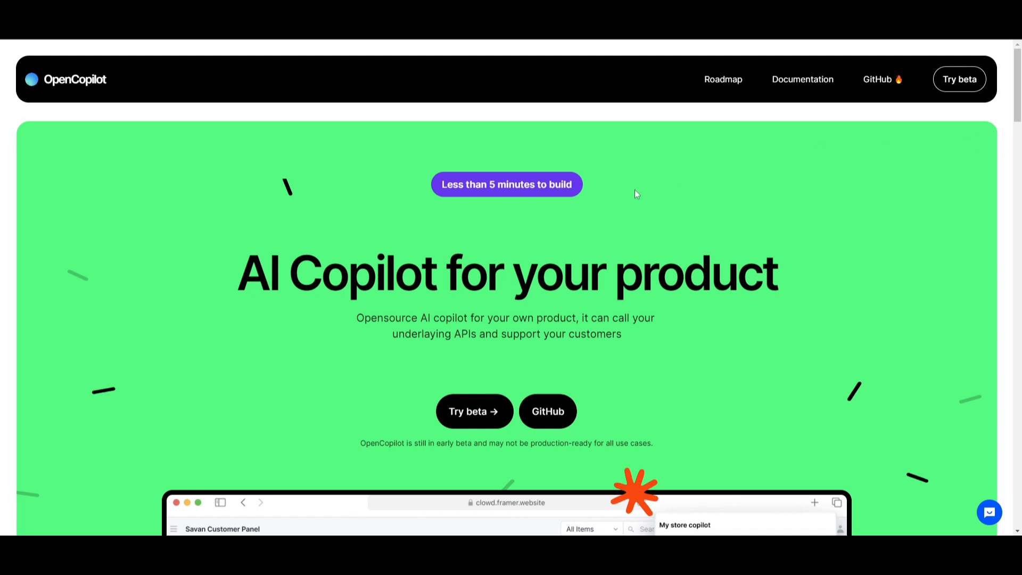
{"action": "mouse_move", "coordinate": [637, 194]}
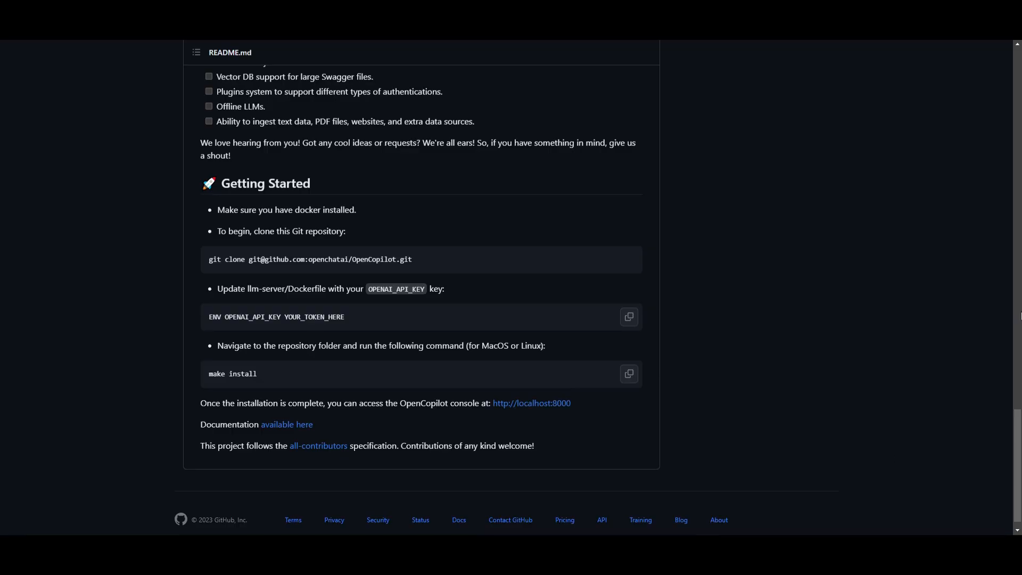
{"action": "mouse_move", "coordinate": [831, 367]}
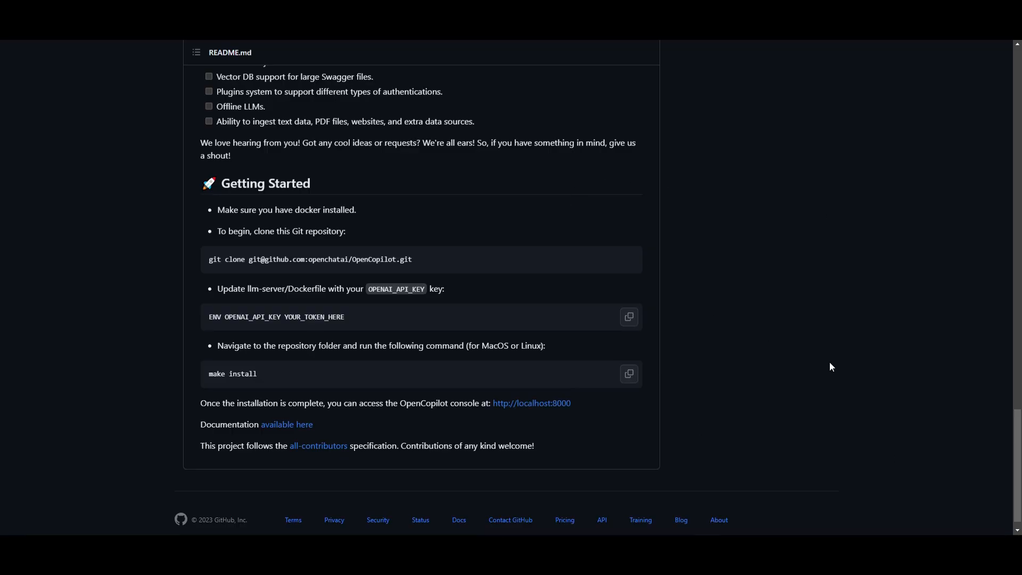
{"action": "mouse_move", "coordinate": [247, 225]}
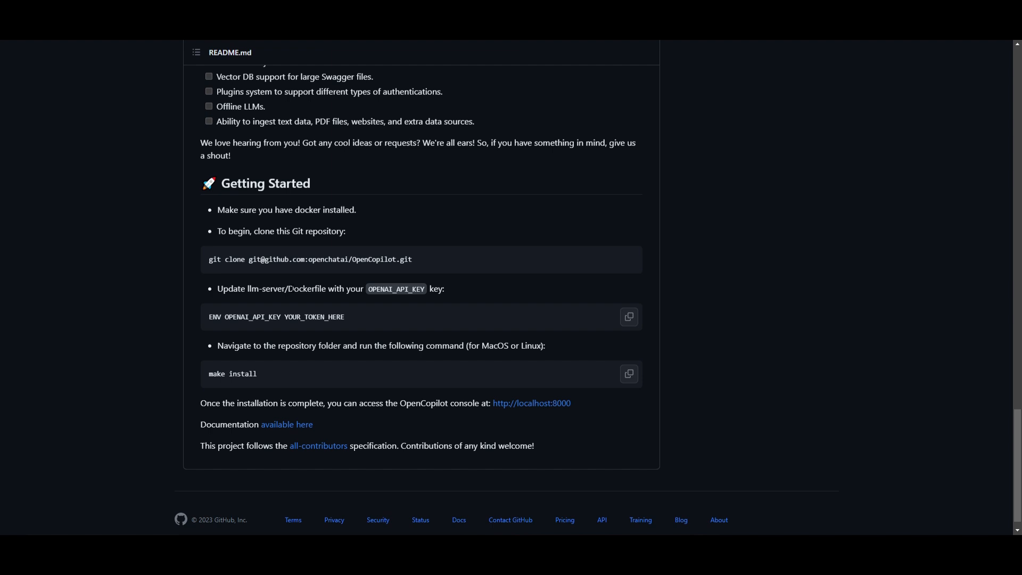
{"action": "mouse_move", "coordinate": [247, 282]}
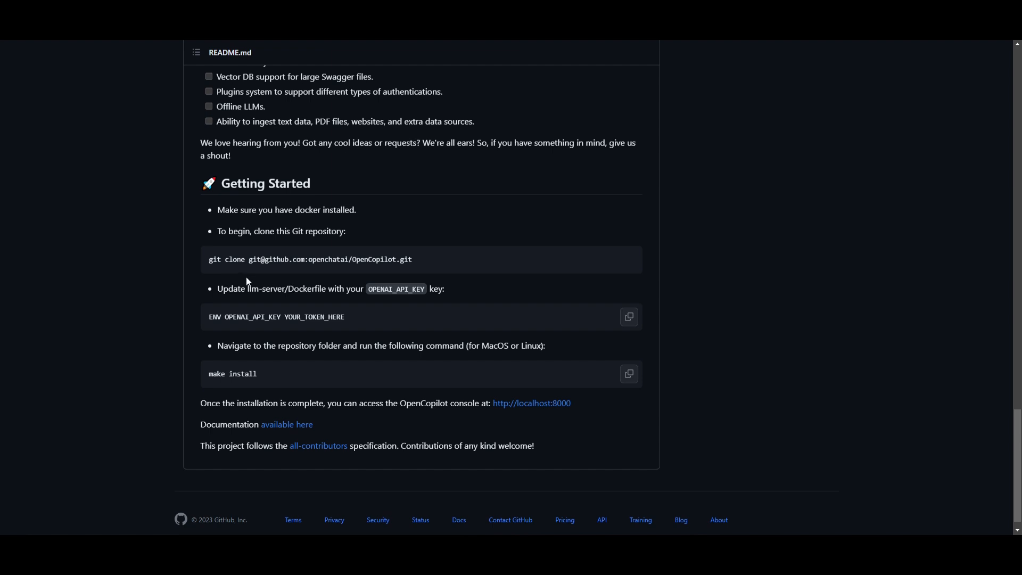
{"action": "mouse_move", "coordinate": [572, 382]}
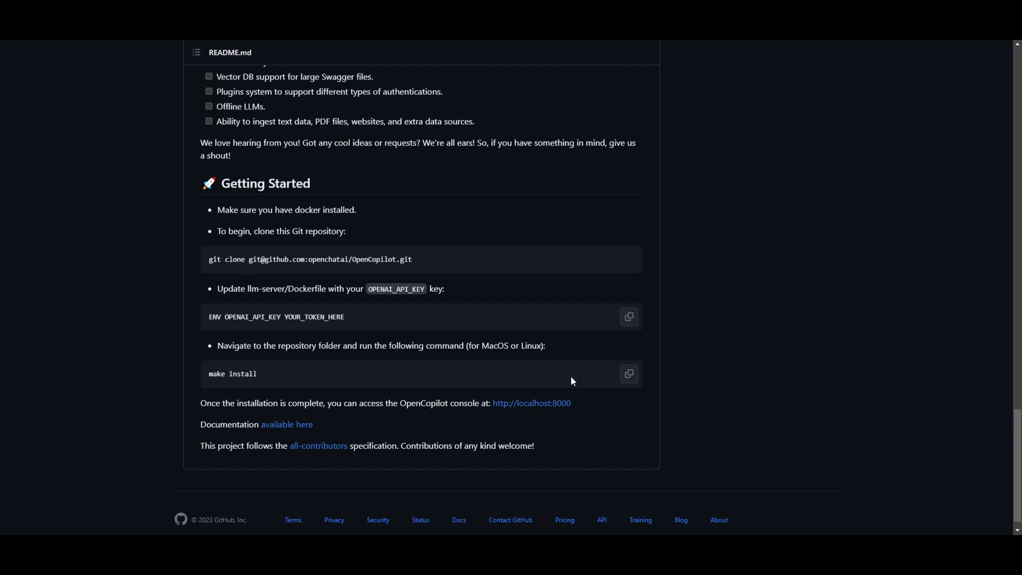
{"action": "mouse_move", "coordinate": [450, 298]}
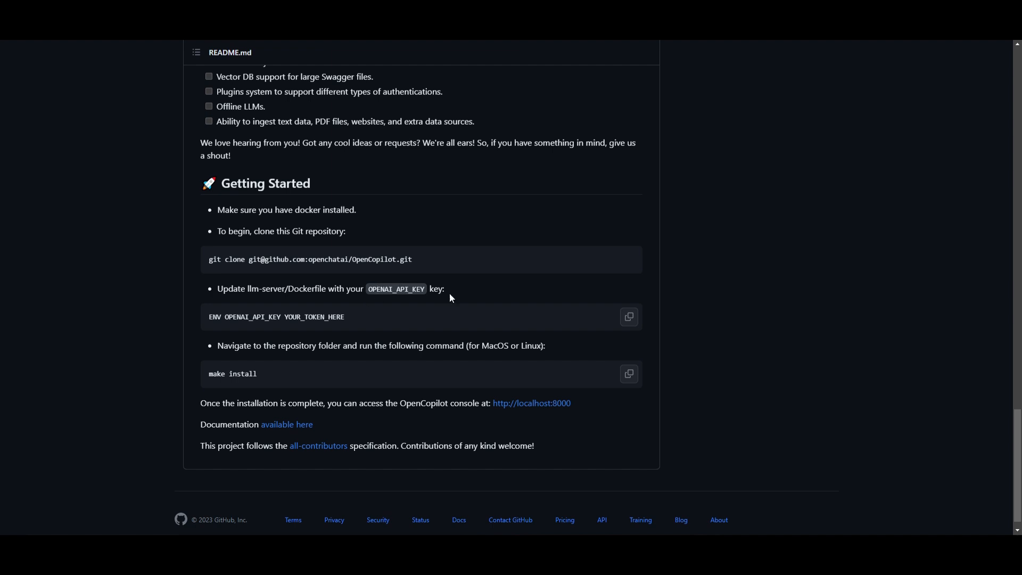
{"action": "mouse_move", "coordinate": [857, 193]}
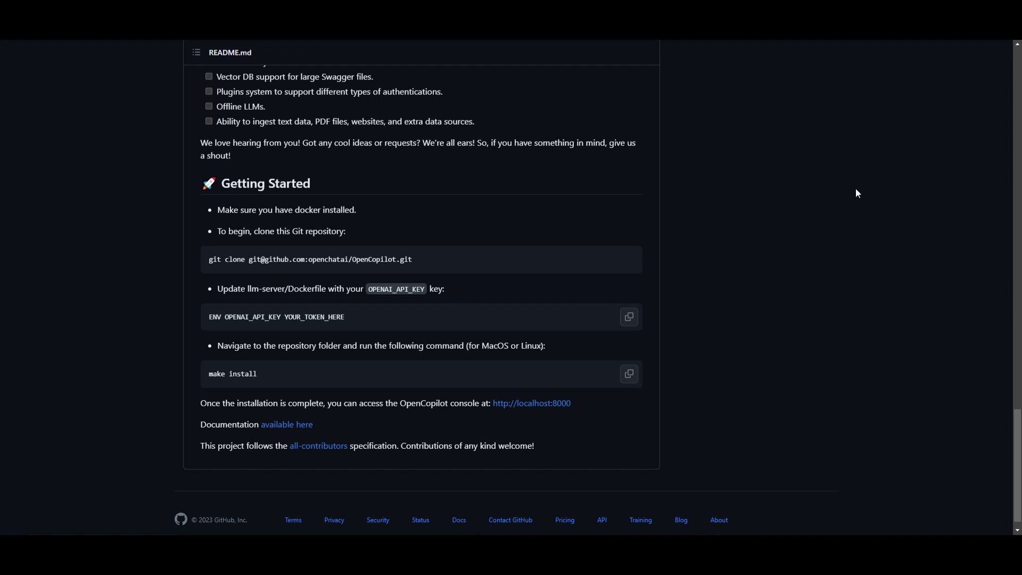
{"action": "mouse_move", "coordinate": [999, 299]}
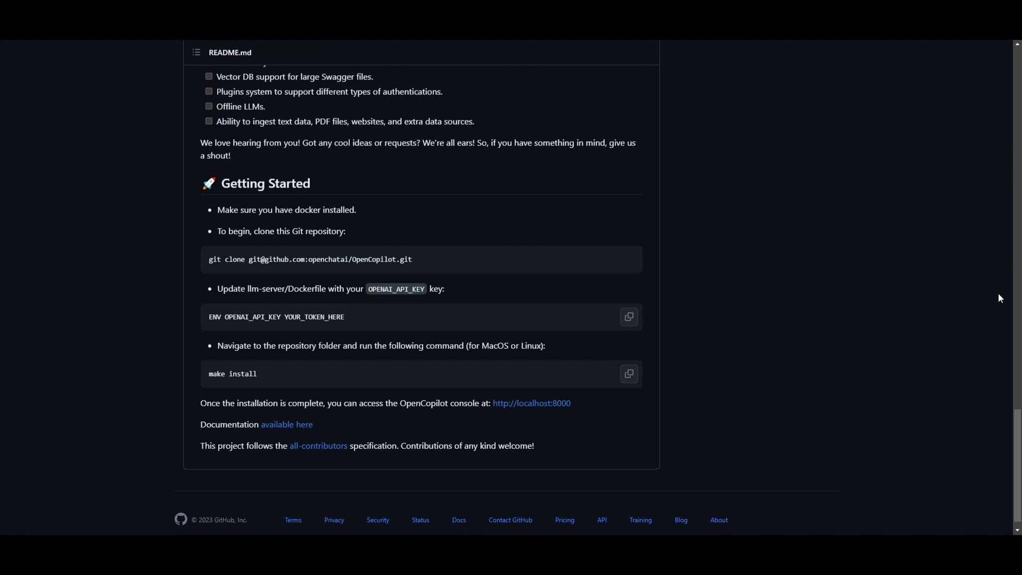
{"action": "mouse_move", "coordinate": [545, 436]}
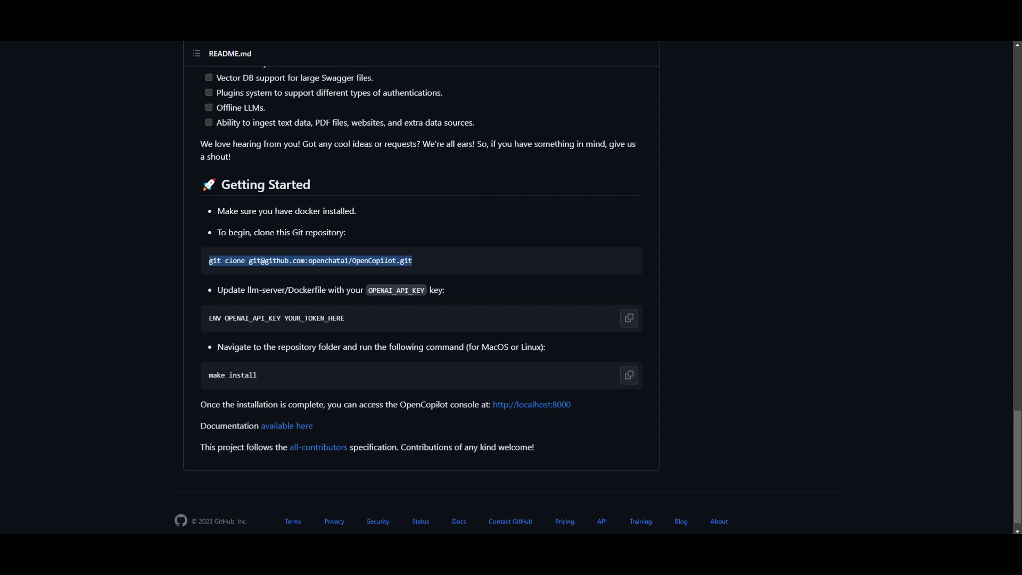
Step: Scroll the README back up to the 'Try it out' heading and final.1.mp4 video
{"action": "left_click", "coordinate": [101, 363]}
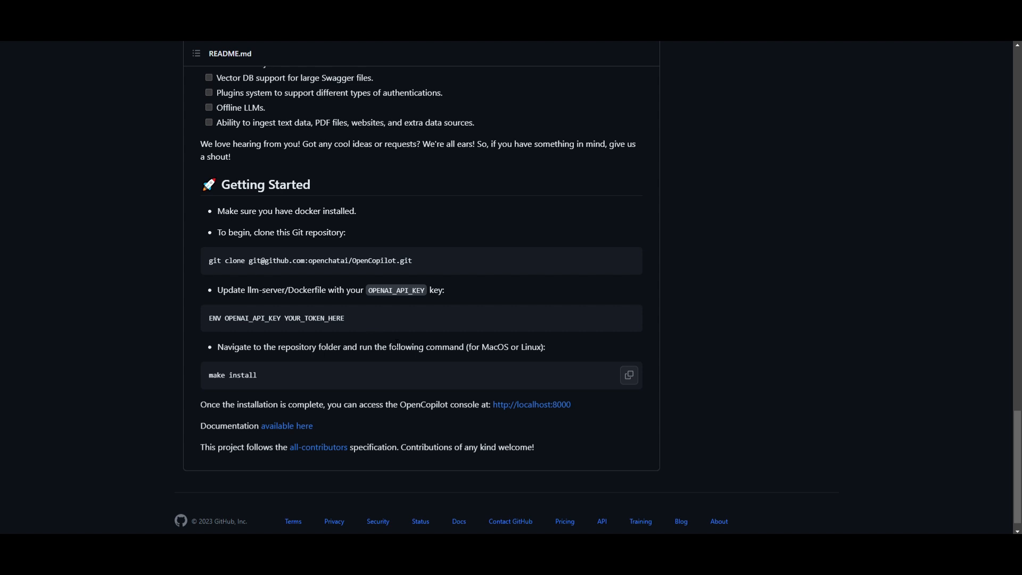
{"action": "mouse_move", "coordinate": [445, 389]}
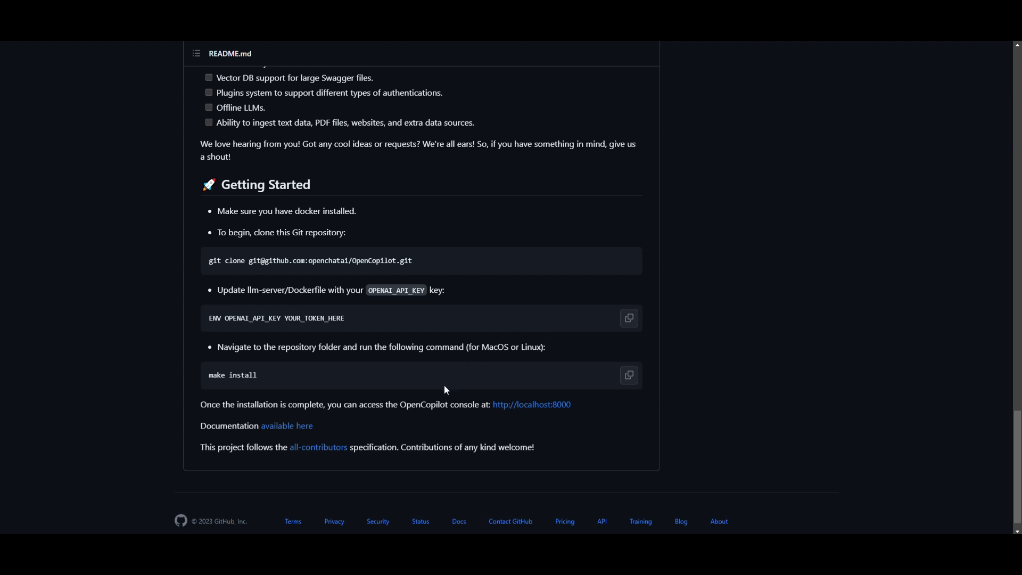
{"action": "mouse_move", "coordinate": [203, 363]}
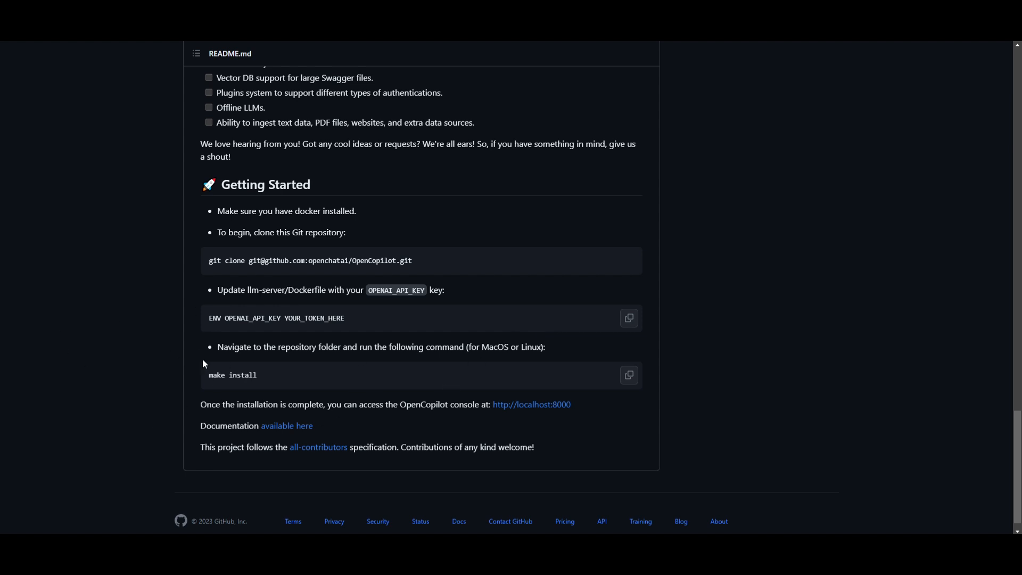
{"action": "mouse_move", "coordinate": [111, 321]}
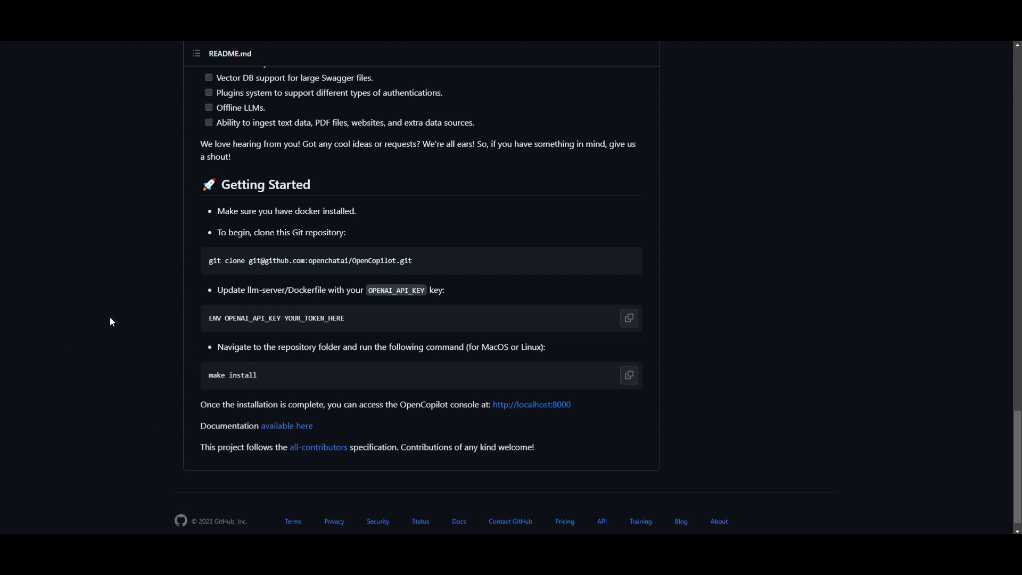
{"action": "mouse_move", "coordinate": [467, 194]}
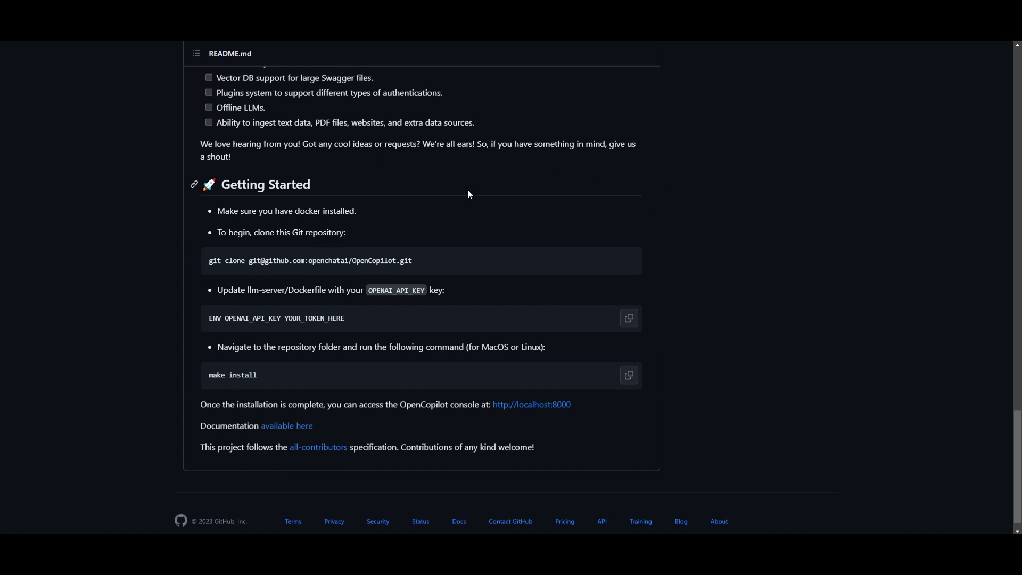
{"action": "mouse_move", "coordinate": [644, 316]}
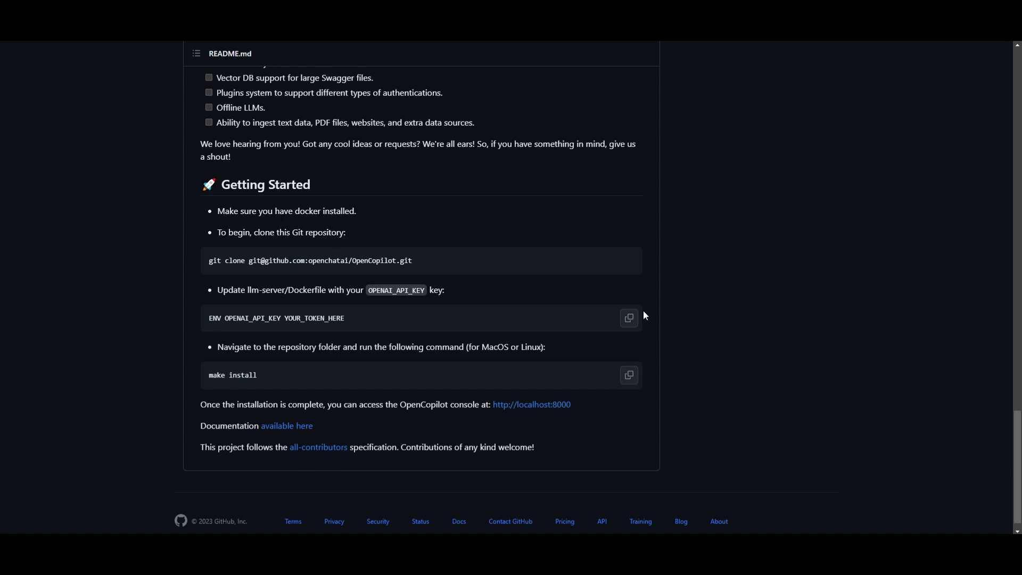
{"action": "mouse_move", "coordinate": [688, 310]}
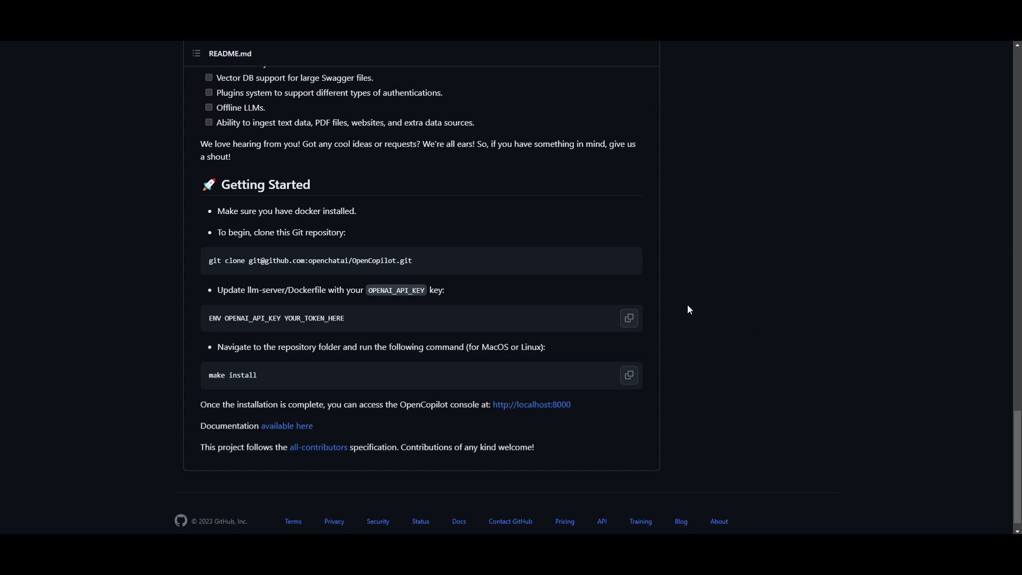
{"action": "mouse_move", "coordinate": [308, 303]}
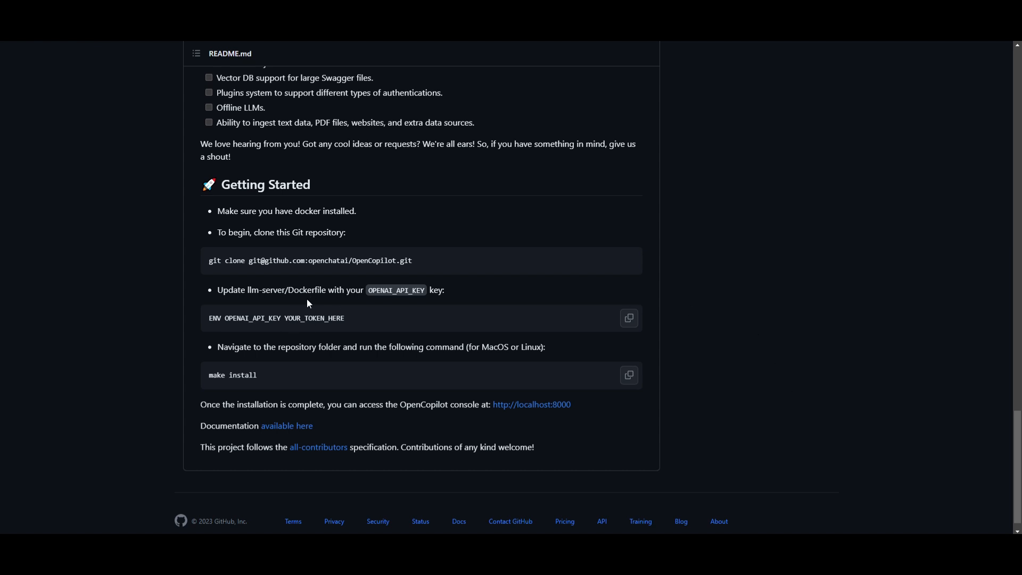
{"action": "mouse_move", "coordinate": [331, 282]}
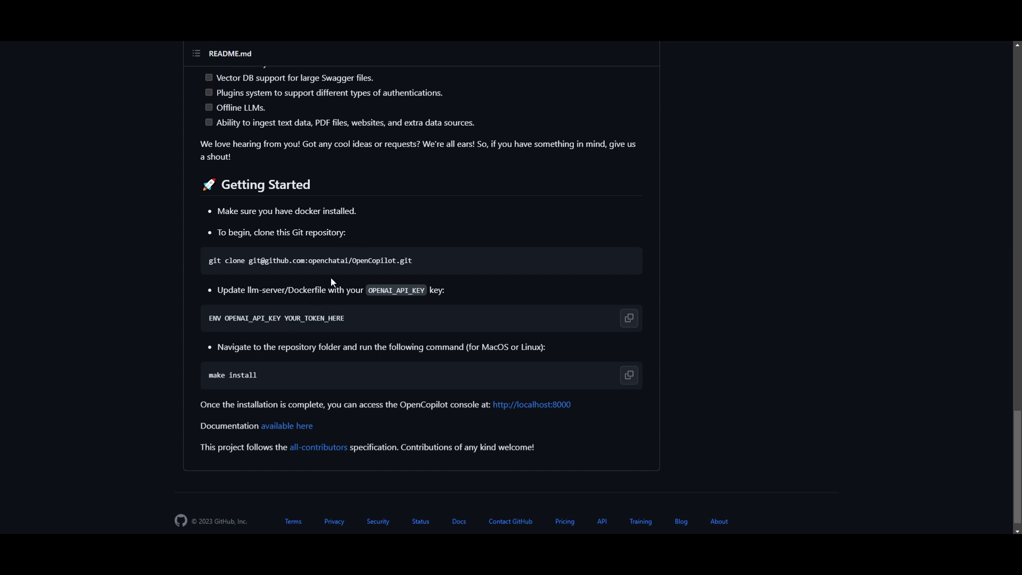
{"action": "mouse_move", "coordinate": [249, 277]}
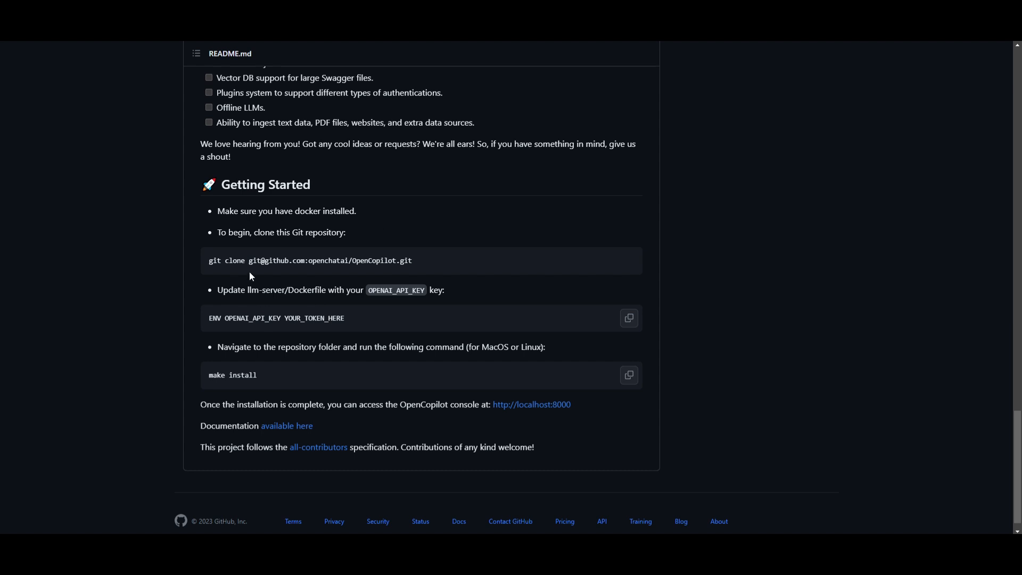
{"action": "mouse_move", "coordinate": [484, 428]}
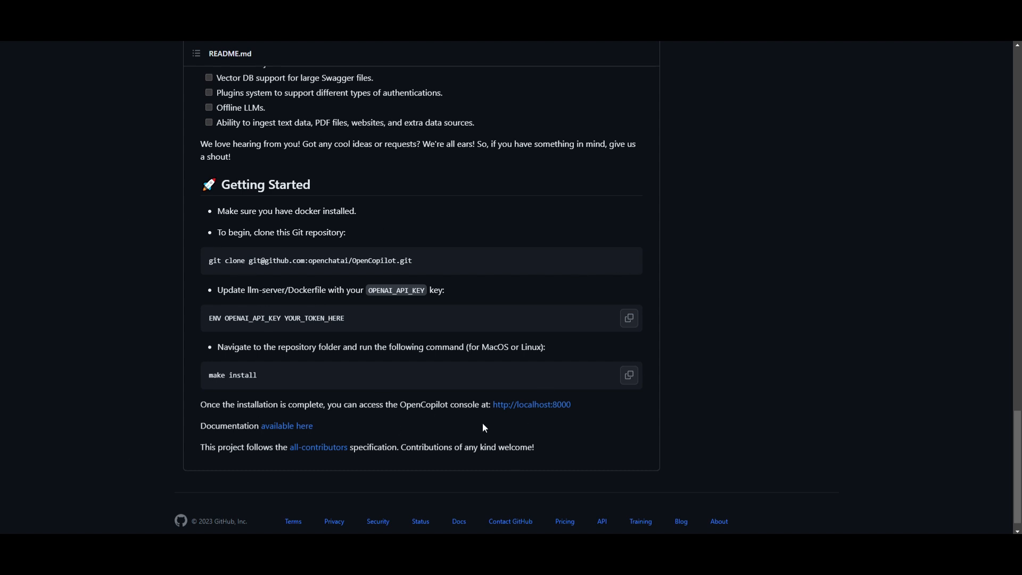
{"action": "scroll", "scroll_direction": "up", "scroll_amount": 3}
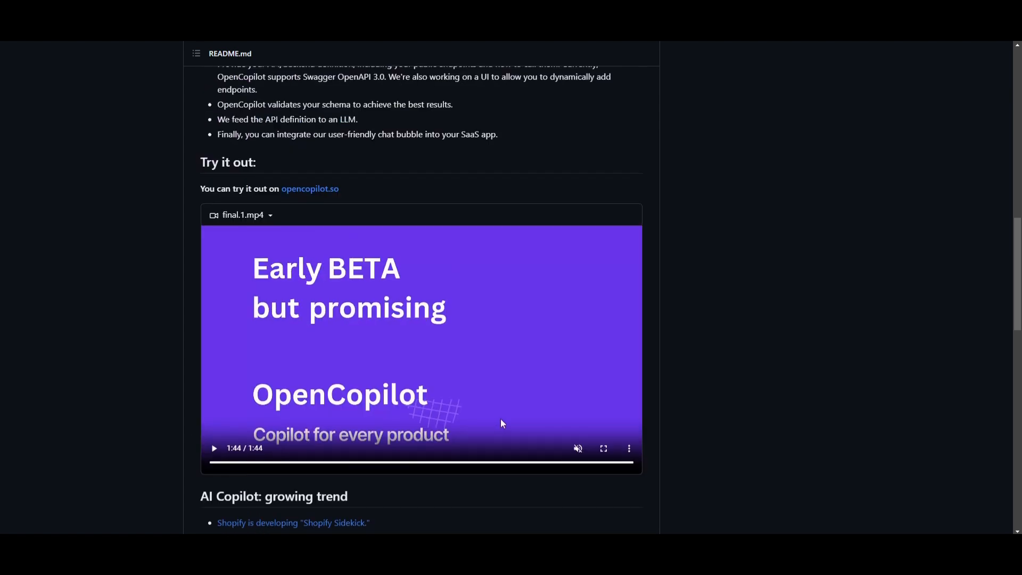
Step: Scroll the README up to its 'AI Copilot for your product' banner and intro
{"action": "scroll", "scroll_direction": "up", "scroll_amount": 3}
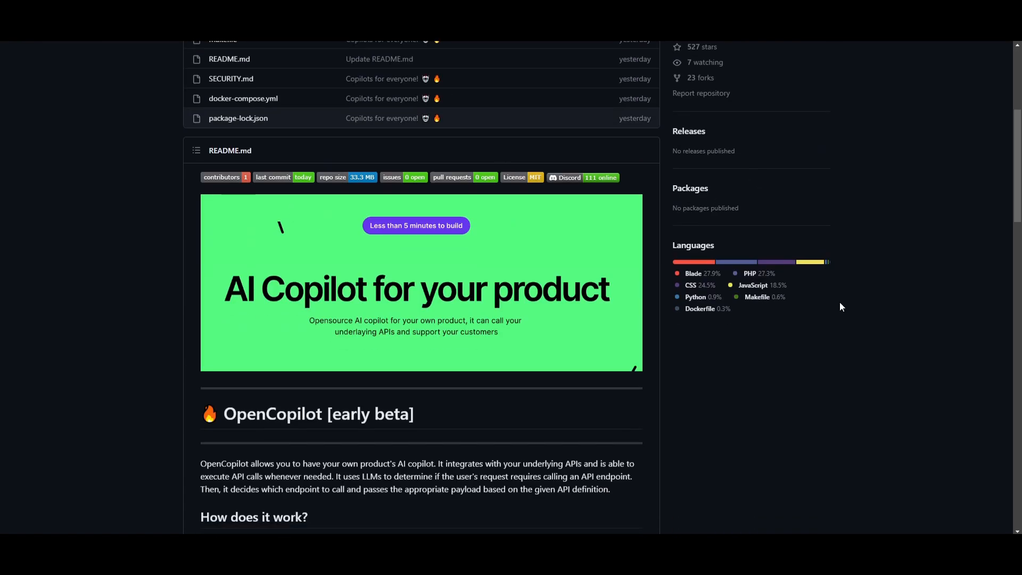
{"action": "mouse_move", "coordinate": [691, 284]}
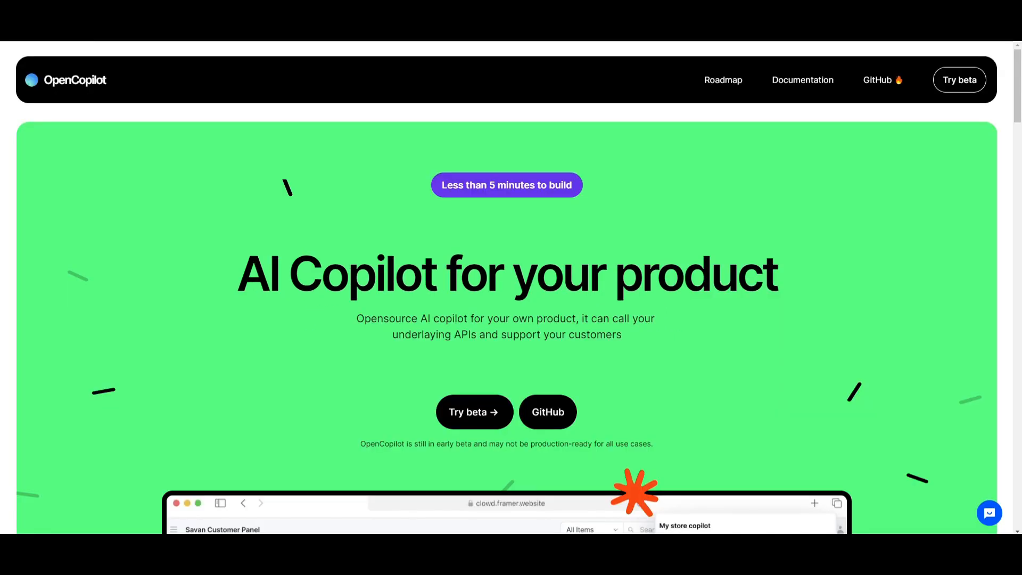
{"action": "mouse_move", "coordinate": [581, 346]}
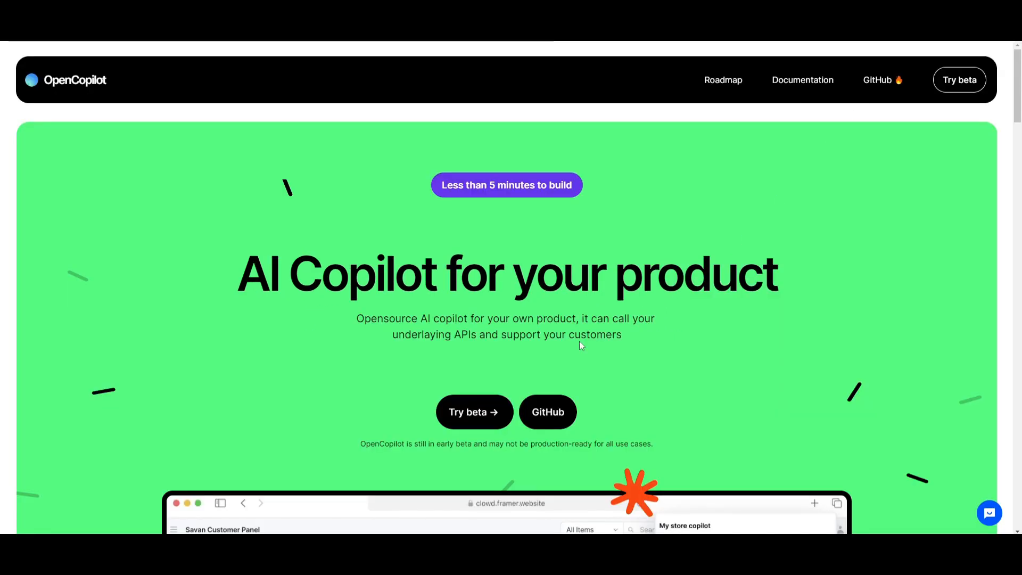
{"action": "mouse_move", "coordinate": [626, 348]}
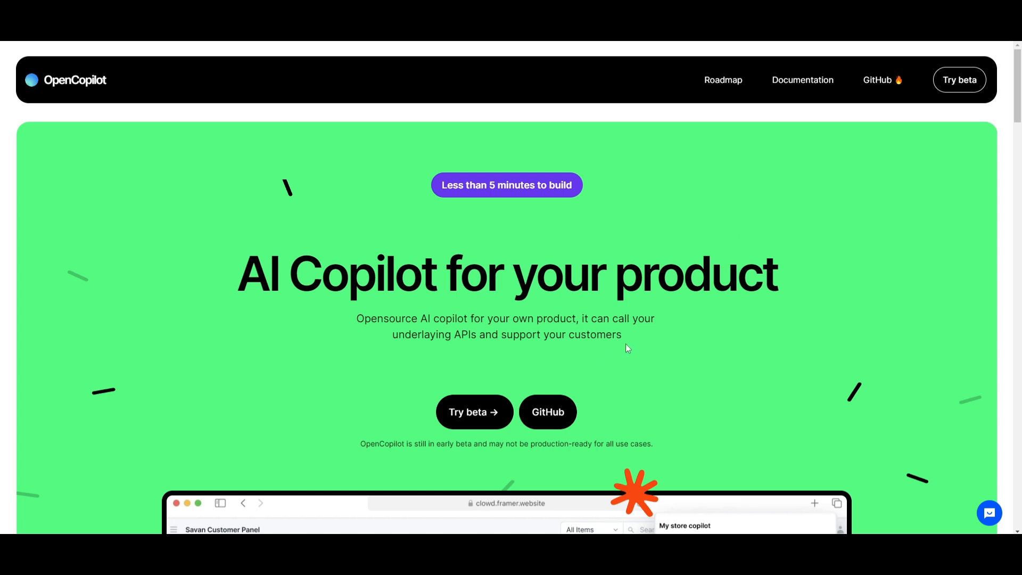
{"action": "mouse_move", "coordinate": [467, 378]}
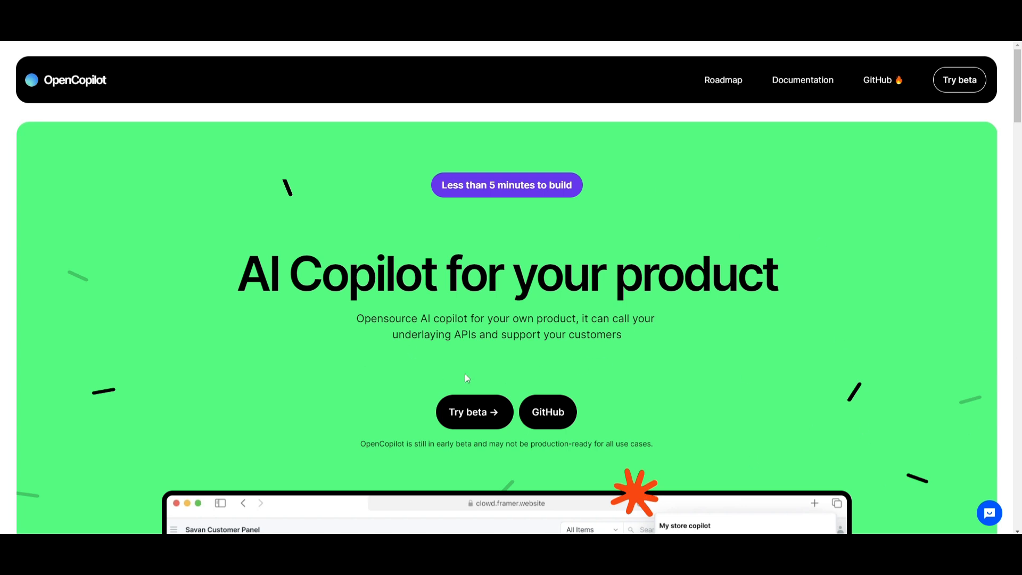
{"action": "mouse_move", "coordinate": [111, 101]}
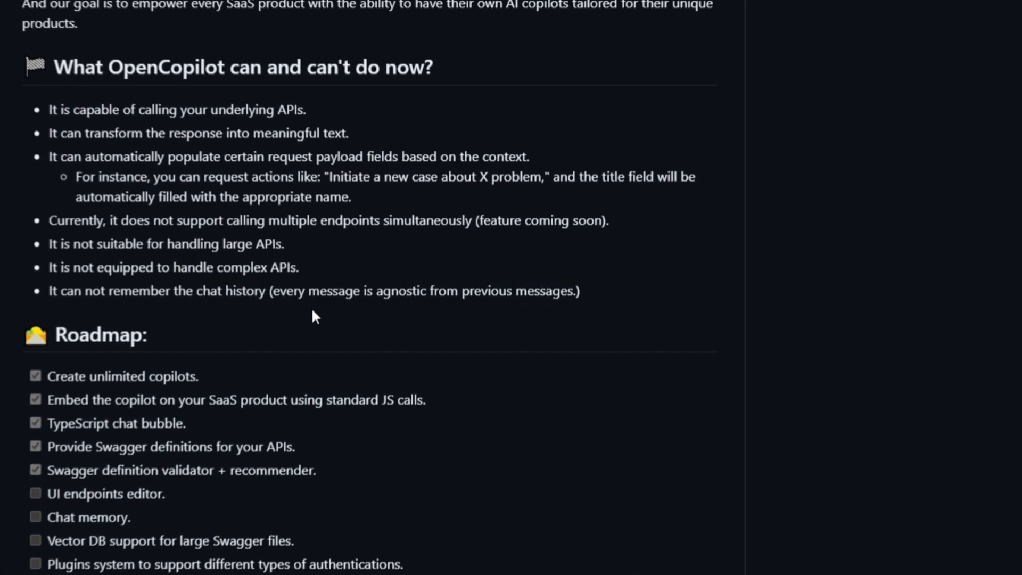
Step: Scroll the README to the can-and-can't-do section and Roadmap checklist
{"action": "scroll", "scroll_direction": "up", "scroll_amount": 3}
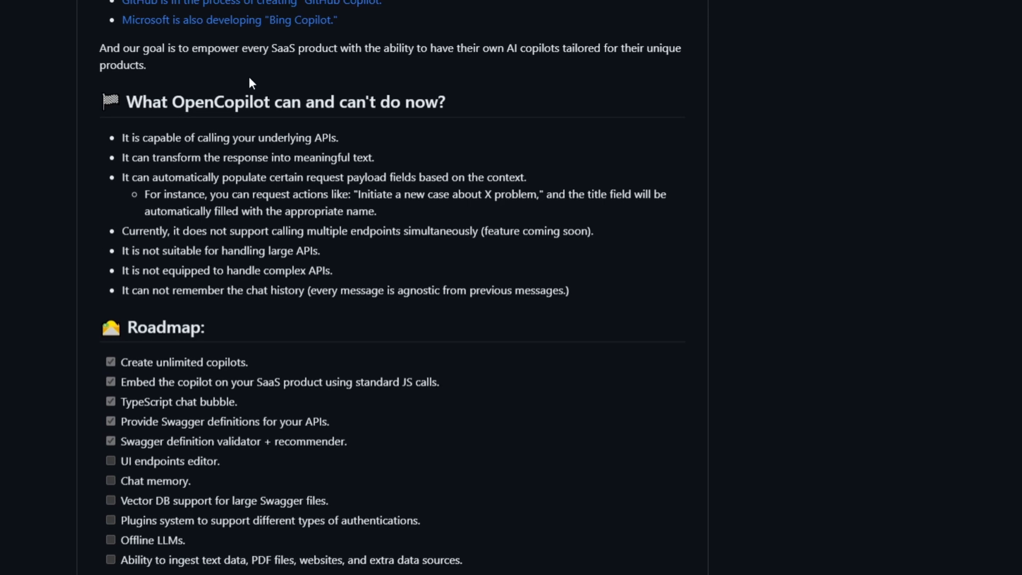
{"action": "scroll", "scroll_direction": "up", "scroll_amount": 3}
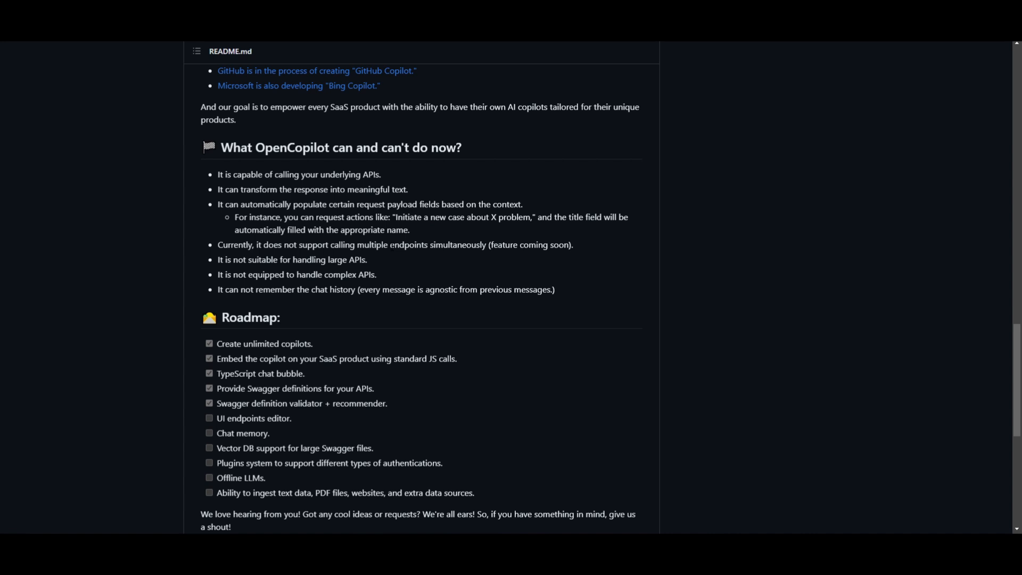
{"action": "mouse_move", "coordinate": [607, 84]}
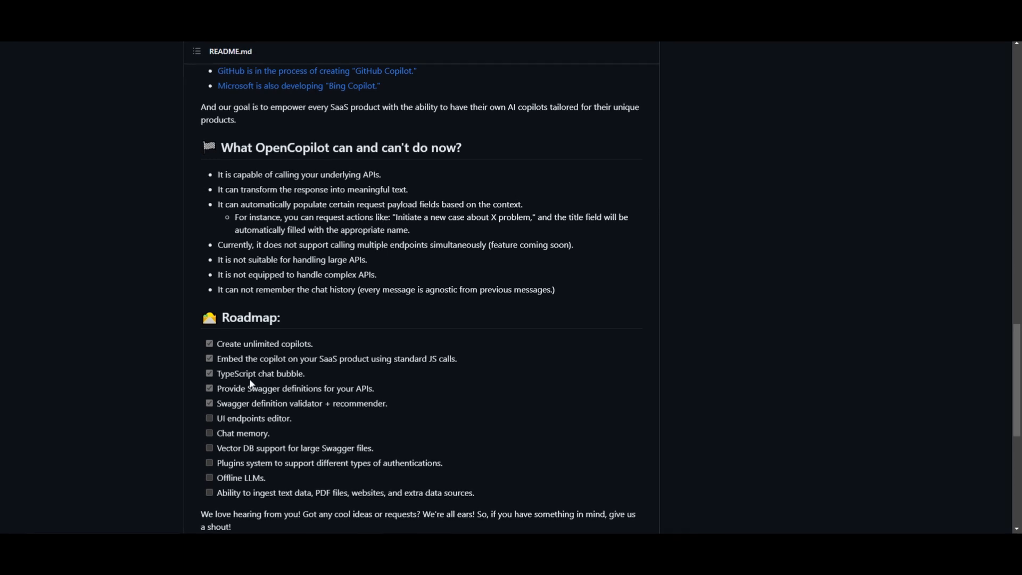
{"action": "mouse_move", "coordinate": [348, 328]}
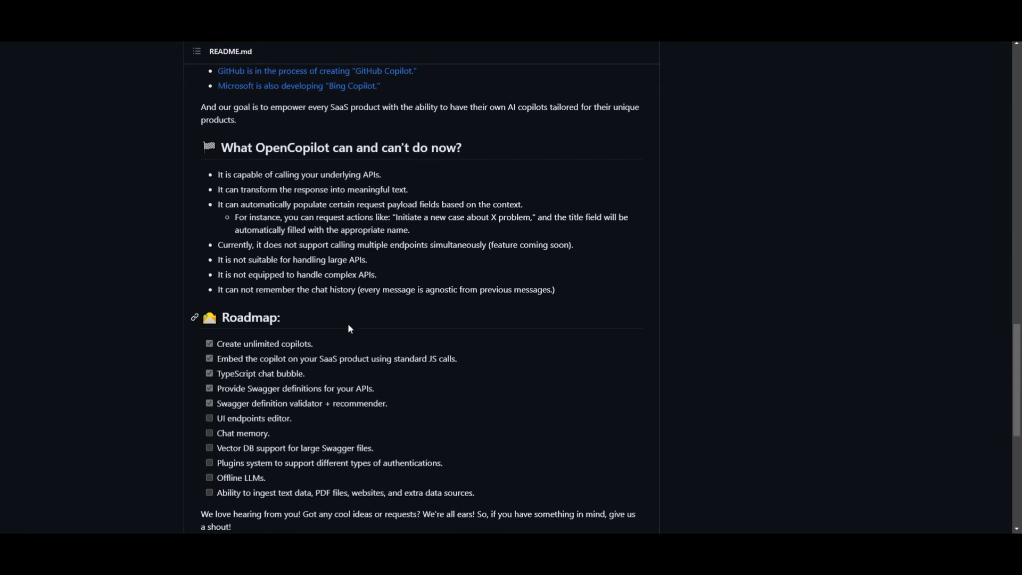
{"action": "mouse_move", "coordinate": [743, 223]}
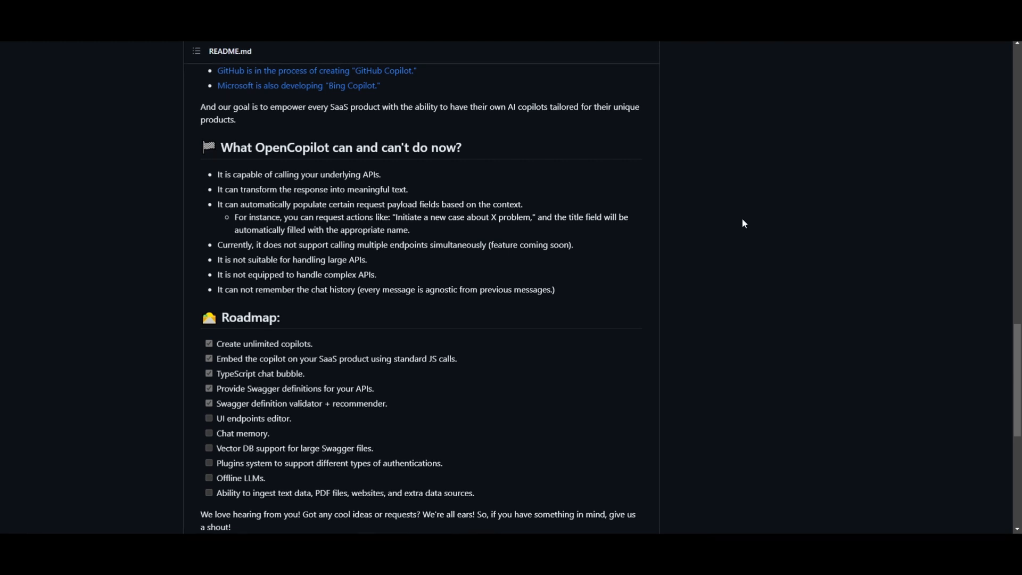
{"action": "mouse_move", "coordinate": [194, 282]}
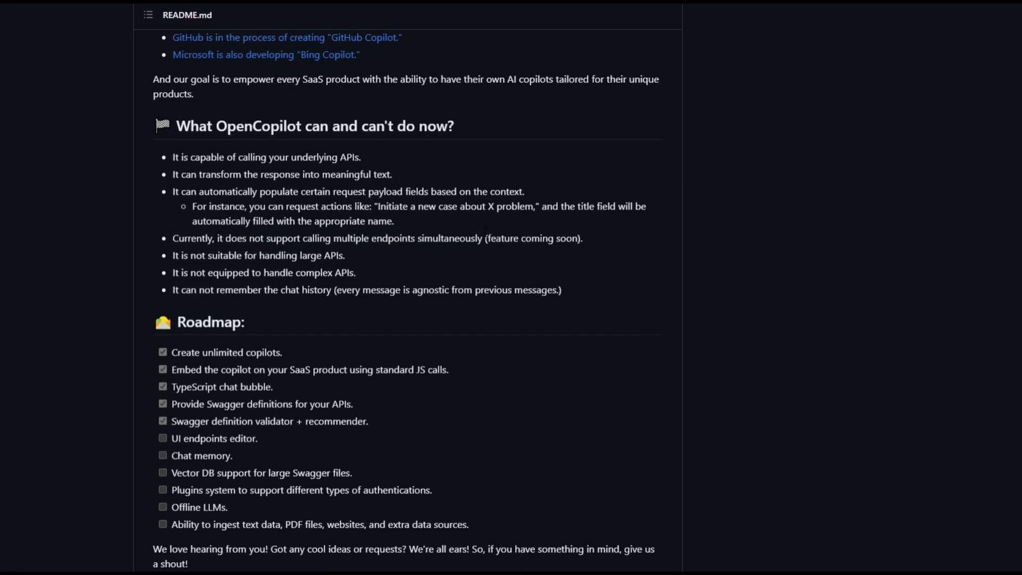
Step: Scroll the README past the Roadmap checklist until the Getting Started heading appears
{"action": "scroll", "scroll_direction": "up", "scroll_amount": 3}
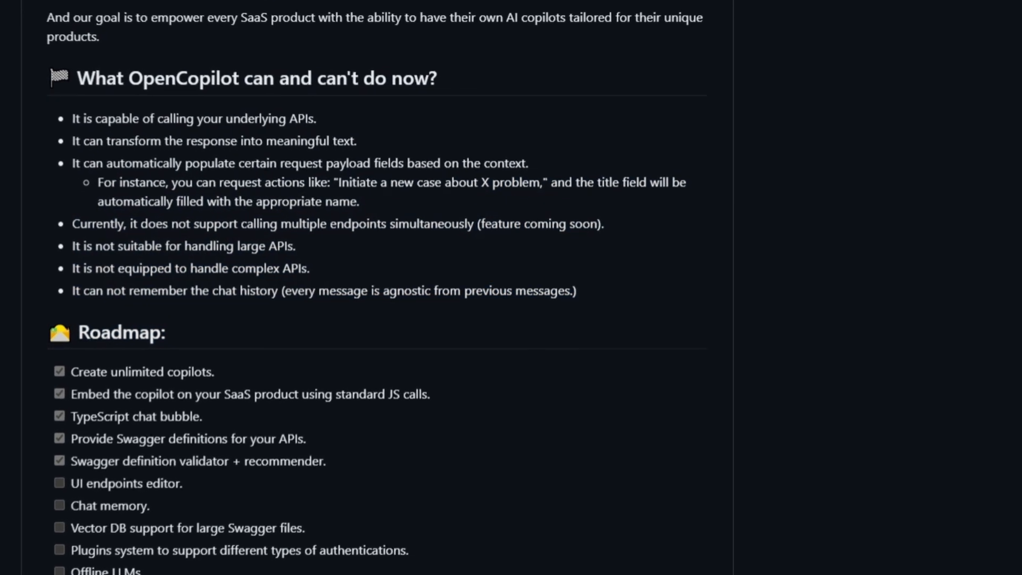
{"action": "scroll", "scroll_direction": "down", "scroll_amount": 3}
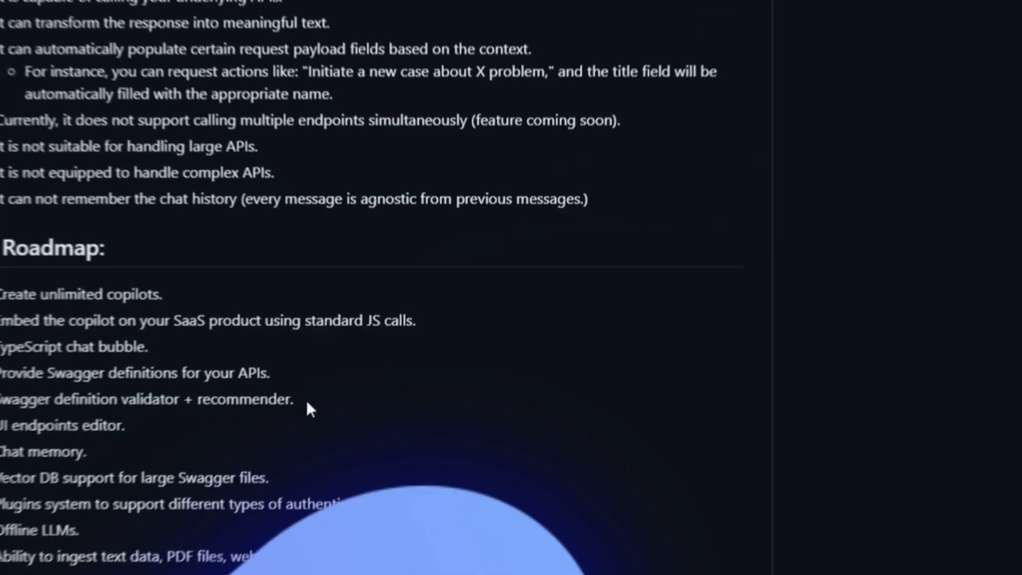
{"action": "scroll", "scroll_direction": "up", "scroll_amount": 3}
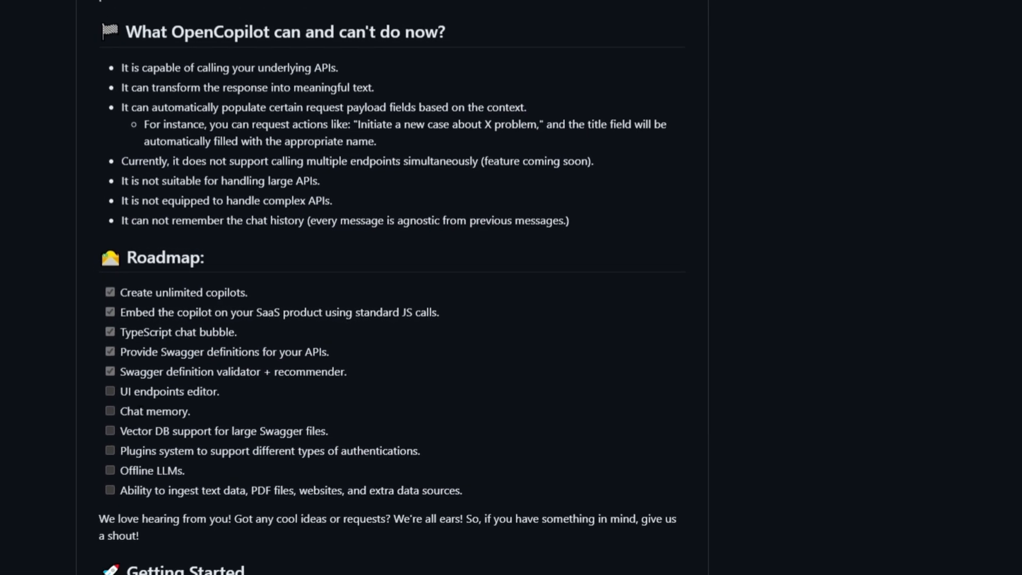
{"action": "scroll", "scroll_direction": "up", "scroll_amount": 3}
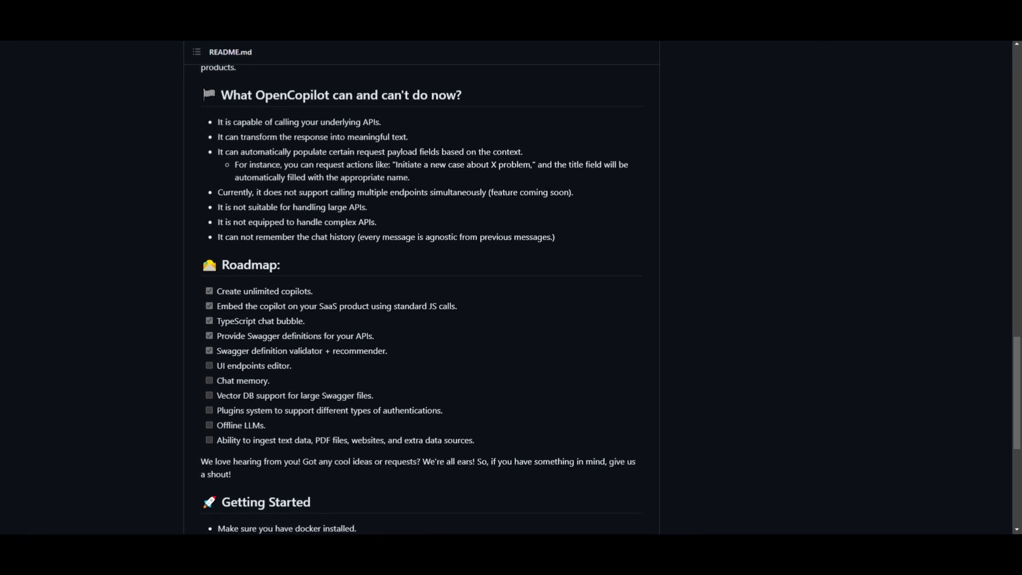
{"action": "mouse_move", "coordinate": [651, 227]}
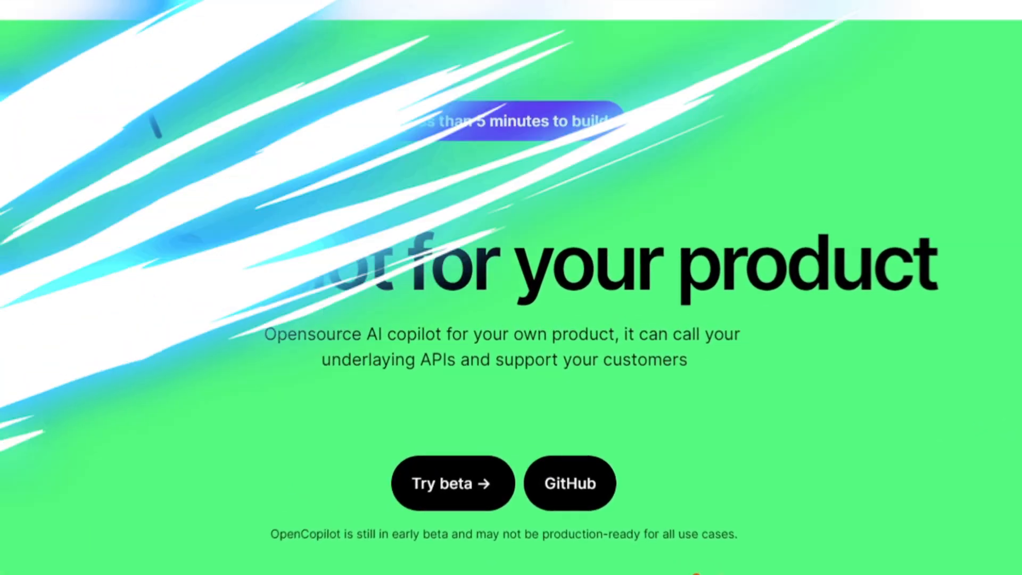
Step: Use Try beta to open the cloud dashboard listing My Pet Store Copilot
{"action": "left_click", "coordinate": [453, 483]}
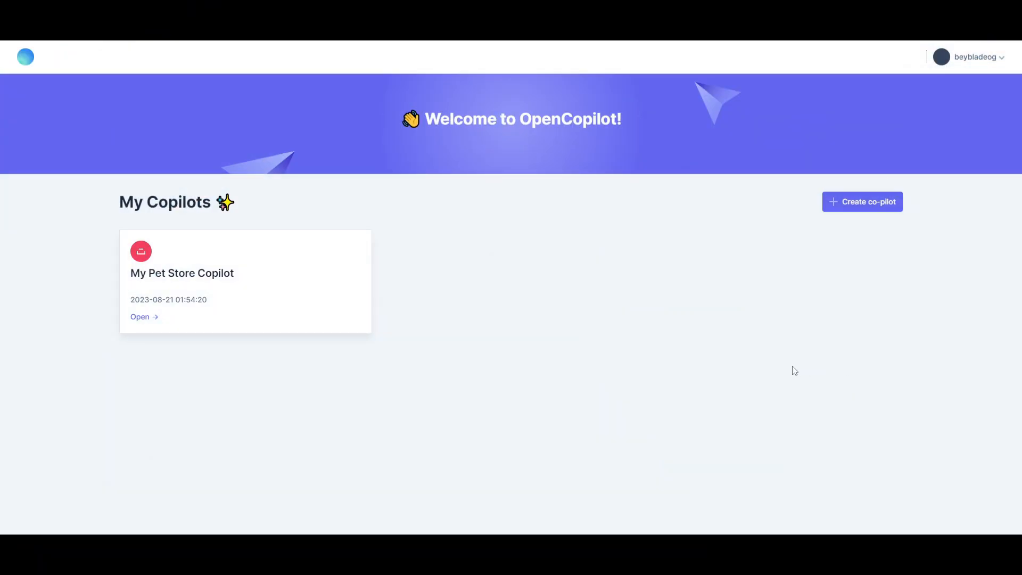
{"action": "mouse_move", "coordinate": [897, 218]}
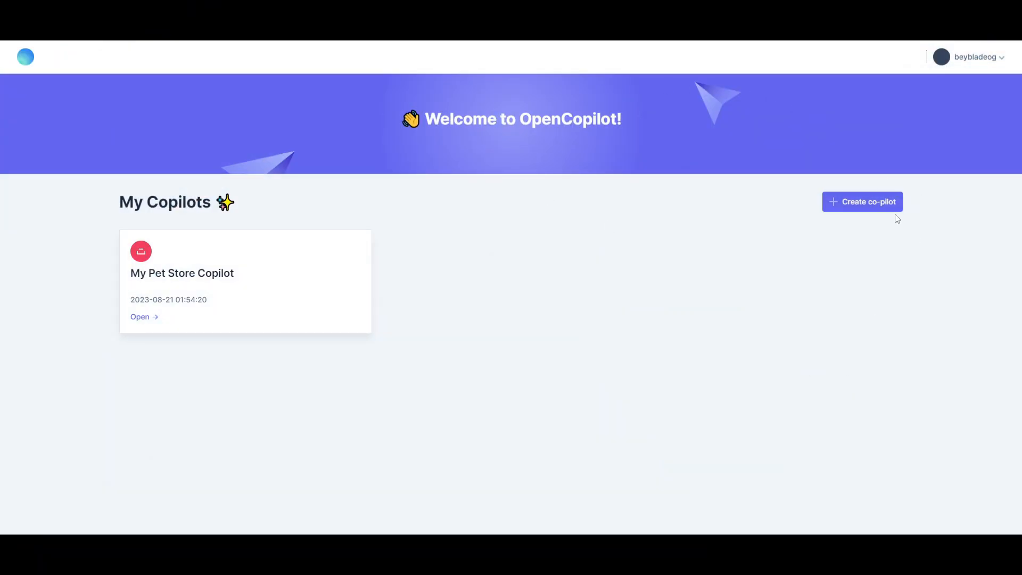
{"action": "mouse_move", "coordinate": [862, 202]}
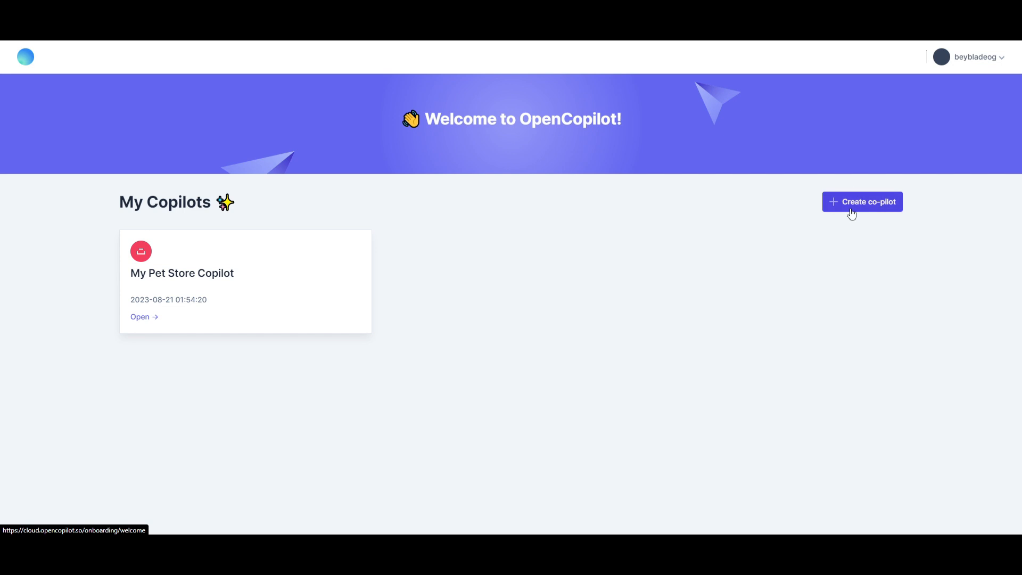
Step: Start a new copilot to reach the step-1 onboarding overview
{"action": "left_click", "coordinate": [862, 202]}
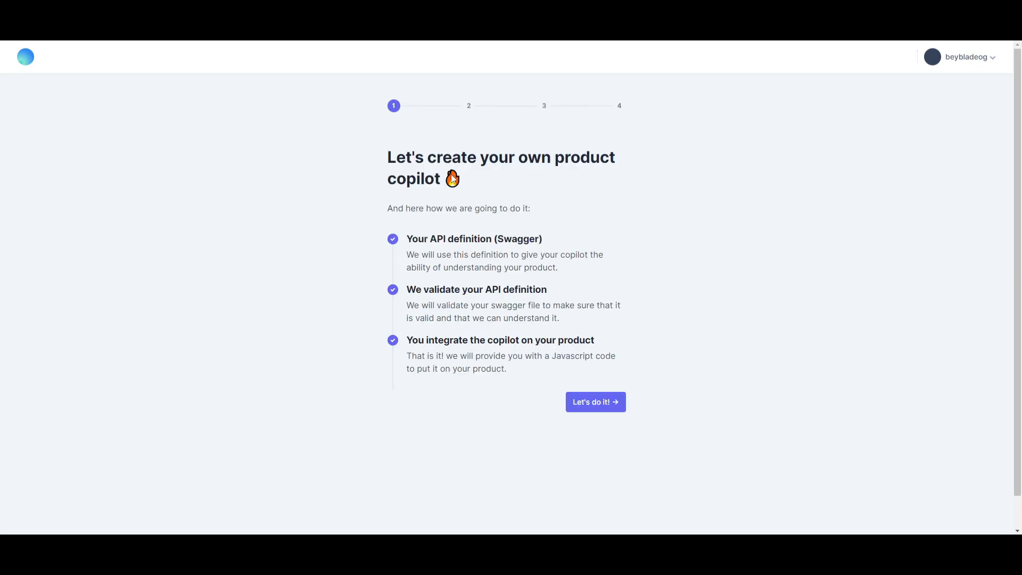
{"action": "mouse_move", "coordinate": [616, 203]}
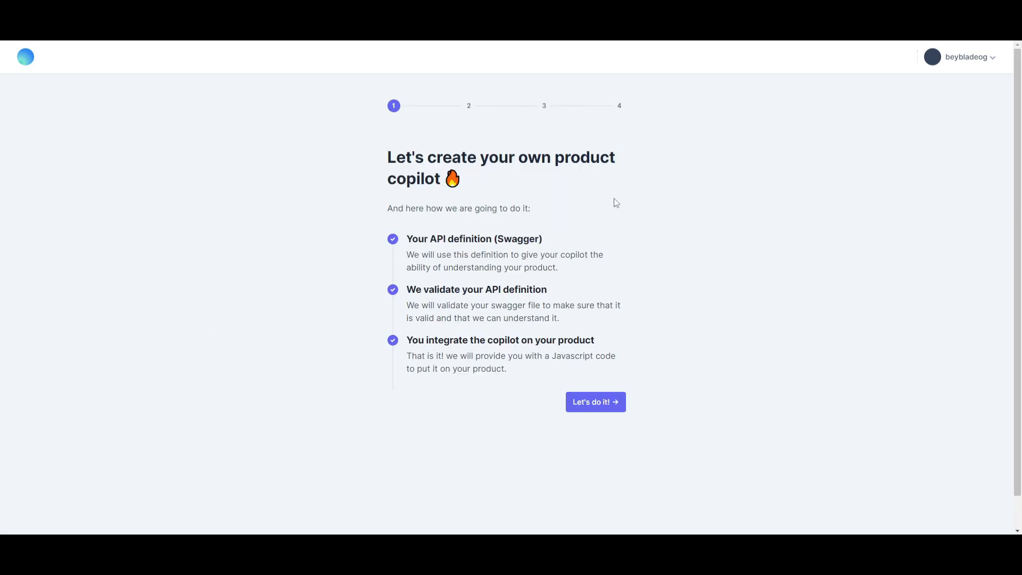
{"action": "mouse_move", "coordinate": [491, 255]}
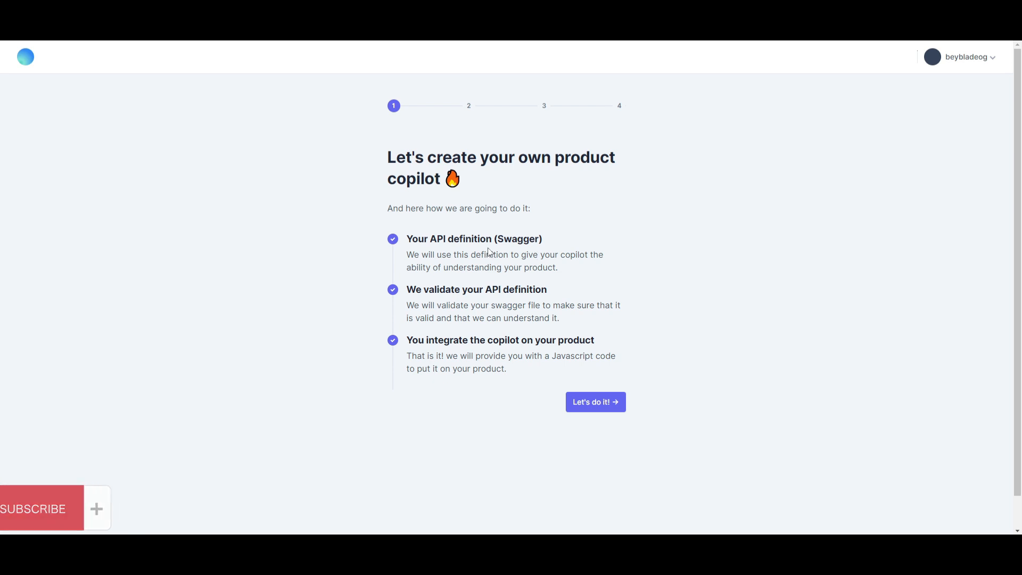
{"action": "mouse_move", "coordinate": [255, 139]}
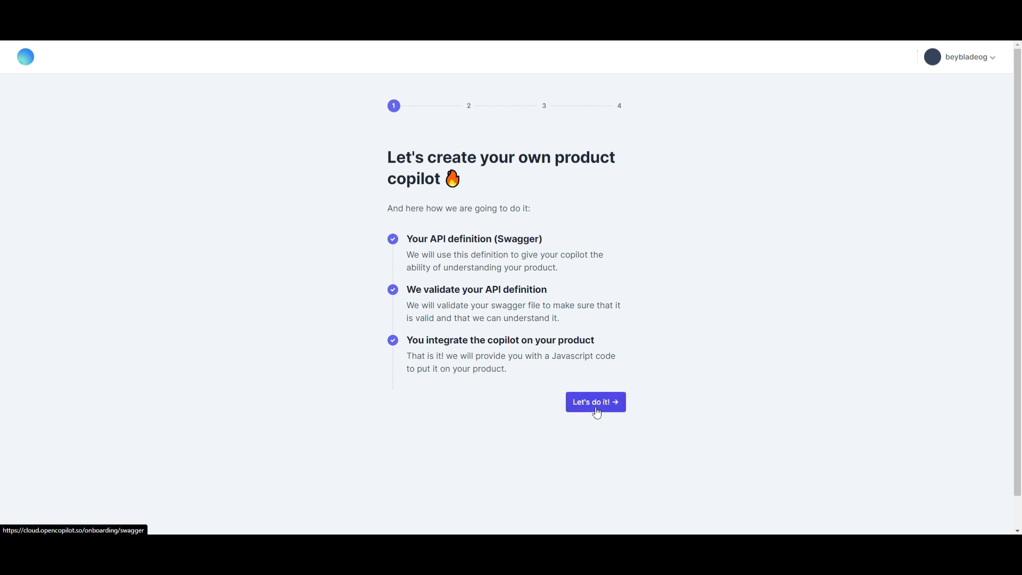
Step: Advance to swagger upload and choose the pre-made Pet Store demo swagger file
{"action": "left_click", "coordinate": [594, 401]}
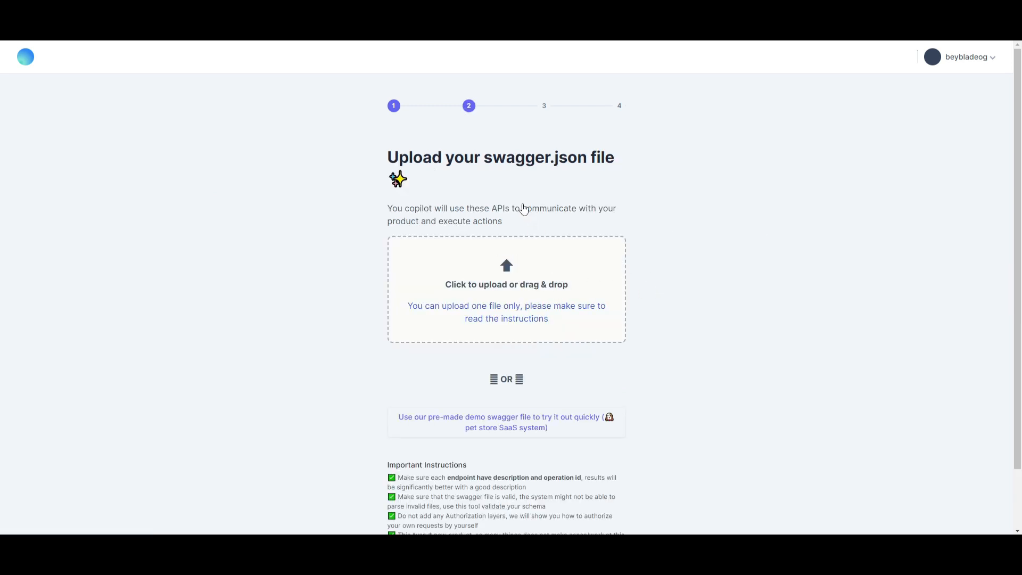
{"action": "mouse_move", "coordinate": [560, 166]}
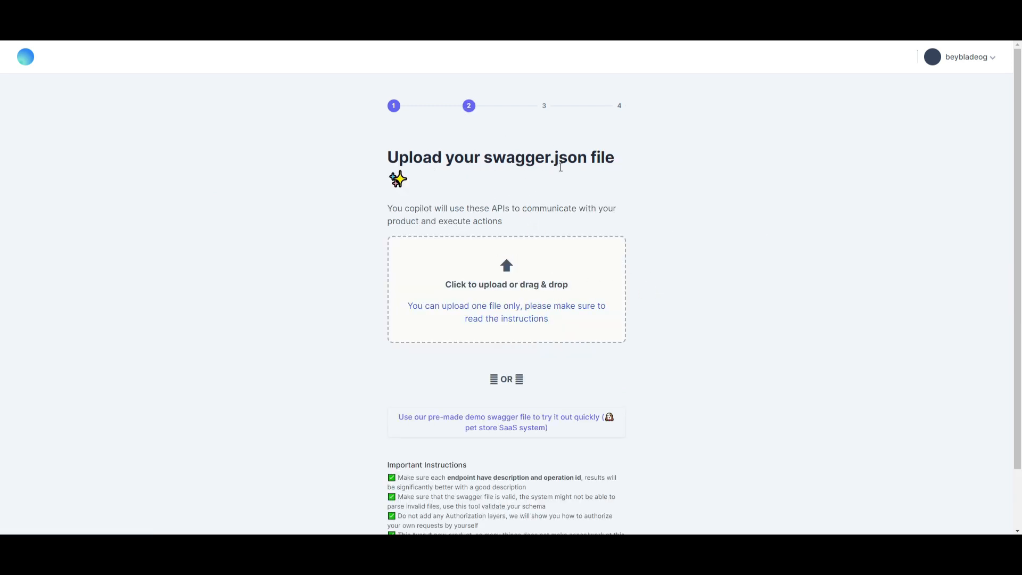
{"action": "mouse_move", "coordinate": [201, 114]}
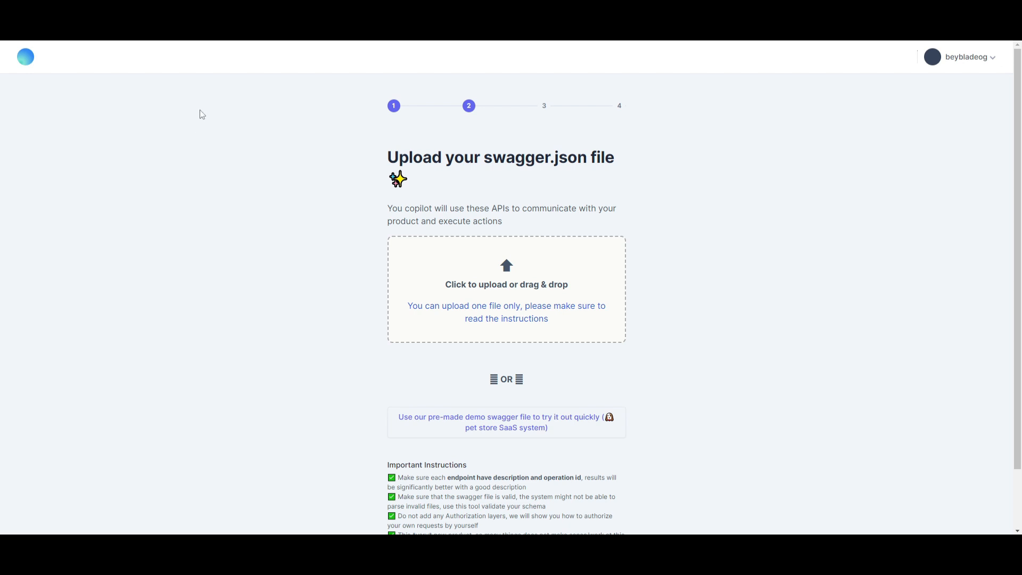
{"action": "mouse_move", "coordinate": [735, 347]}
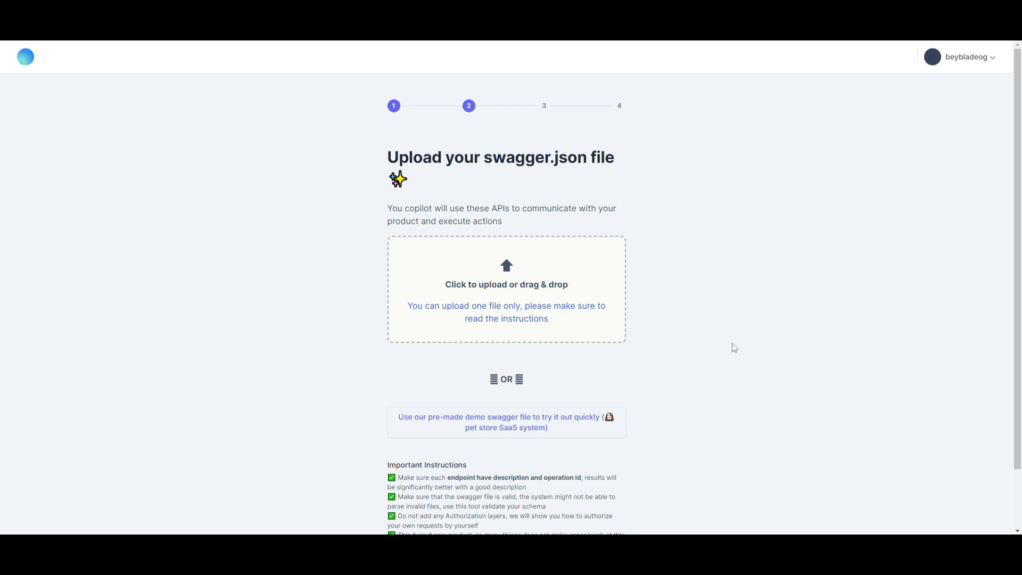
{"action": "mouse_move", "coordinate": [576, 308]}
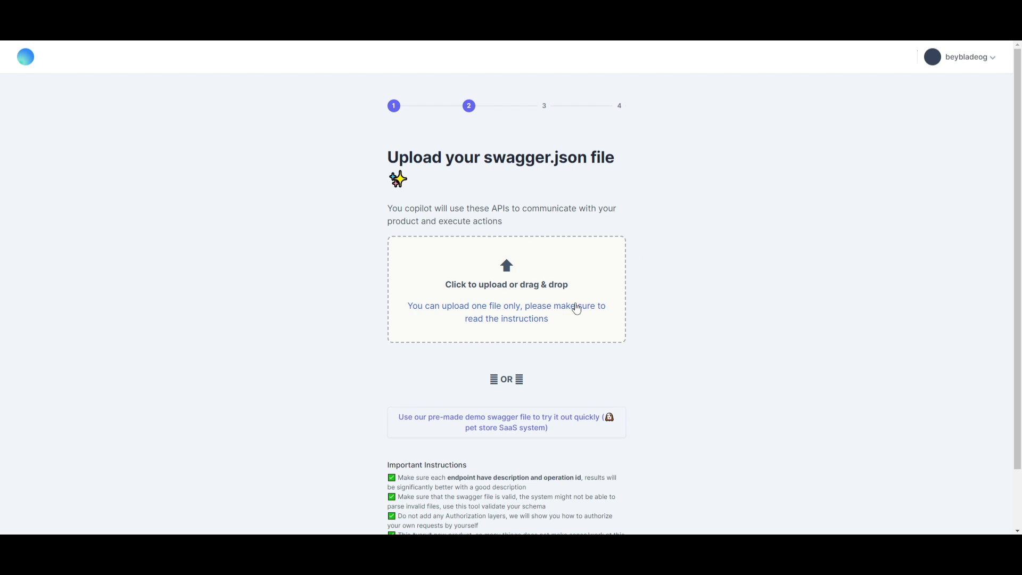
{"action": "mouse_move", "coordinate": [439, 359]}
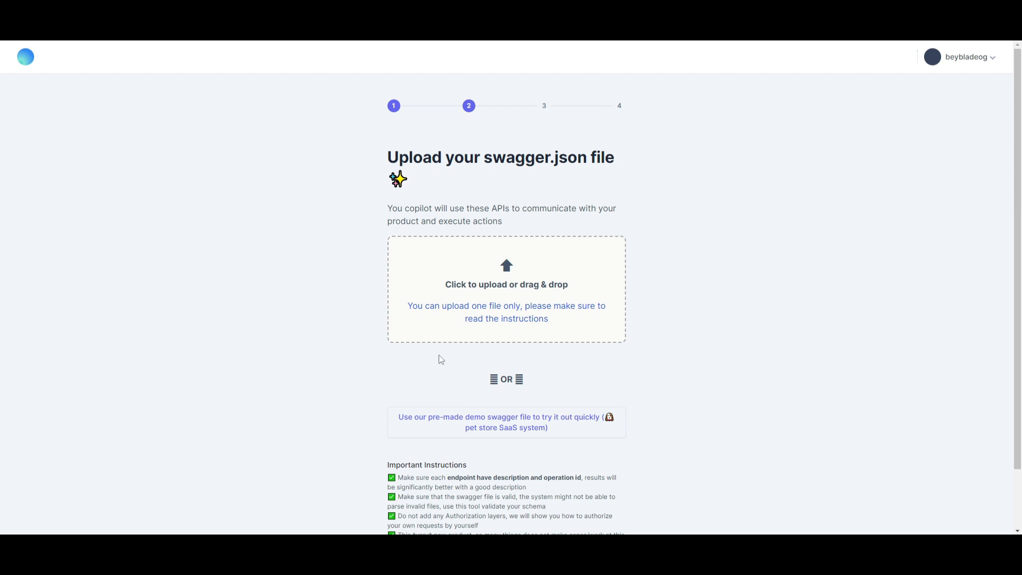
{"action": "scroll", "scroll_direction": "down", "scroll_amount": 3}
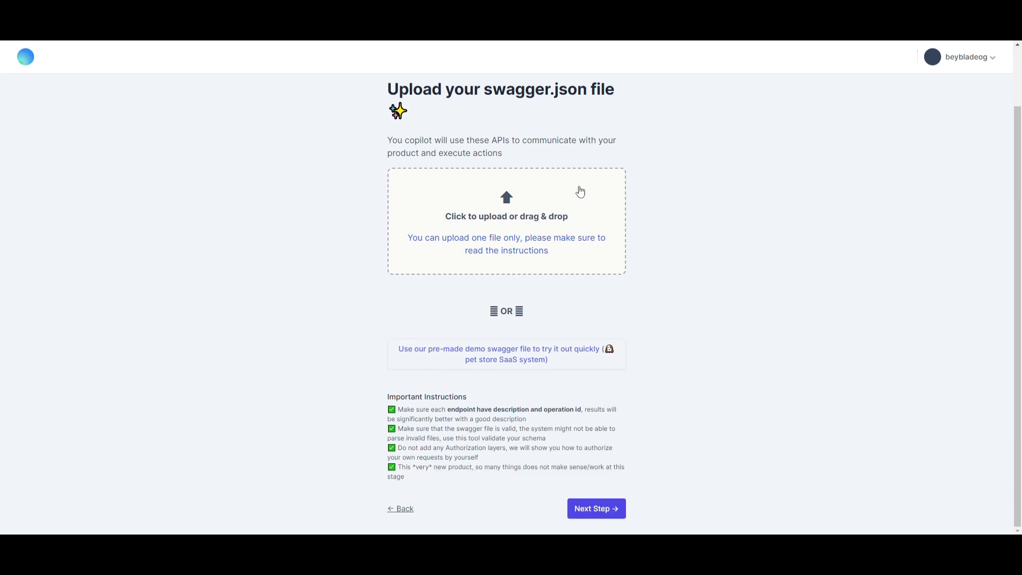
{"action": "mouse_move", "coordinate": [454, 348]}
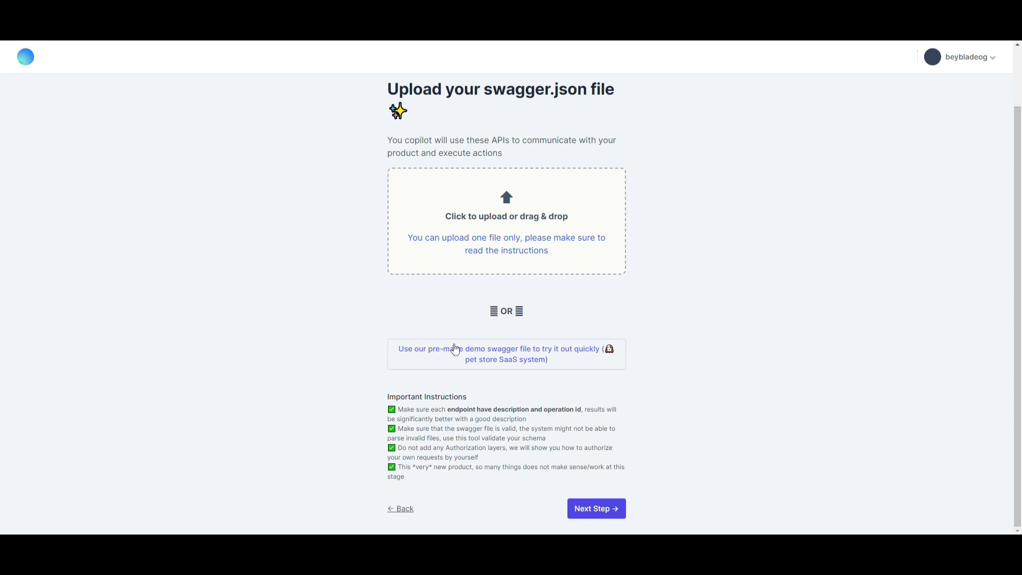
{"action": "mouse_move", "coordinate": [442, 369]}
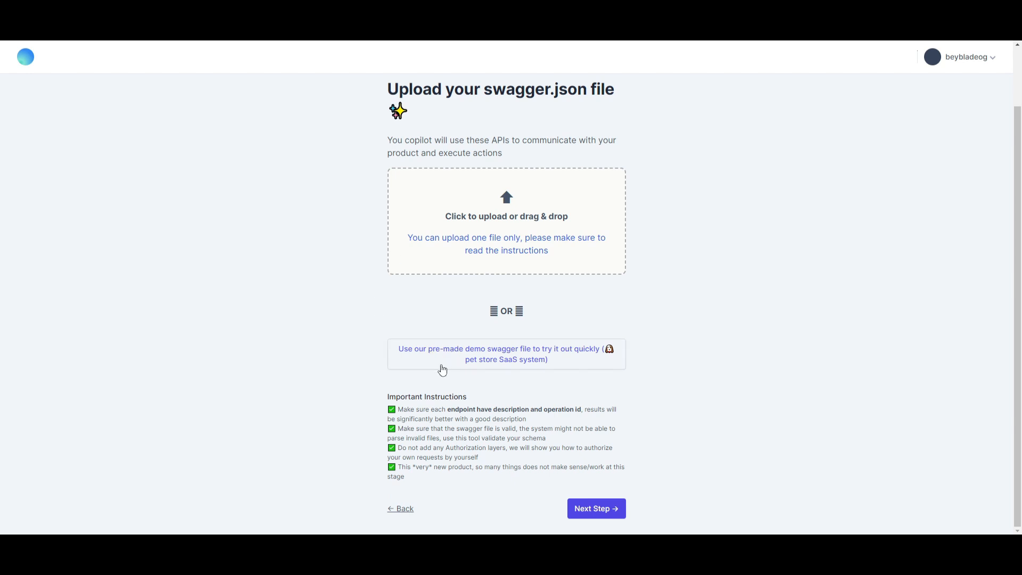
{"action": "mouse_move", "coordinate": [502, 345]}
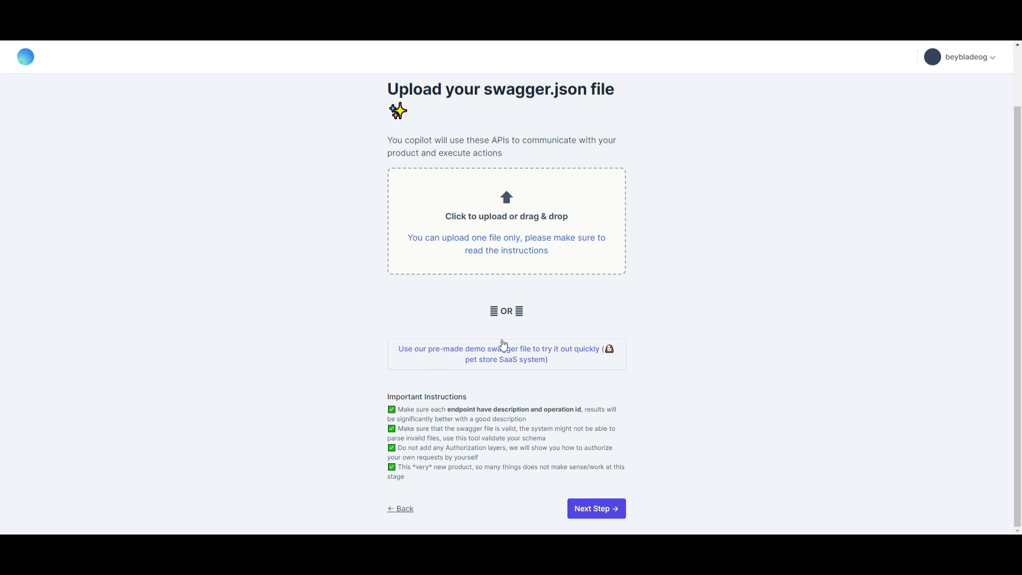
{"action": "mouse_move", "coordinate": [536, 328]}
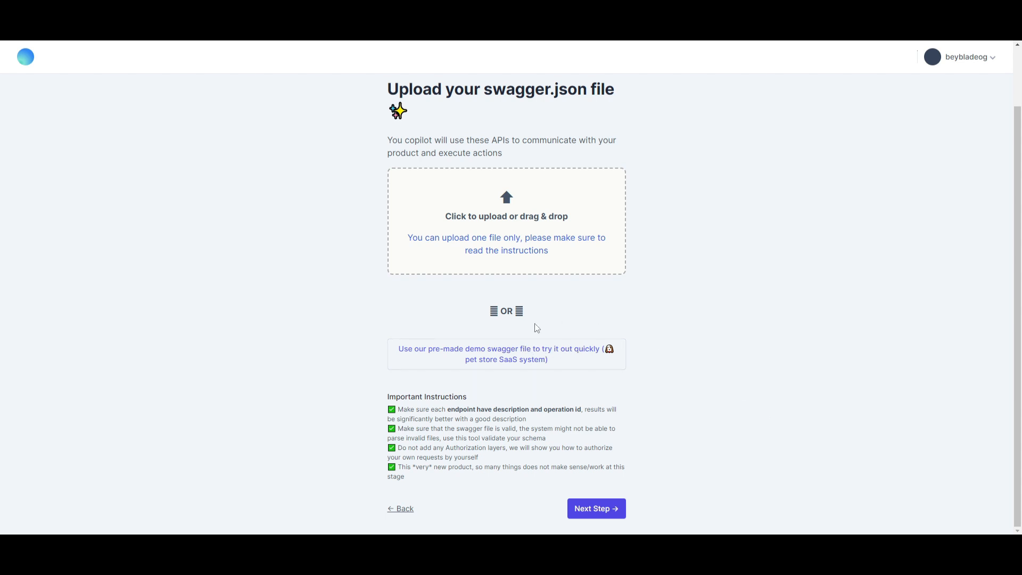
{"action": "mouse_move", "coordinate": [475, 361]}
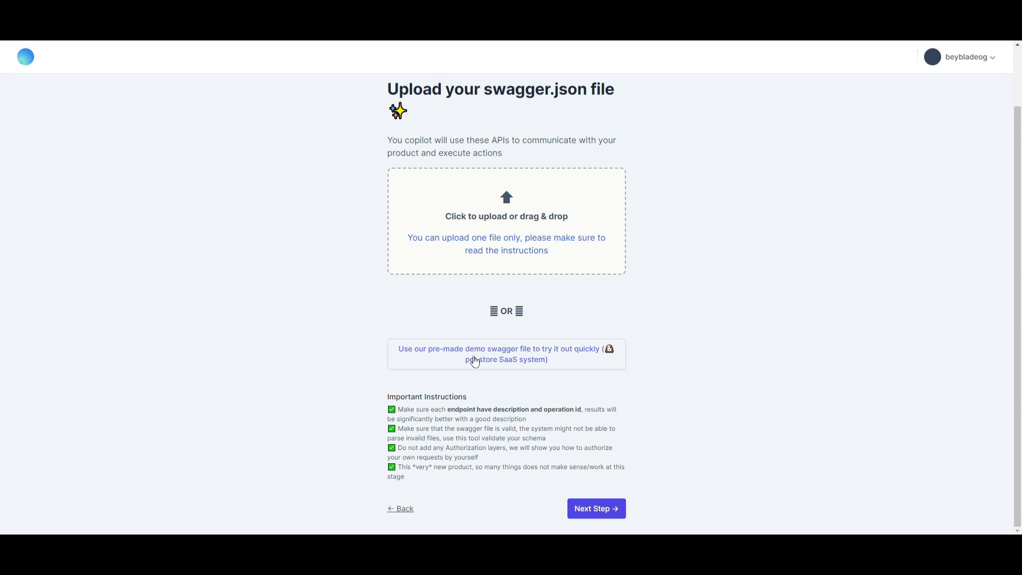
{"action": "mouse_move", "coordinate": [584, 479]}
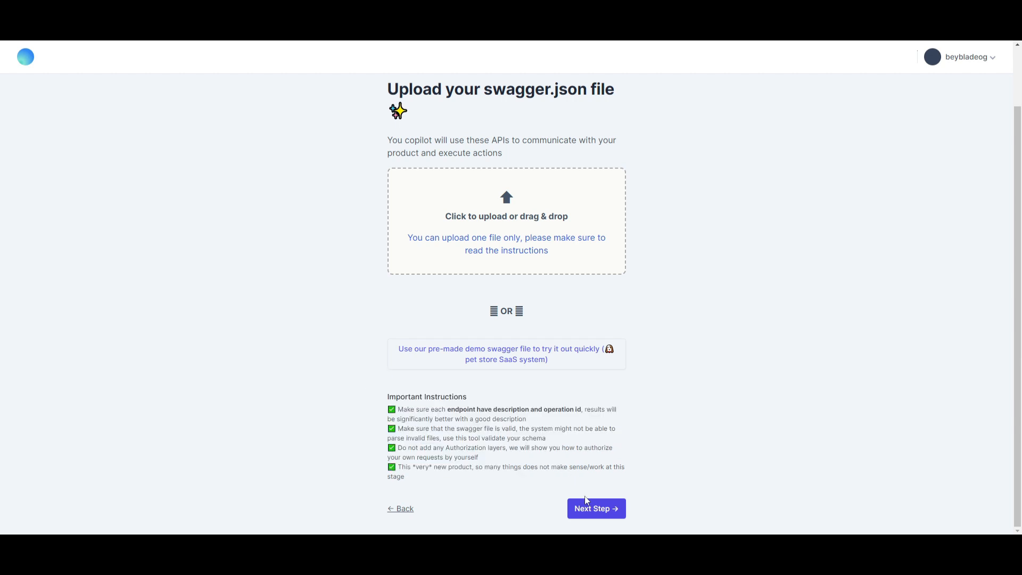
{"action": "mouse_move", "coordinate": [610, 491]}
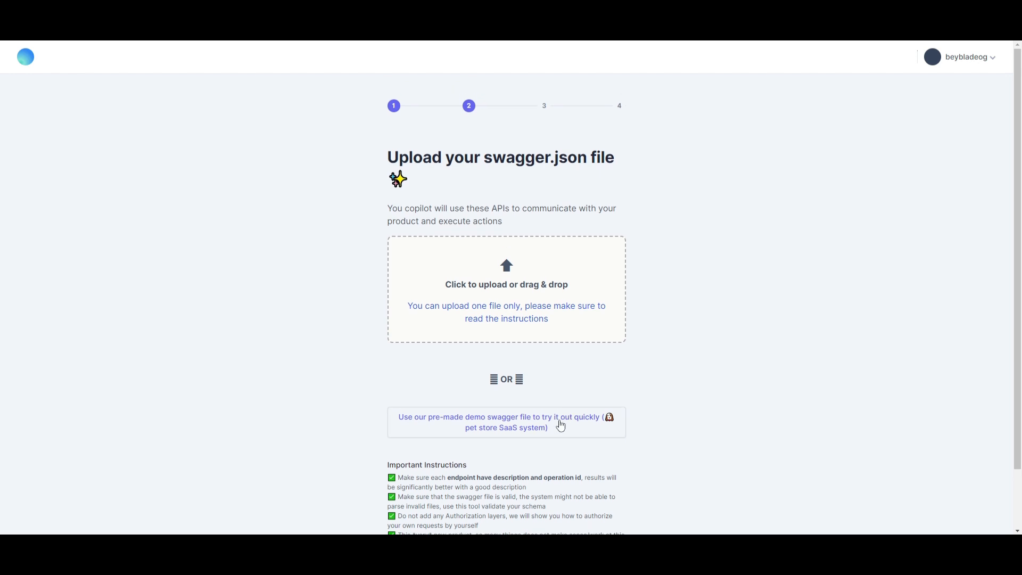
{"action": "scroll", "scroll_direction": "down", "scroll_amount": 3}
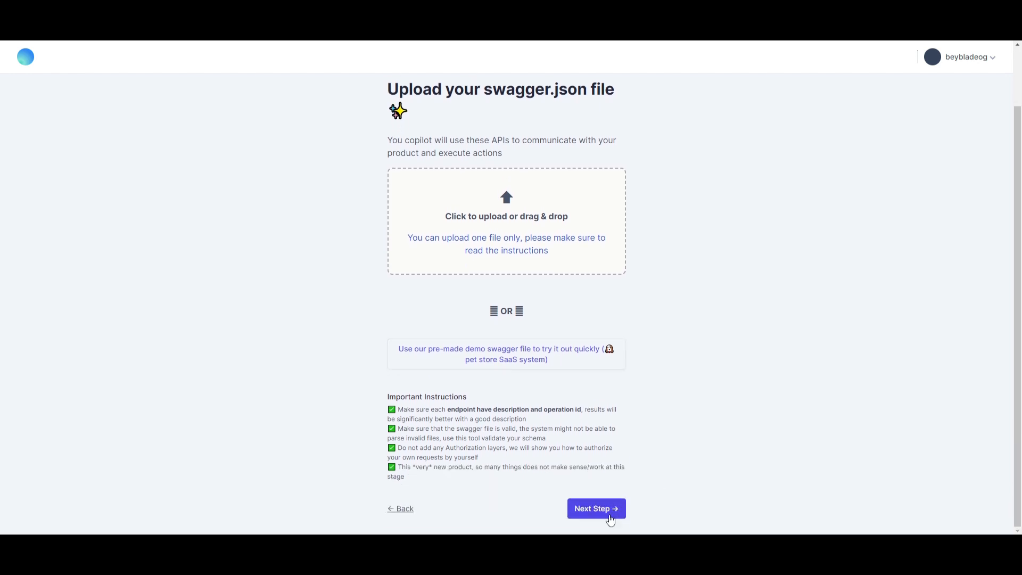
{"action": "mouse_move", "coordinate": [506, 354]}
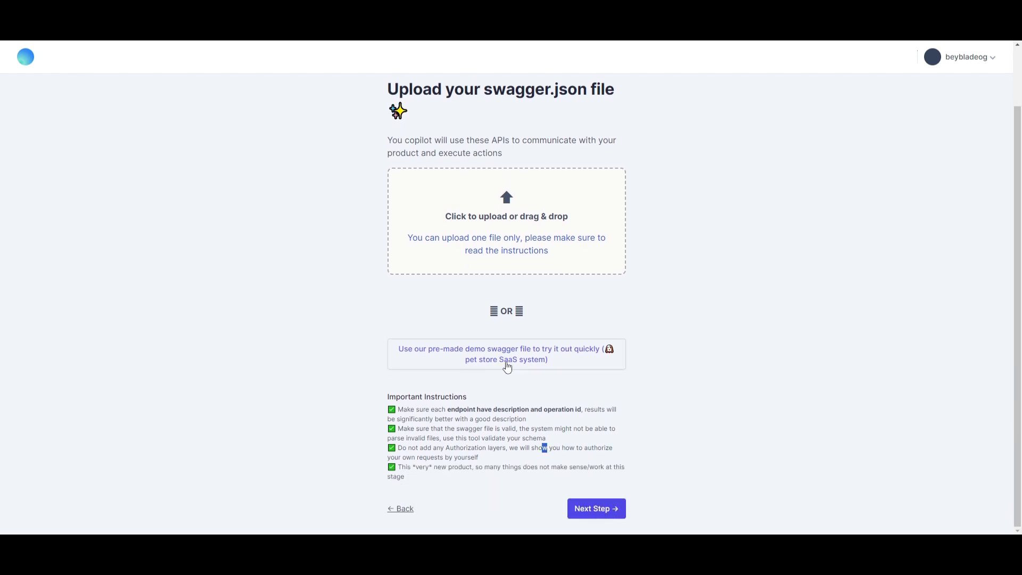
{"action": "left_click", "coordinate": [506, 354]}
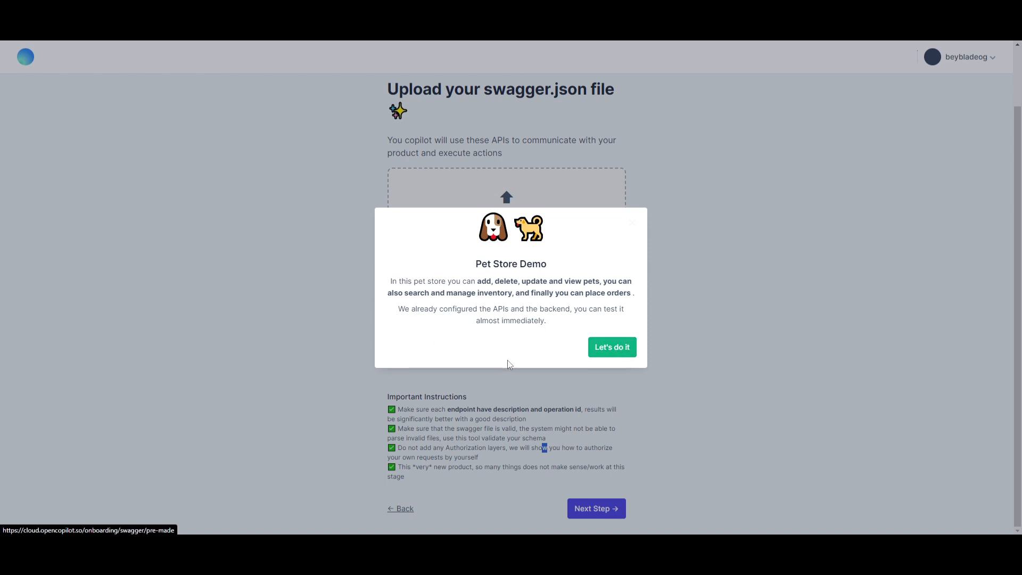
Step: Accept the Pet Store demo, pass validation, and confirm continuing to 'That is it!'
{"action": "left_click", "coordinate": [611, 346]}
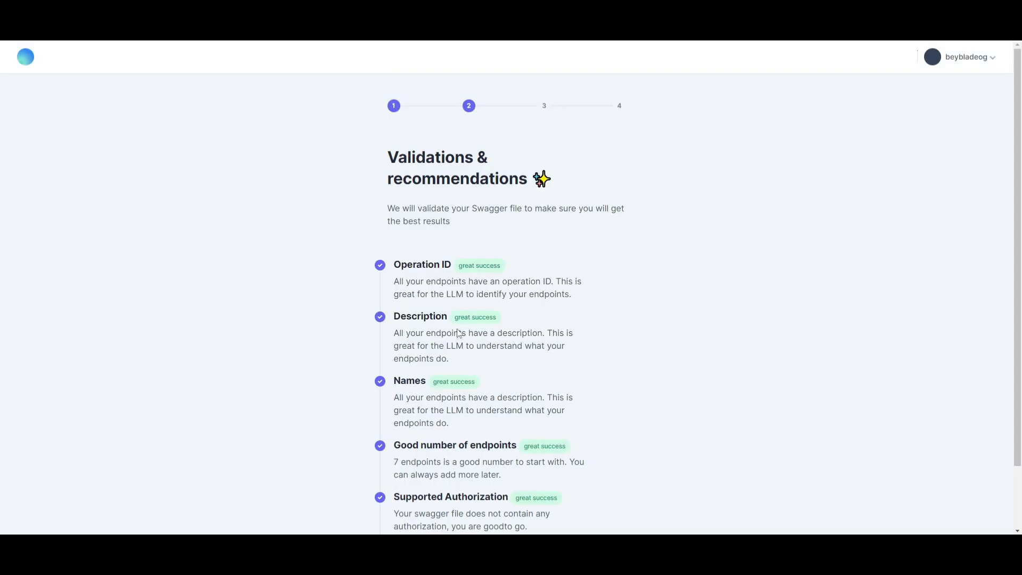
{"action": "scroll", "scroll_direction": "down", "scroll_amount": 3}
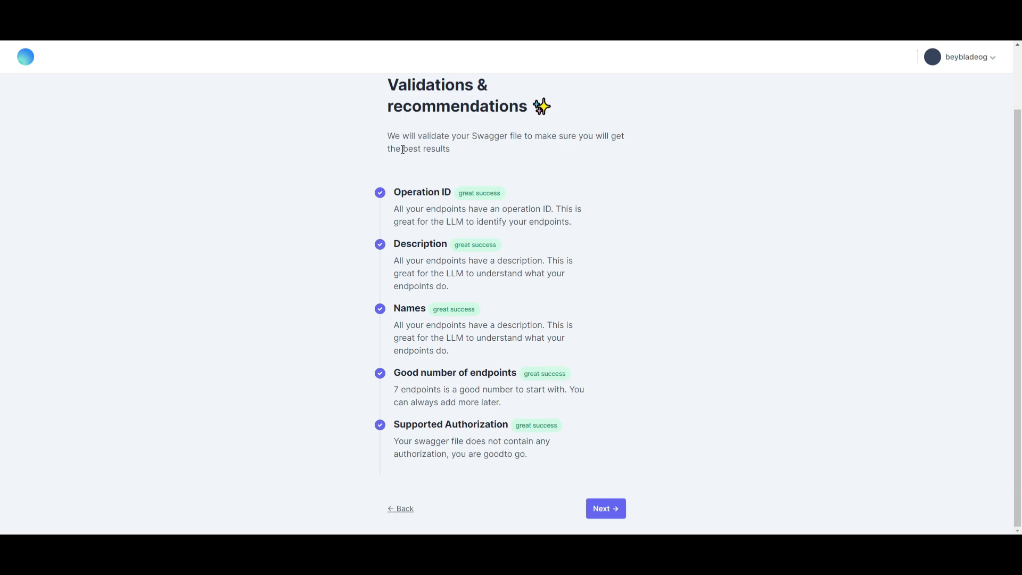
{"action": "mouse_move", "coordinate": [589, 468]}
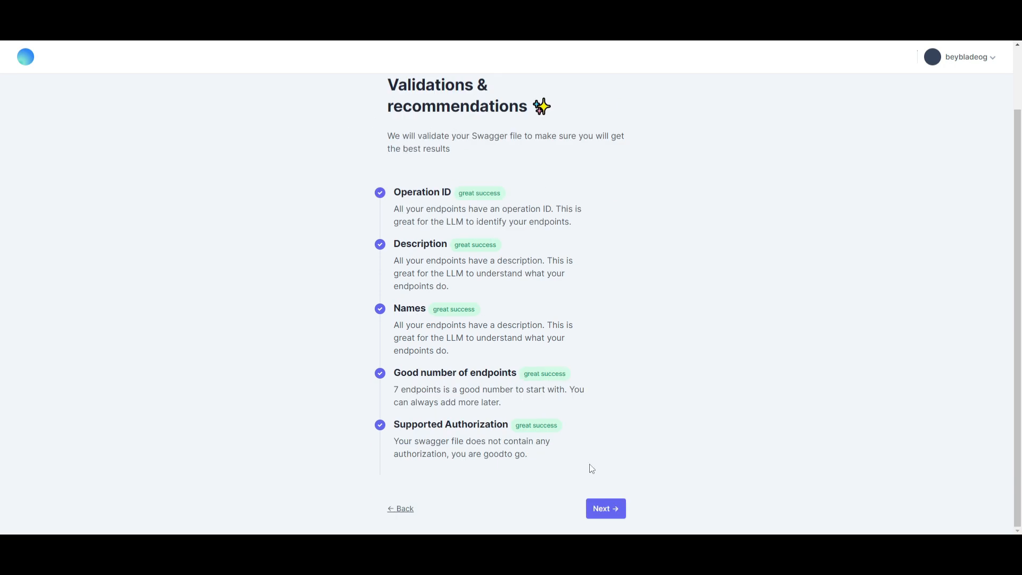
{"action": "left_click", "coordinate": [605, 508]}
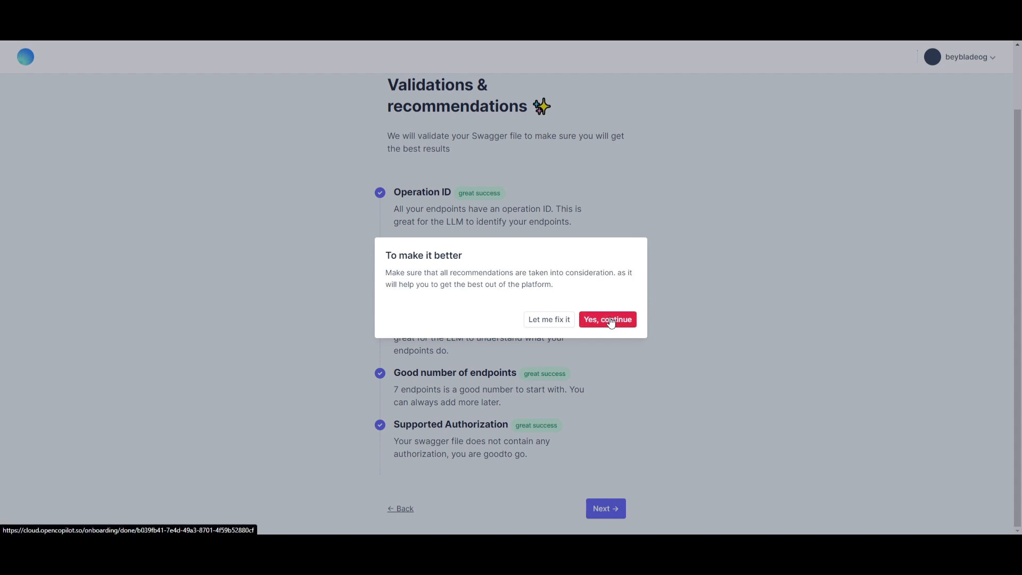
{"action": "left_click", "coordinate": [607, 319]}
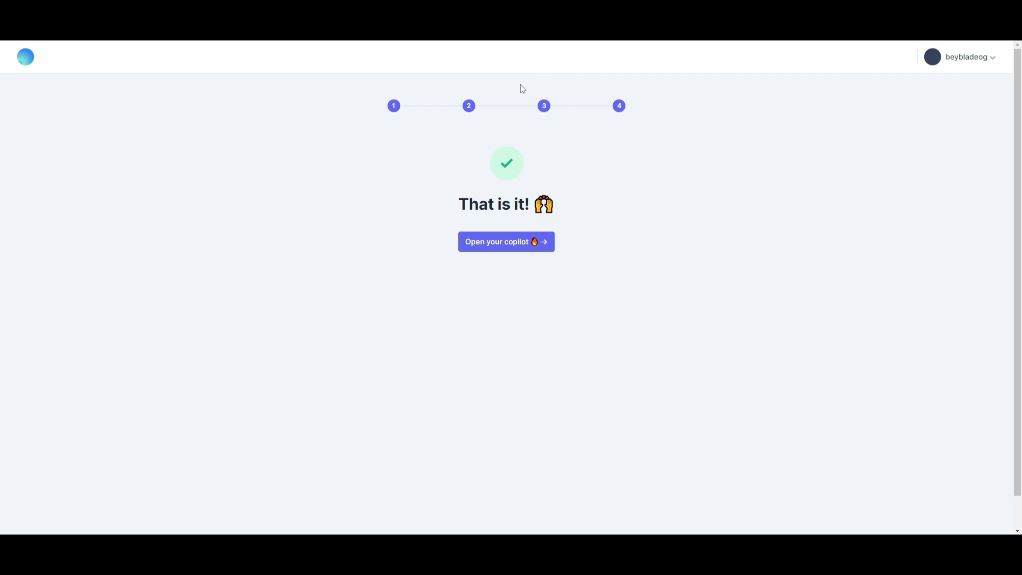
{"action": "mouse_move", "coordinate": [507, 242]}
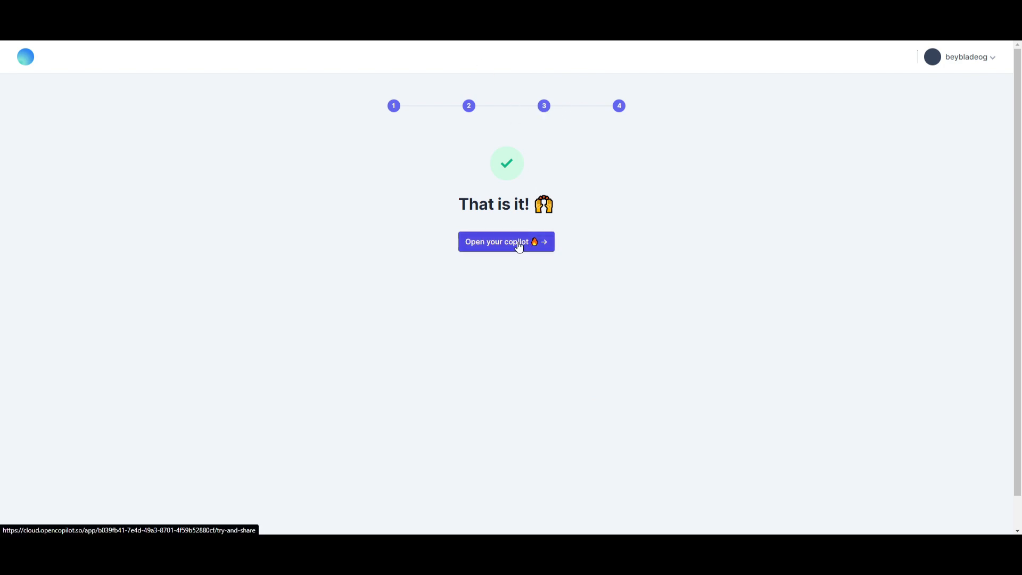
Step: Open My Pet Store Copilot to its Try & Share embed script page
{"action": "left_click", "coordinate": [506, 242]}
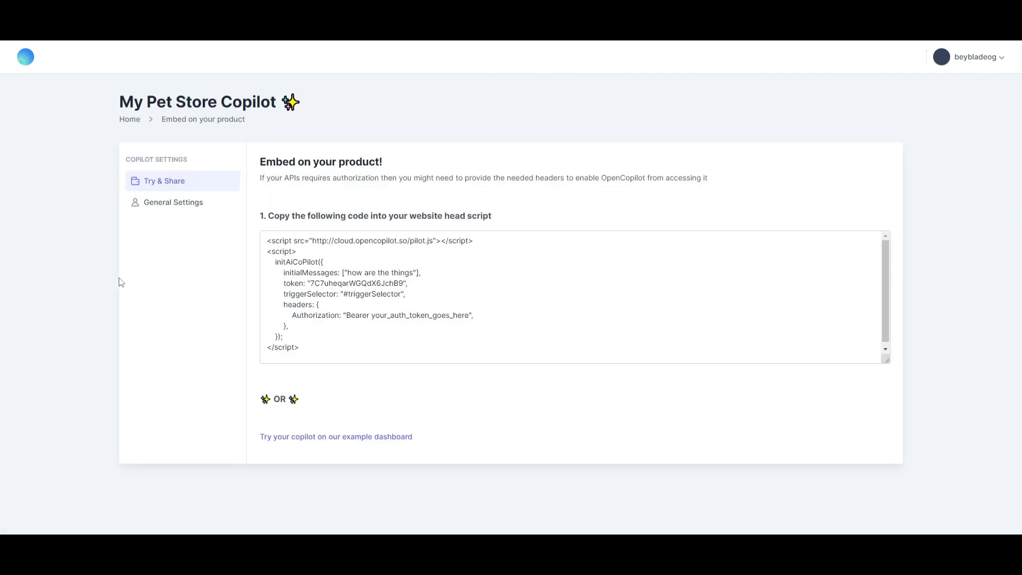
{"action": "mouse_move", "coordinate": [339, 398]}
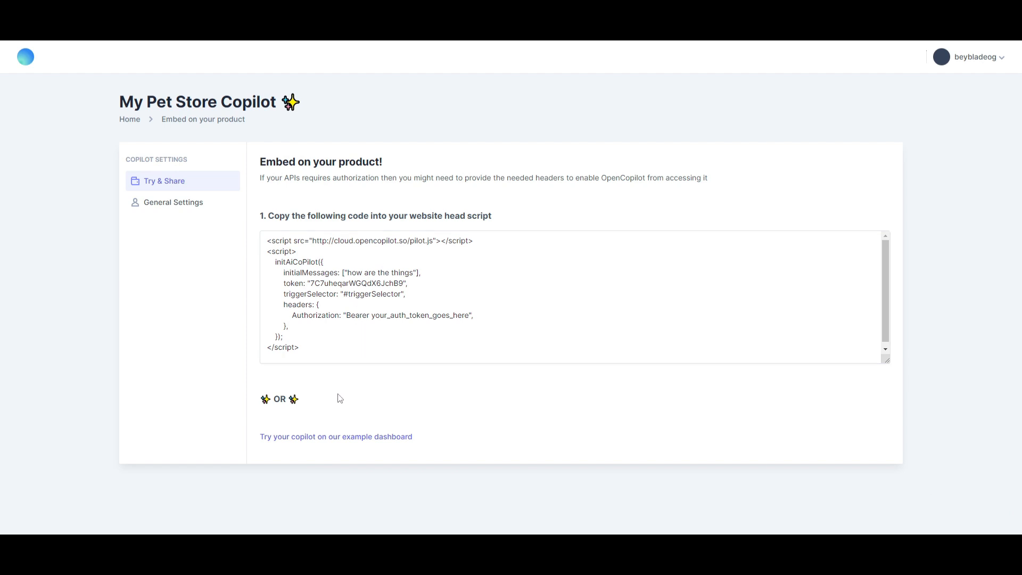
{"action": "mouse_move", "coordinate": [296, 175]}
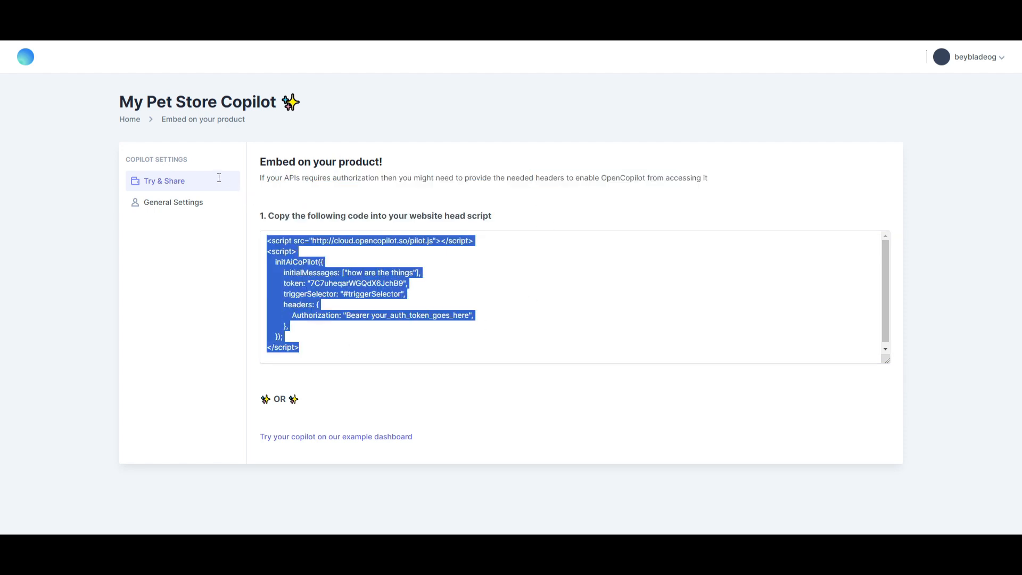
{"action": "mouse_move", "coordinate": [256, 381]}
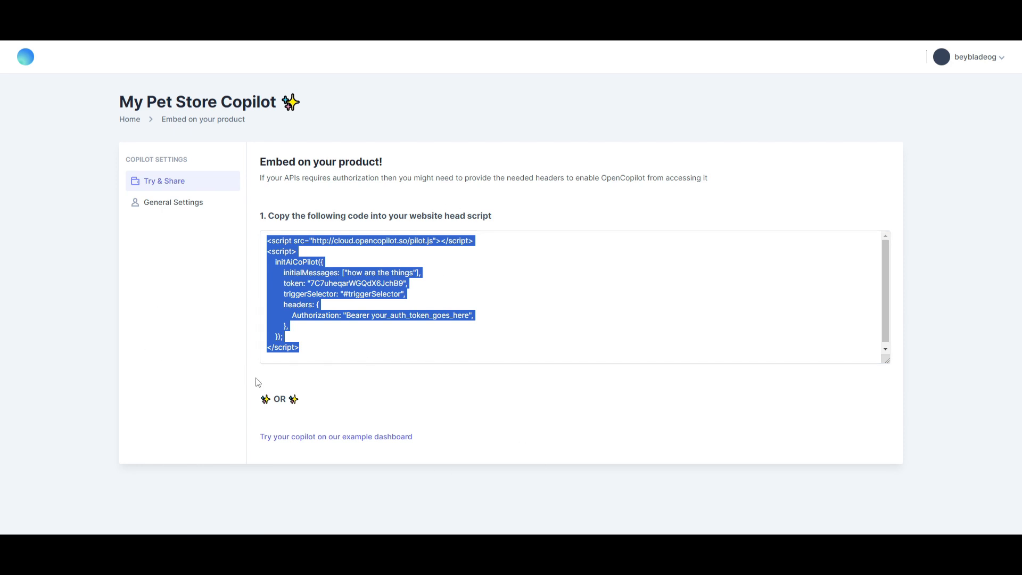
{"action": "mouse_move", "coordinate": [336, 436]}
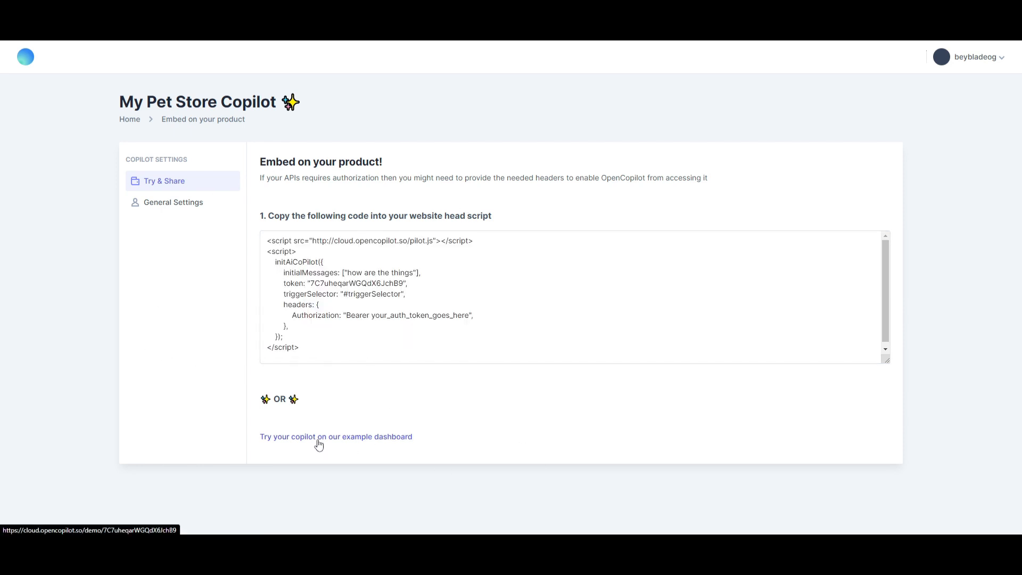
Step: Review the copilot's general settings and context prompt, then return to Try & Share
{"action": "left_click", "coordinate": [168, 203]}
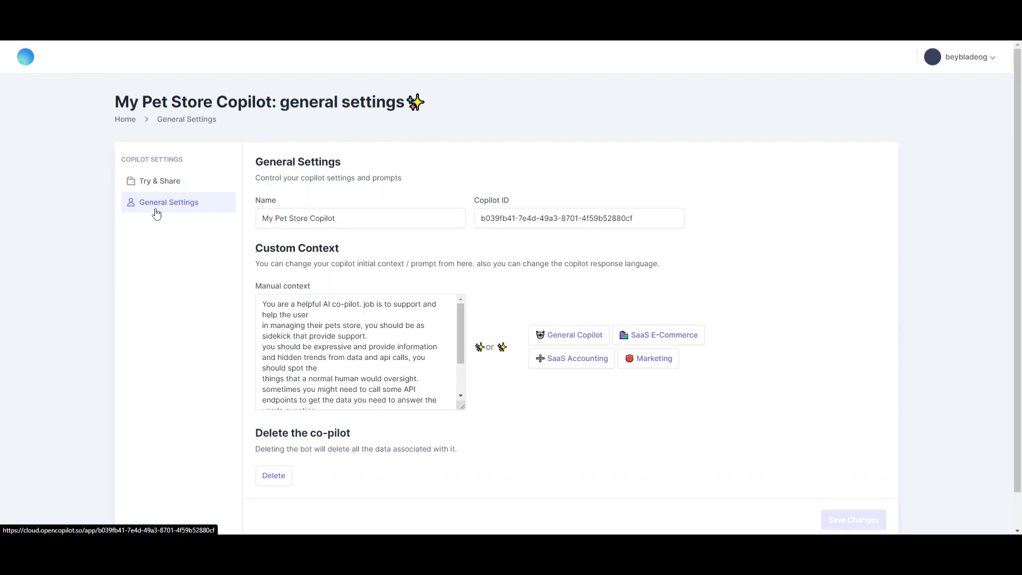
{"action": "mouse_move", "coordinate": [289, 233]}
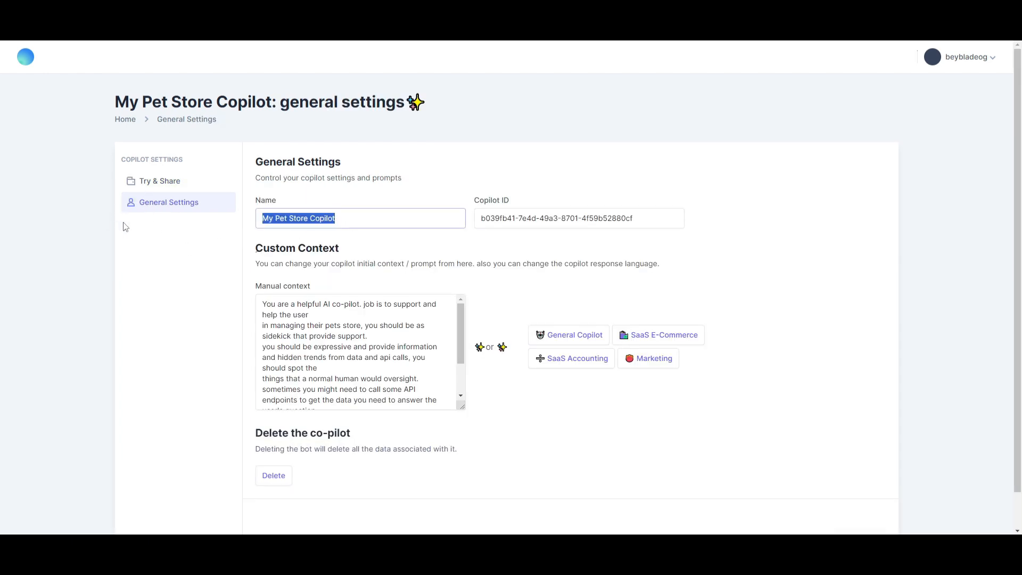
{"action": "mouse_move", "coordinate": [365, 276]}
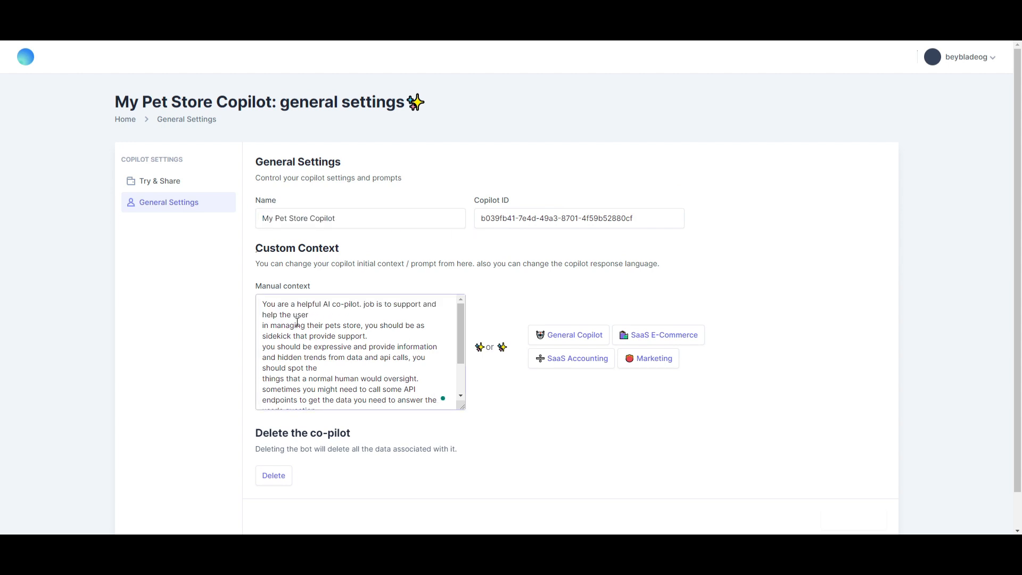
{"action": "scroll", "scroll_direction": "down", "scroll_amount": 3}
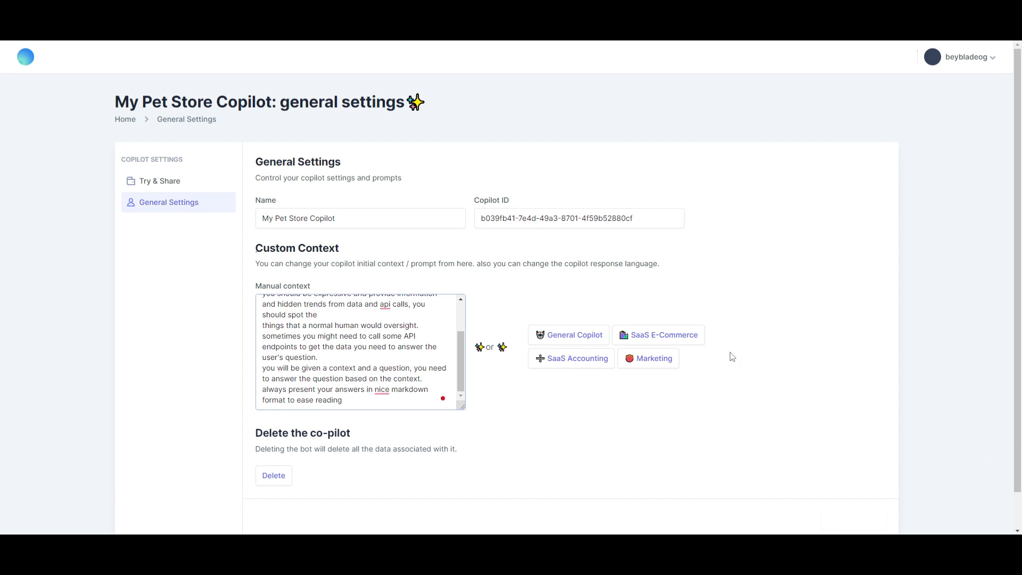
{"action": "mouse_move", "coordinate": [563, 377]}
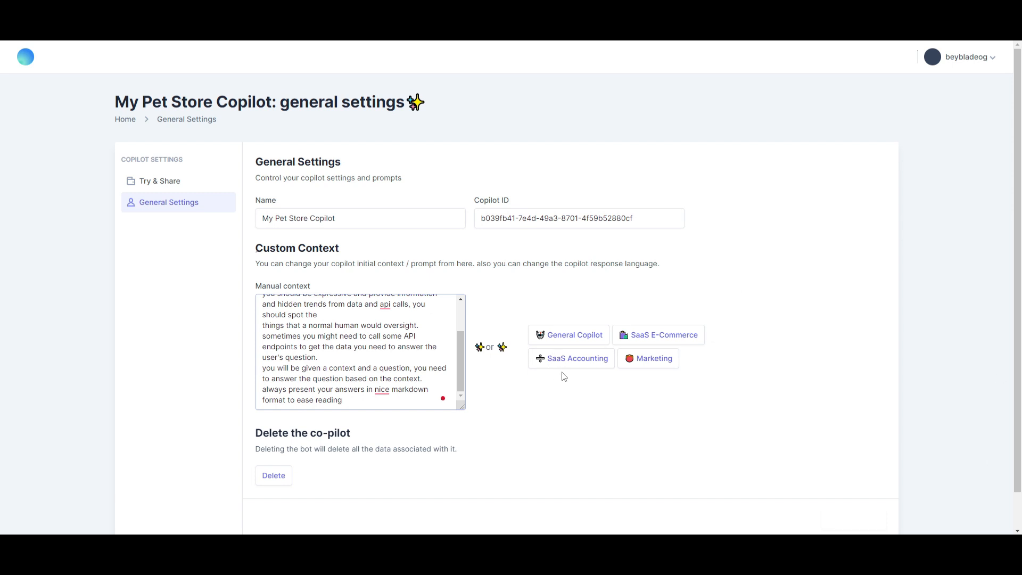
{"action": "mouse_move", "coordinate": [580, 351]}
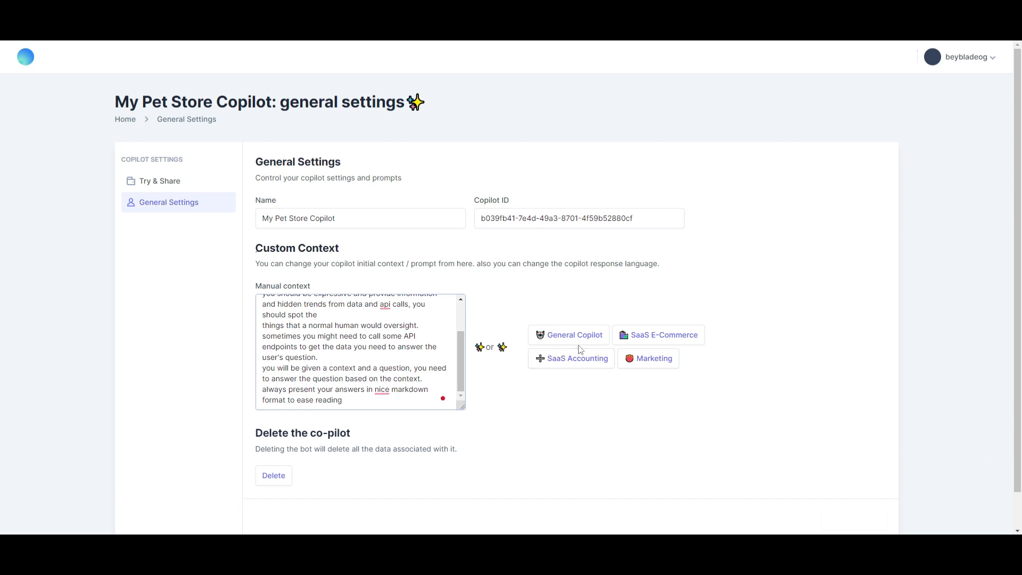
{"action": "mouse_move", "coordinate": [642, 357]}
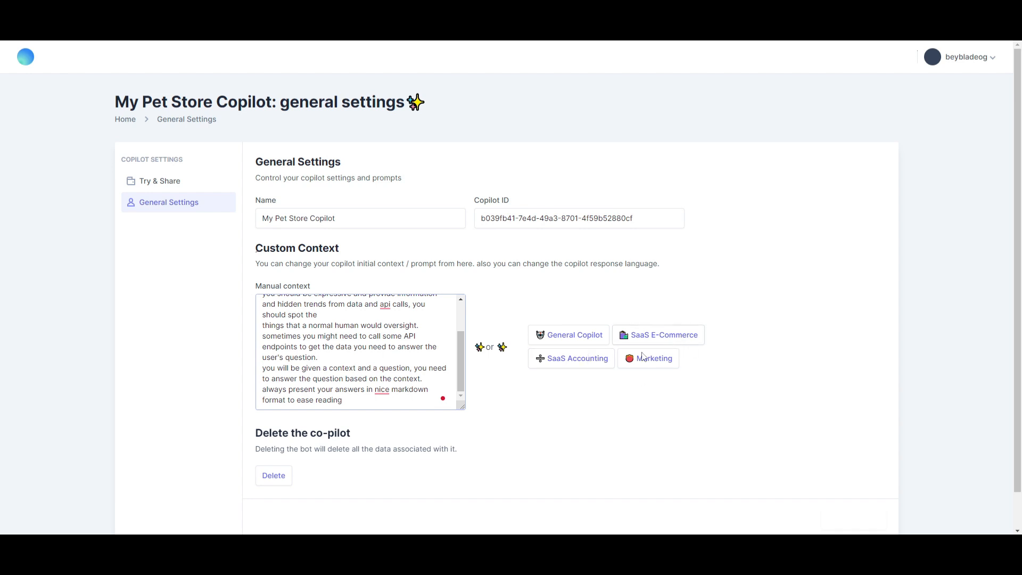
{"action": "mouse_move", "coordinate": [508, 325]}
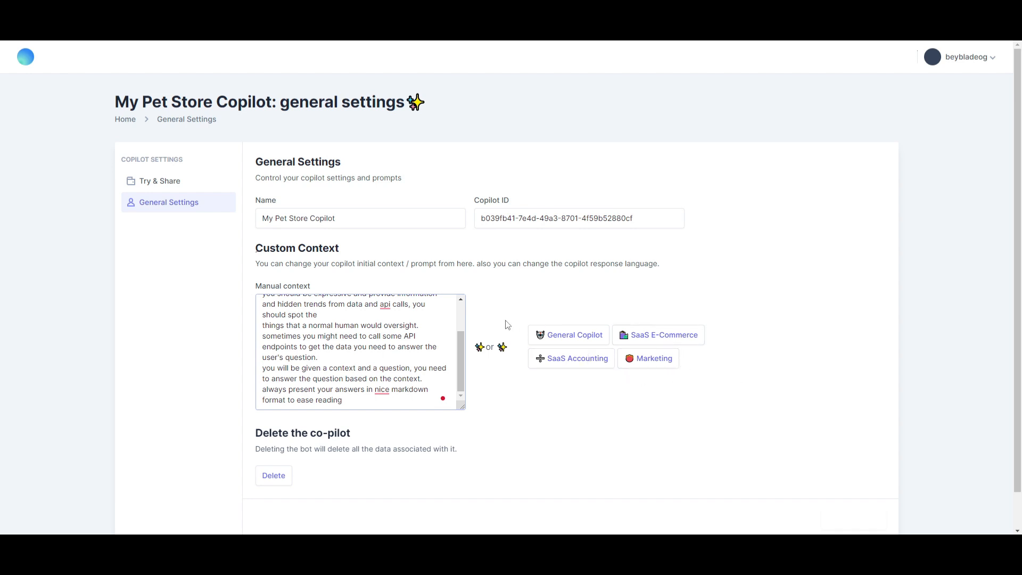
{"action": "mouse_move", "coordinate": [332, 459]}
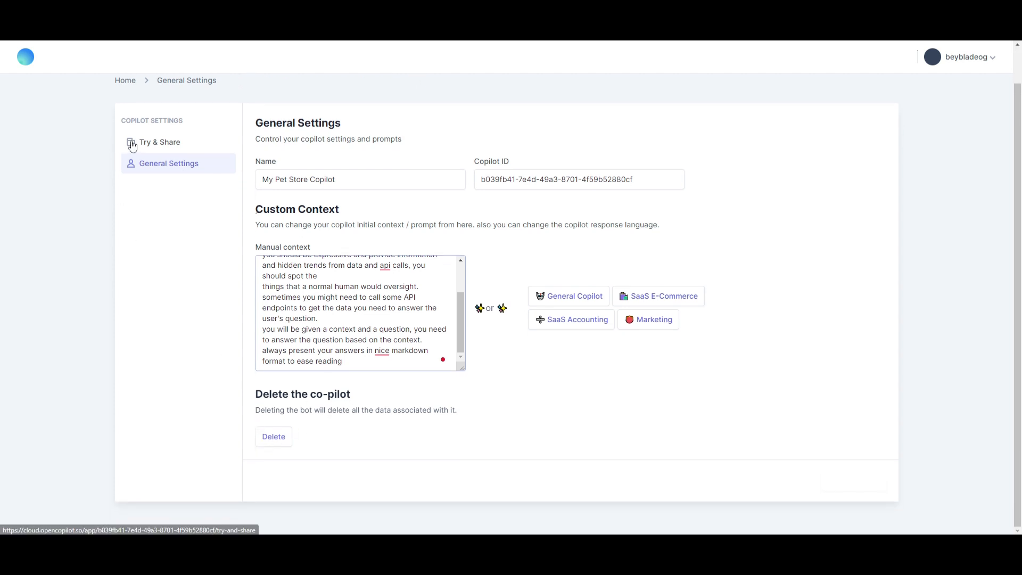
{"action": "left_click", "coordinate": [159, 142]}
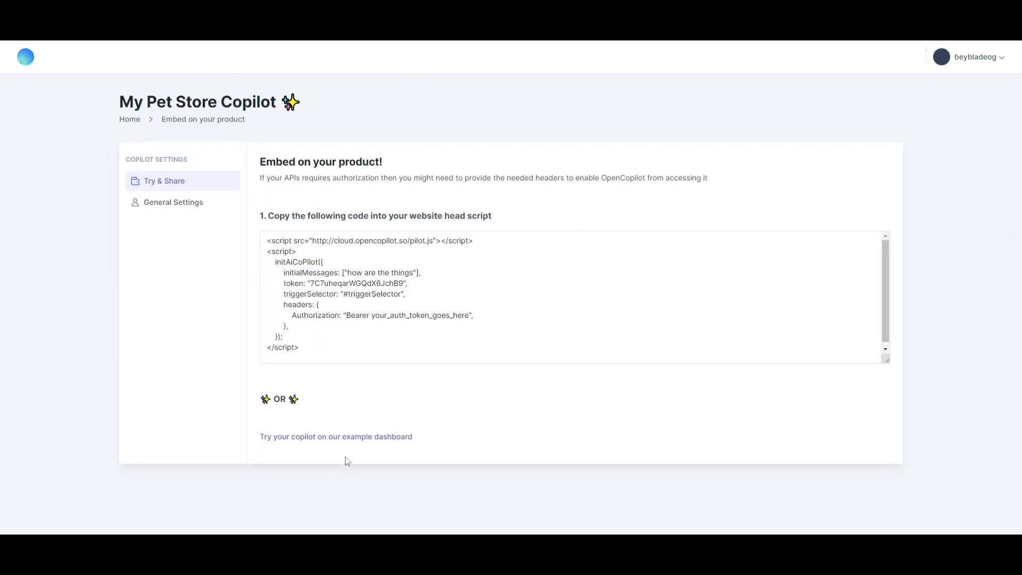
Step: Open the example My Pet Shop Admin Dashboard to try the copilot
{"action": "left_click", "coordinate": [336, 436]}
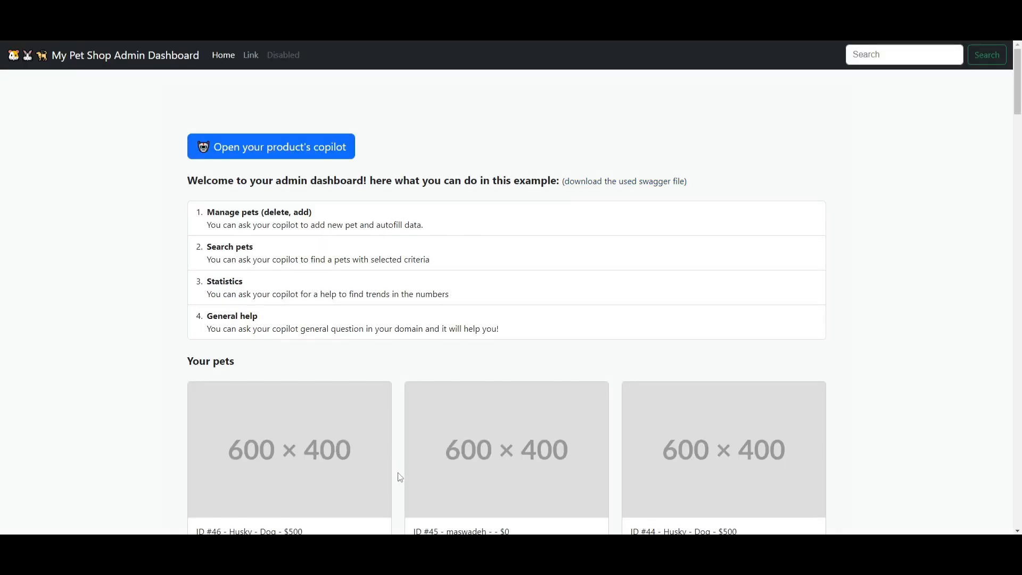
{"action": "mouse_move", "coordinate": [776, 83]}
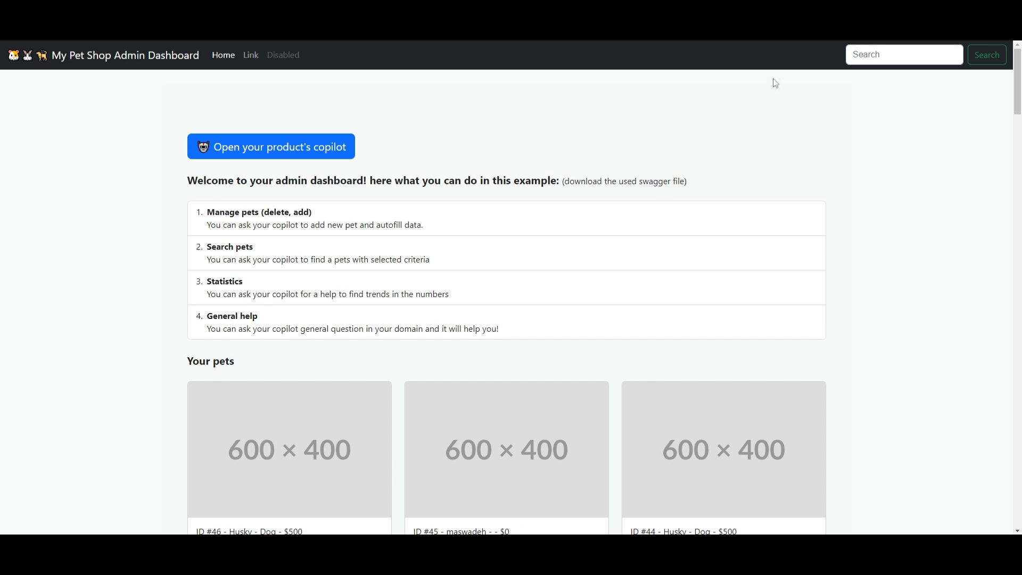
{"action": "mouse_move", "coordinate": [776, 83]}
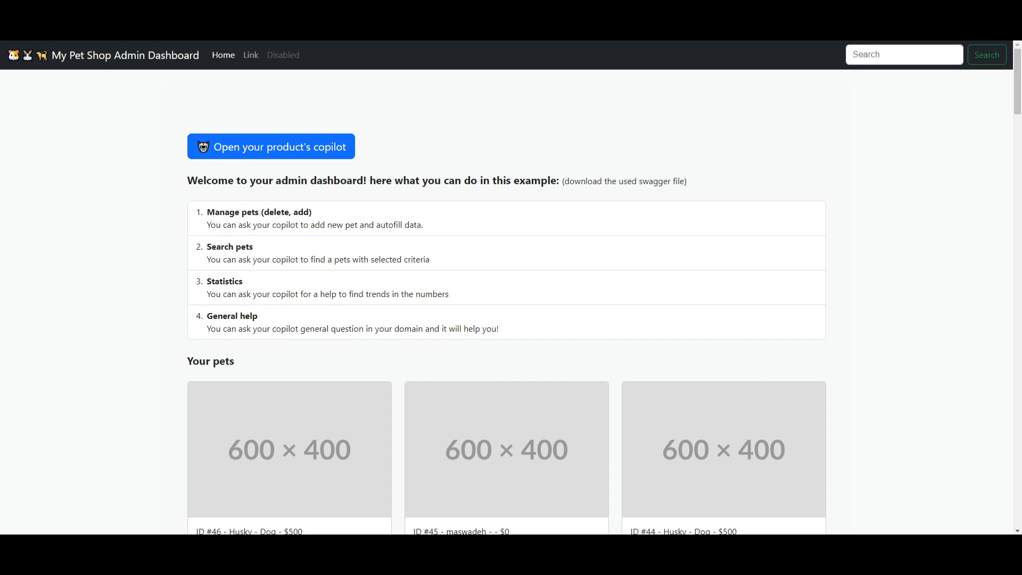
{"action": "mouse_move", "coordinate": [238, 141]}
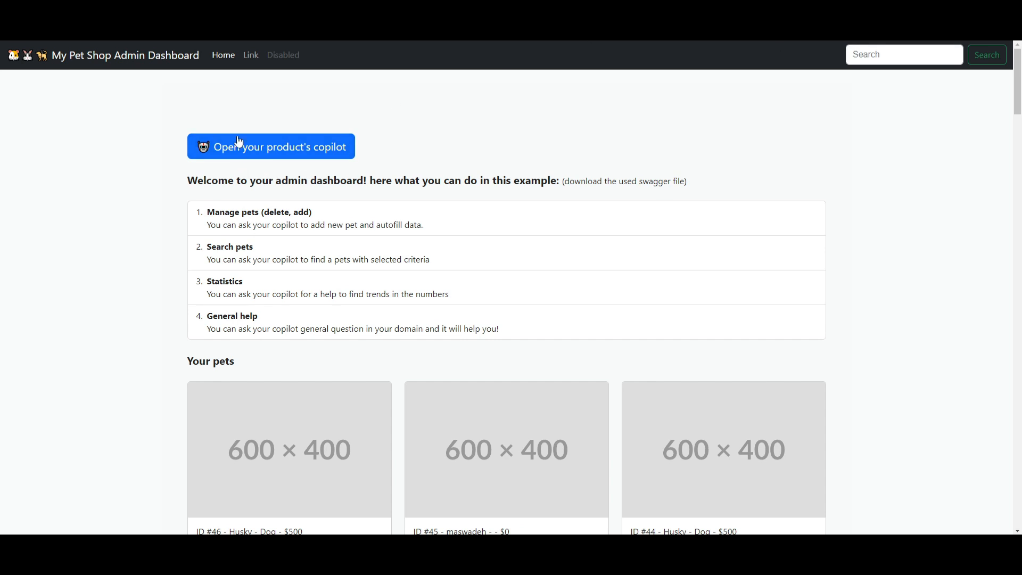
{"action": "mouse_move", "coordinate": [334, 151]}
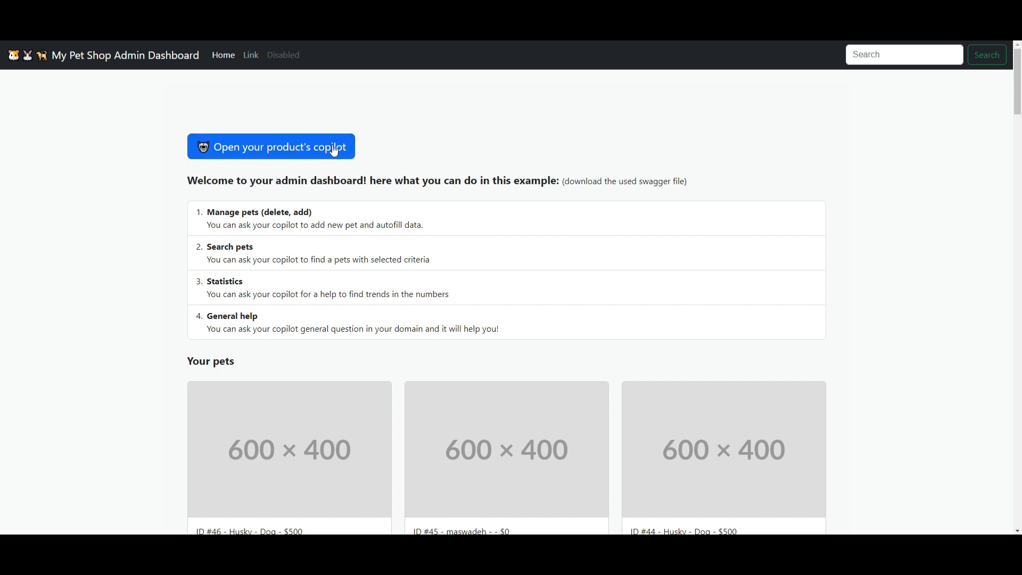
Step: Open the copilot chat and ask for the sales breakdown by pet type
{"action": "left_click", "coordinate": [271, 147]}
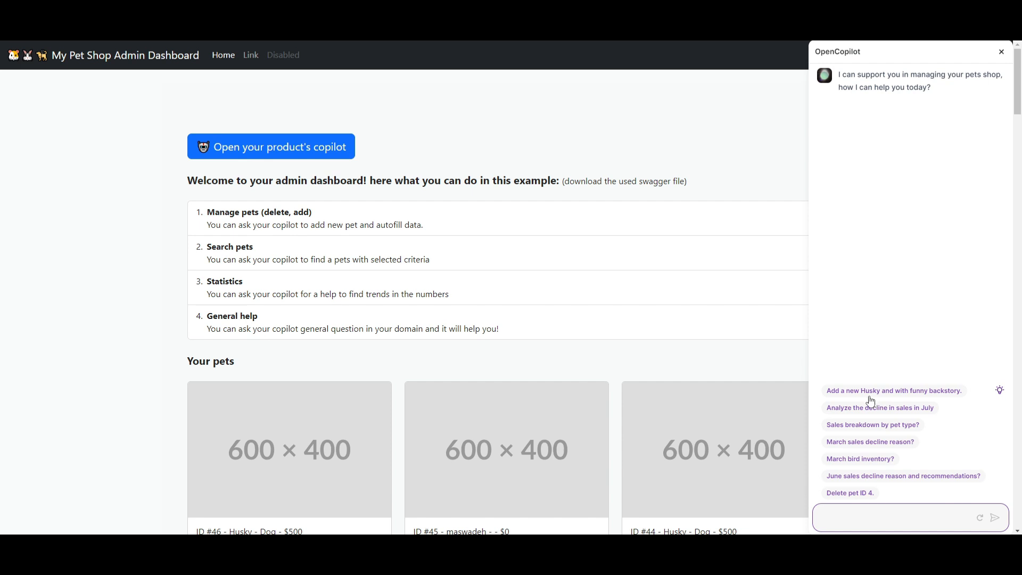
{"action": "mouse_move", "coordinate": [871, 502]}
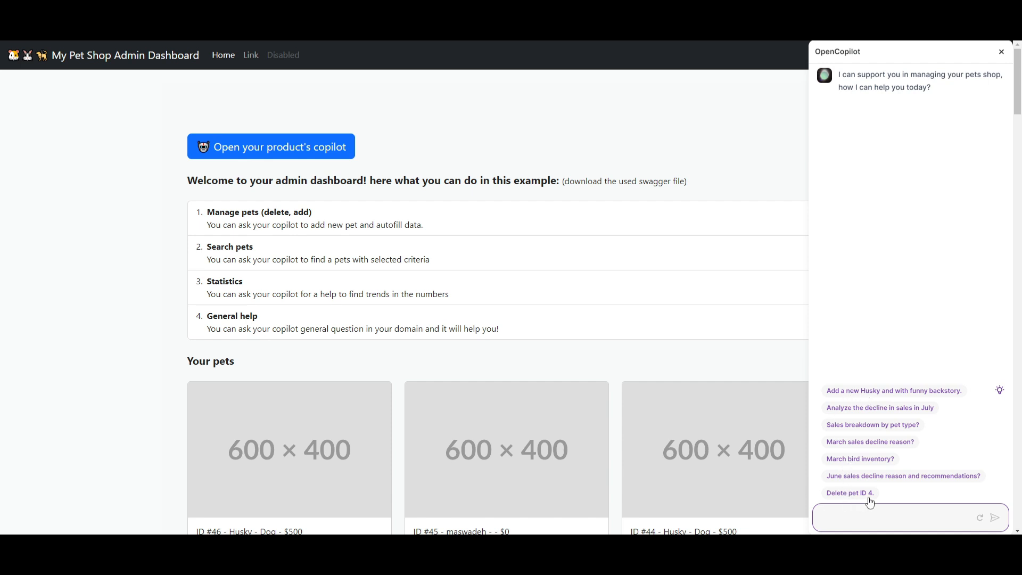
{"action": "scroll", "scroll_direction": "down", "scroll_amount": 3}
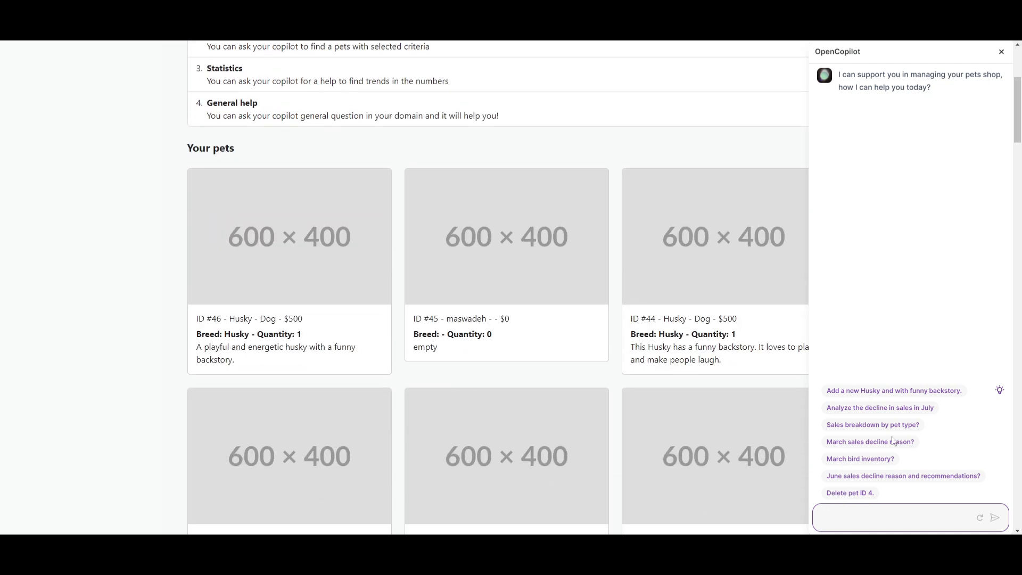
{"action": "left_click", "coordinate": [873, 425]}
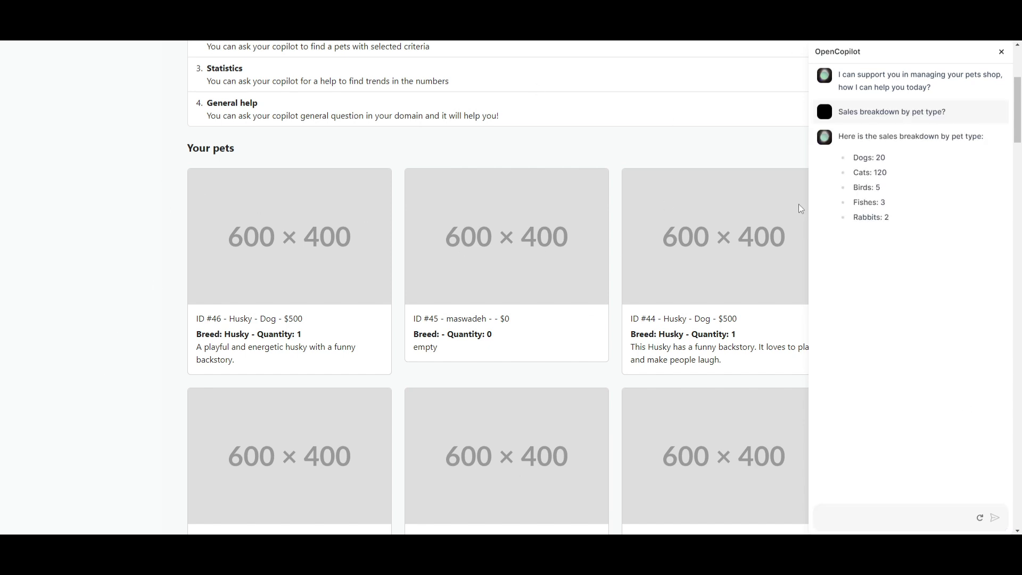
{"action": "mouse_move", "coordinate": [801, 209]}
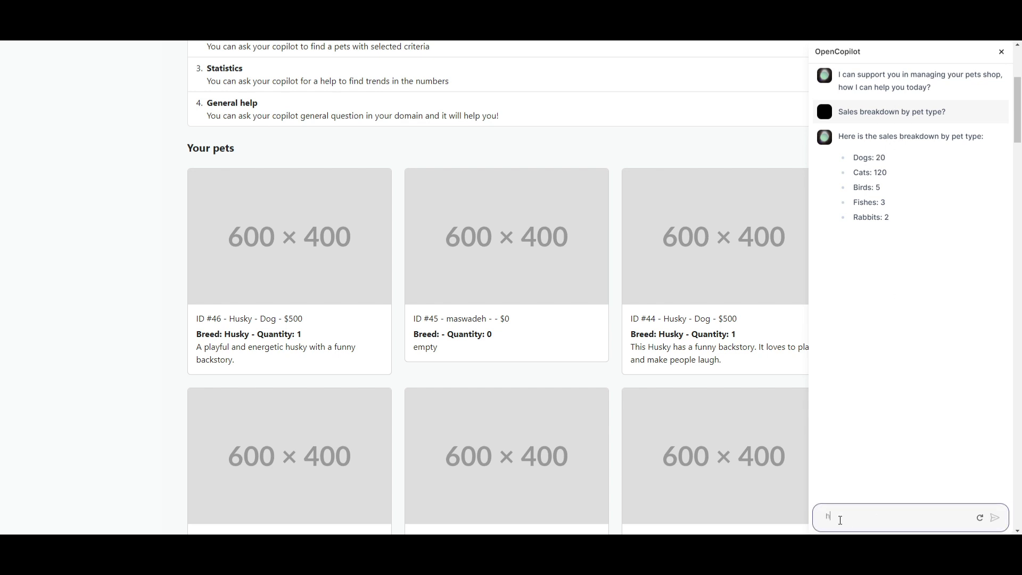
Step: Ask how last month's sales were, getting 10 sales totalling $16,000
{"action": "type", "text": "how are t"}
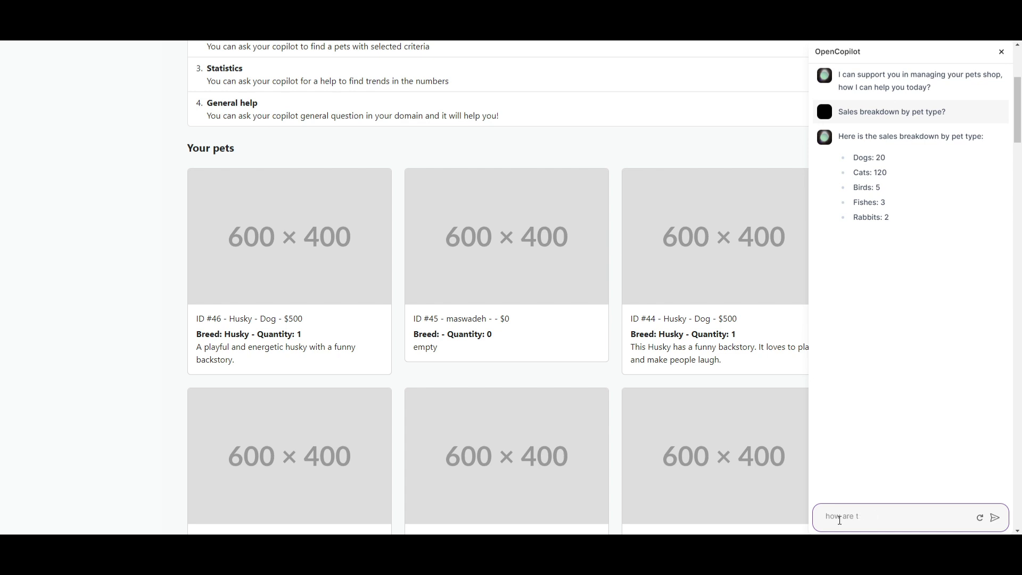
{"action": "type", "text": "he sales for this past k"}
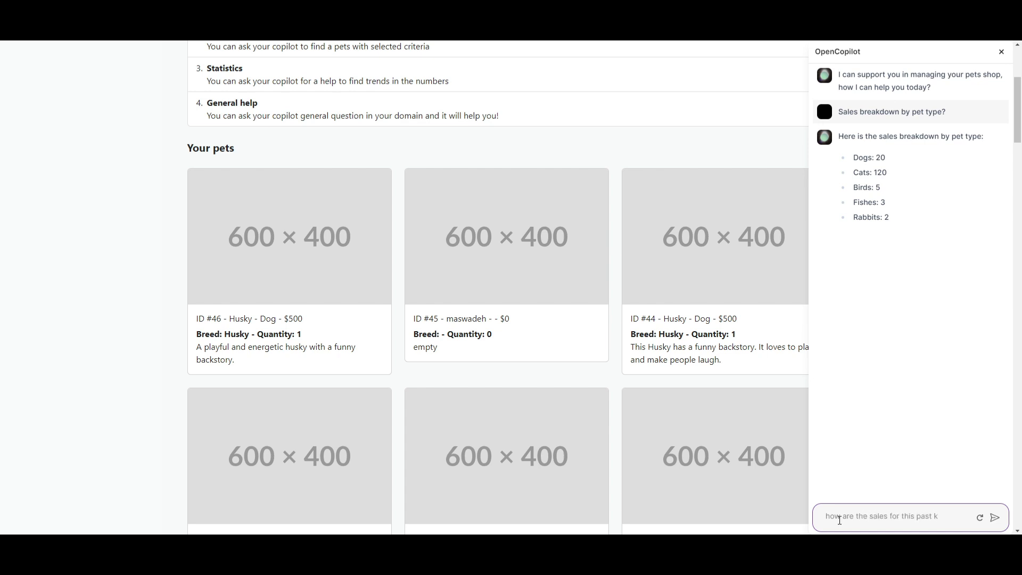
{"action": "left_click", "coordinate": [993, 517]}
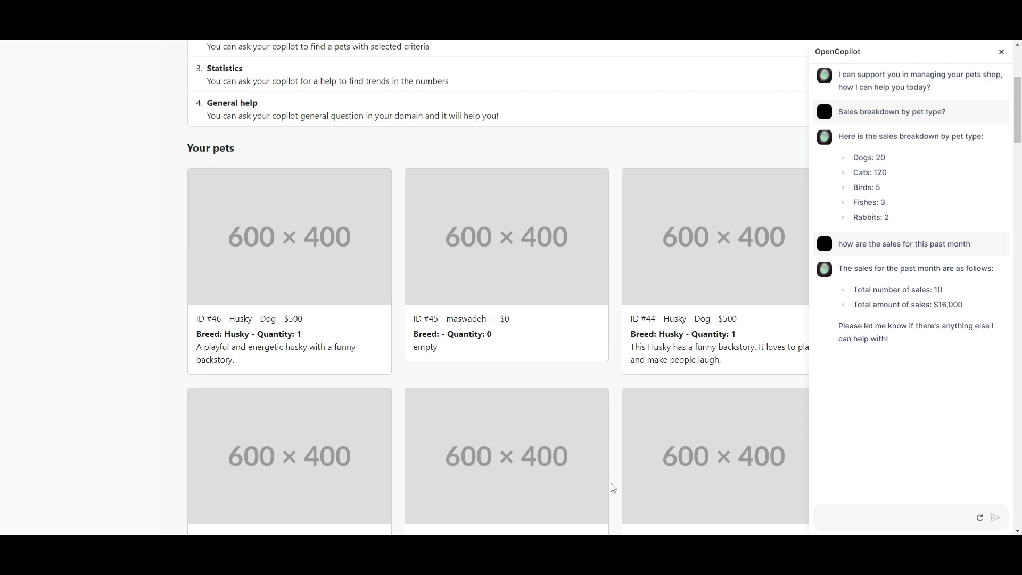
{"action": "mouse_move", "coordinate": [756, 199]}
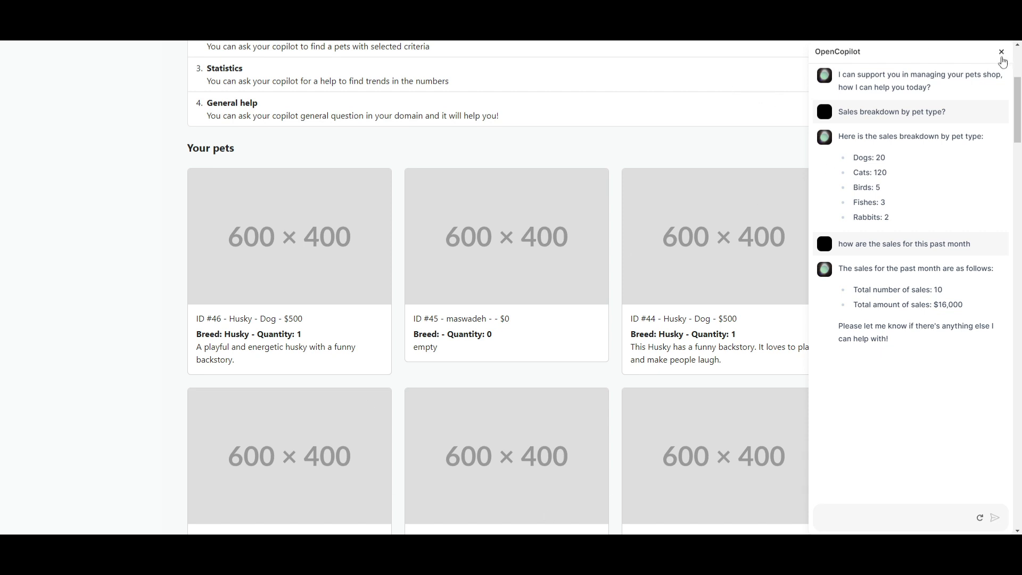
{"action": "left_click", "coordinate": [1001, 52]}
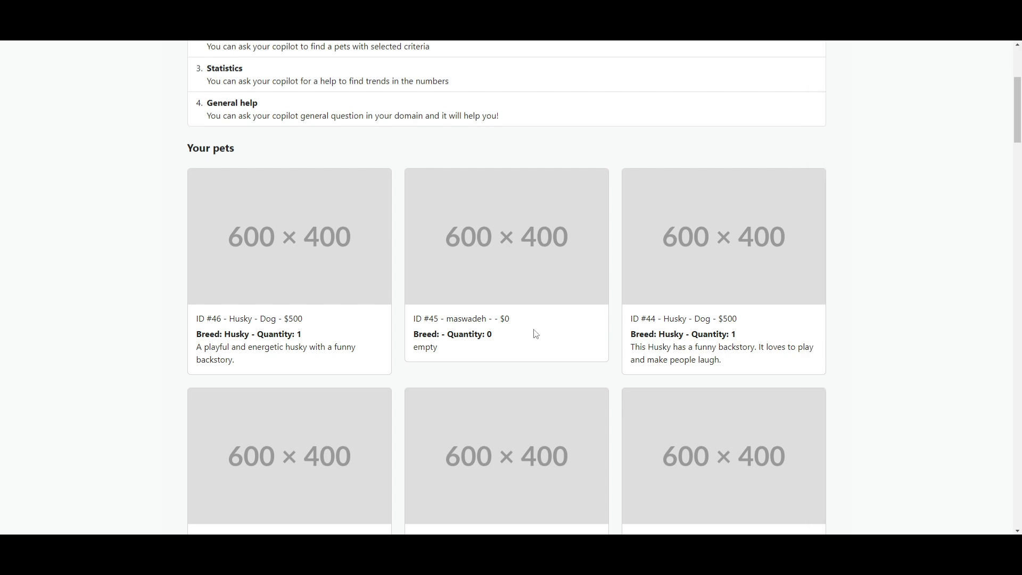
{"action": "scroll", "scroll_direction": "up", "scroll_amount": 3}
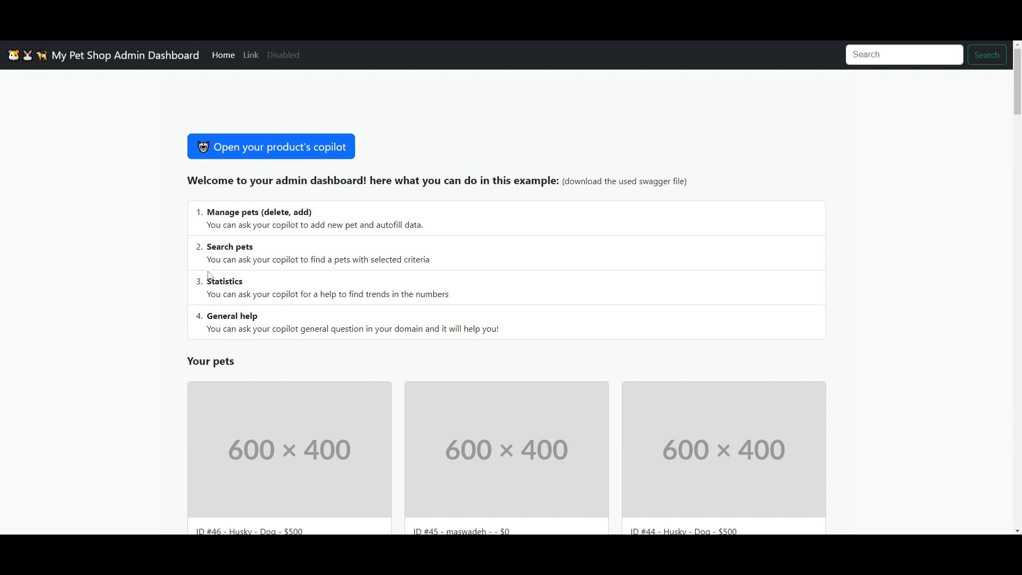
{"action": "mouse_move", "coordinate": [622, 457]}
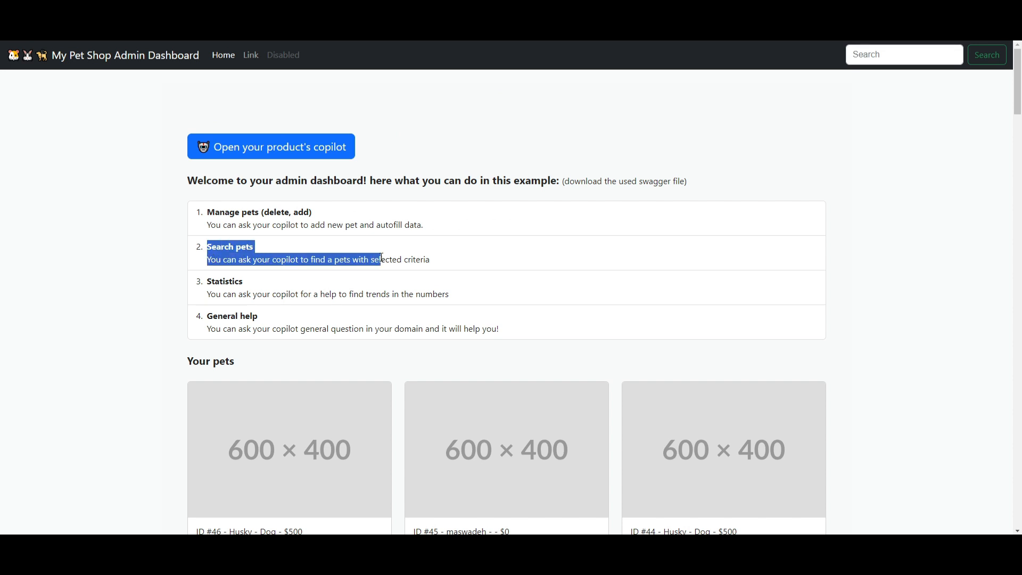
{"action": "left_click", "coordinate": [338, 271]}
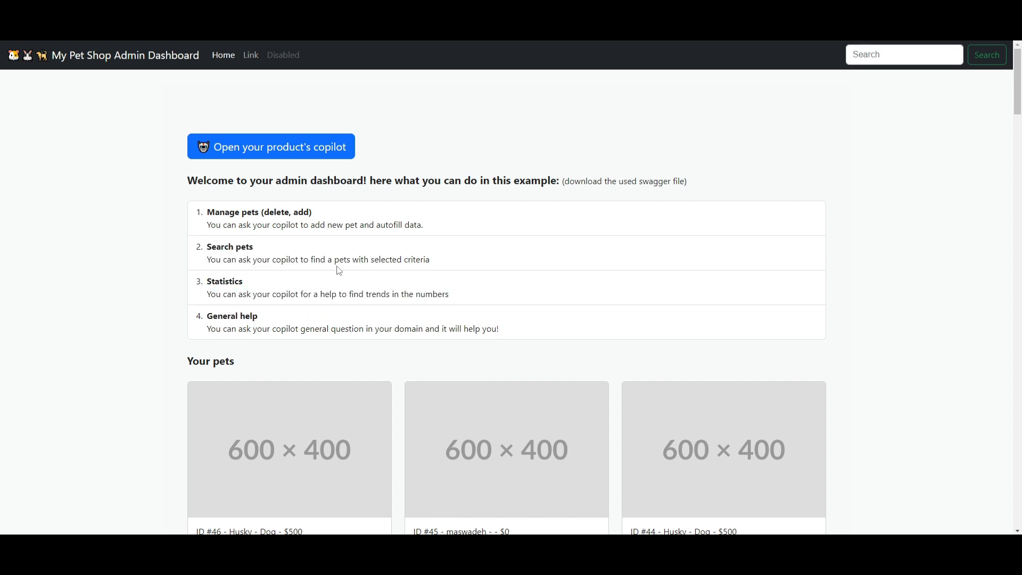
{"action": "mouse_move", "coordinate": [295, 447]}
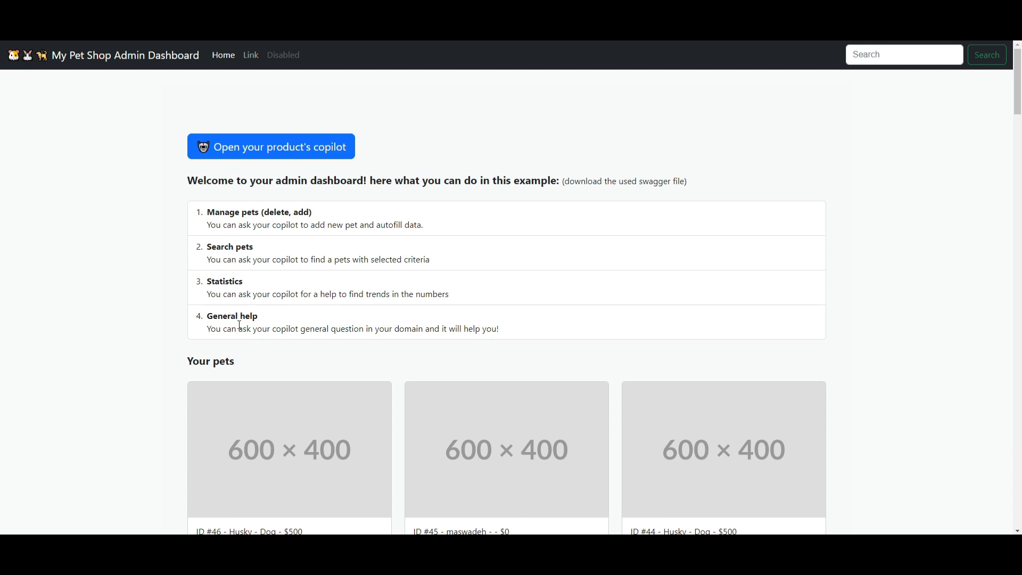
{"action": "scroll", "scroll_direction": "down", "scroll_amount": 3}
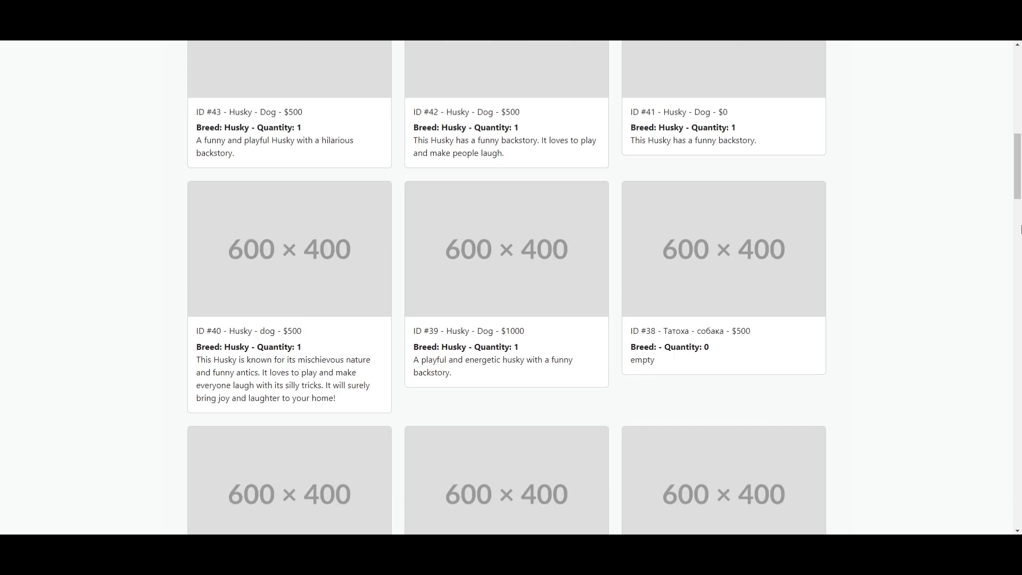
{"action": "scroll", "scroll_direction": "up", "scroll_amount": 3}
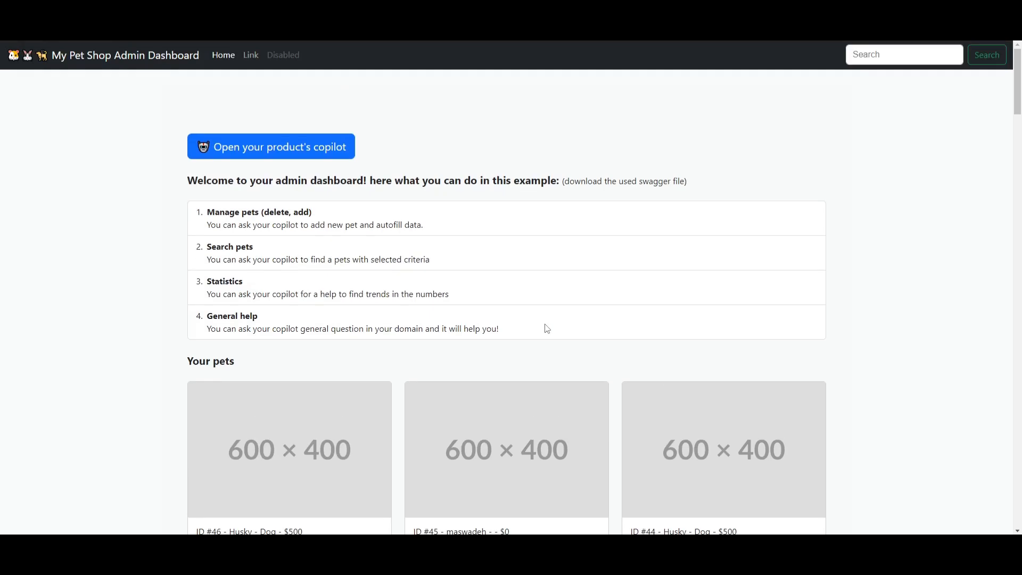
{"action": "mouse_move", "coordinate": [237, 283]}
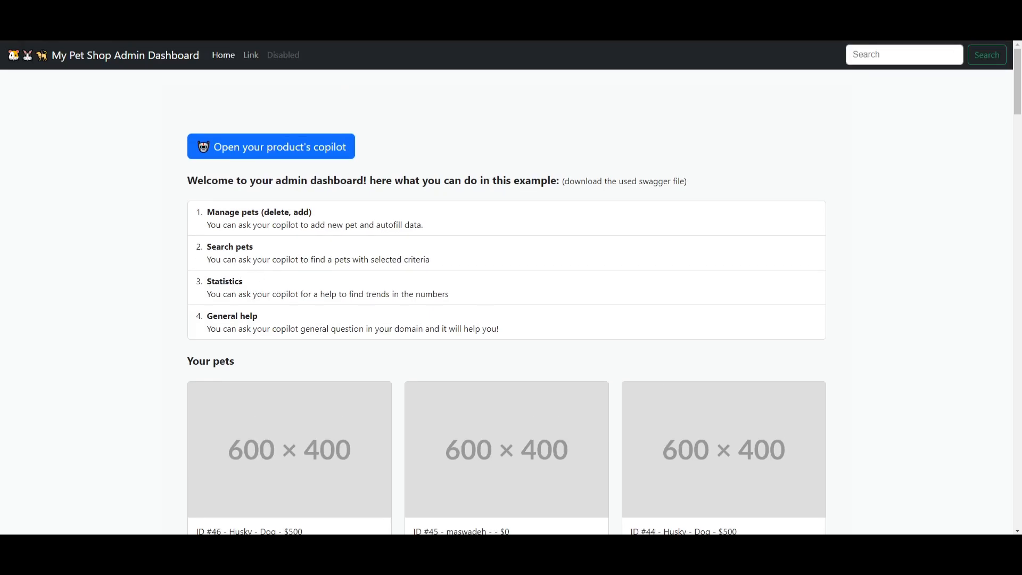
{"action": "mouse_move", "coordinate": [898, 326]}
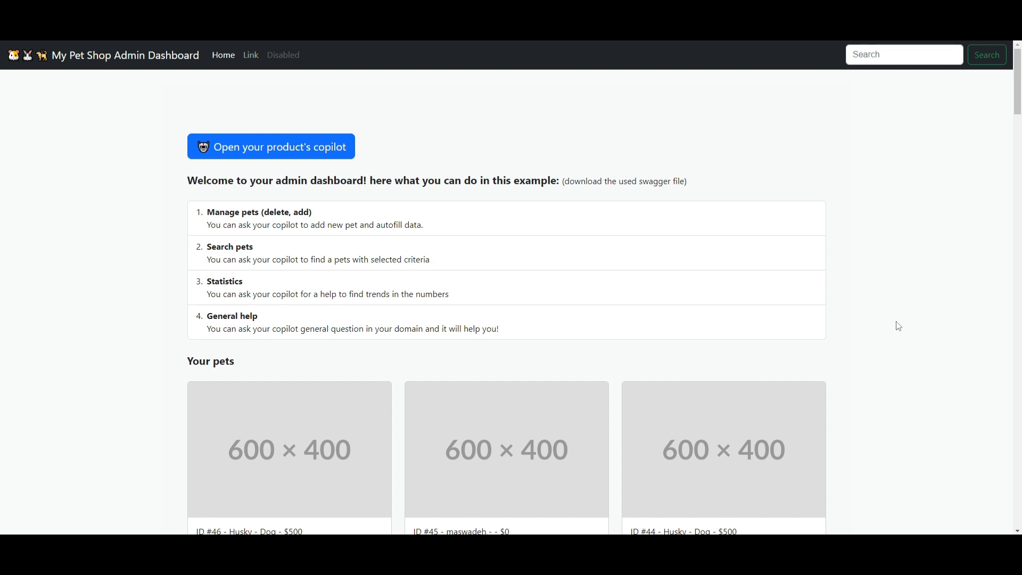
{"action": "mouse_move", "coordinate": [253, 259]}
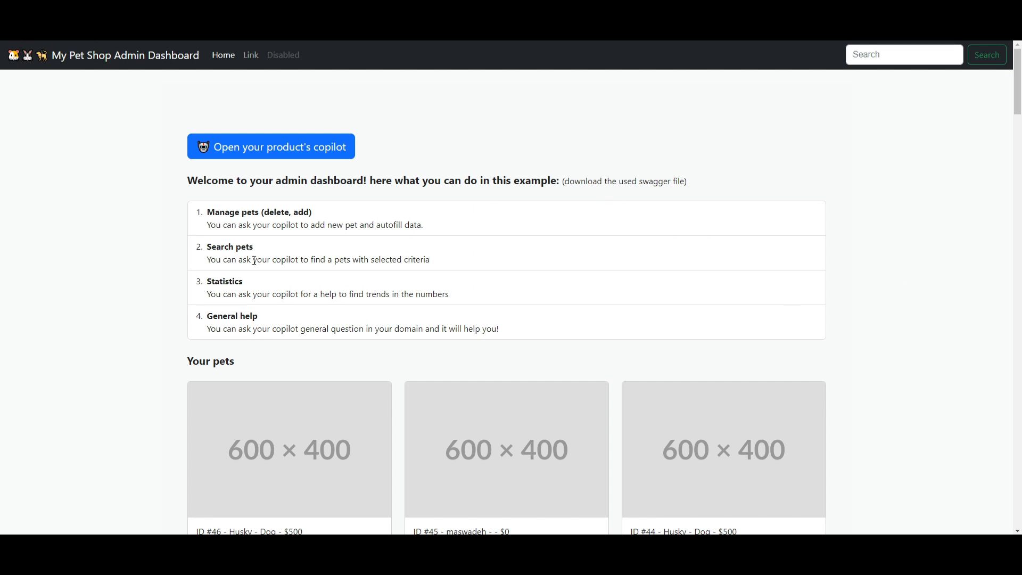
{"action": "mouse_move", "coordinate": [566, 390]}
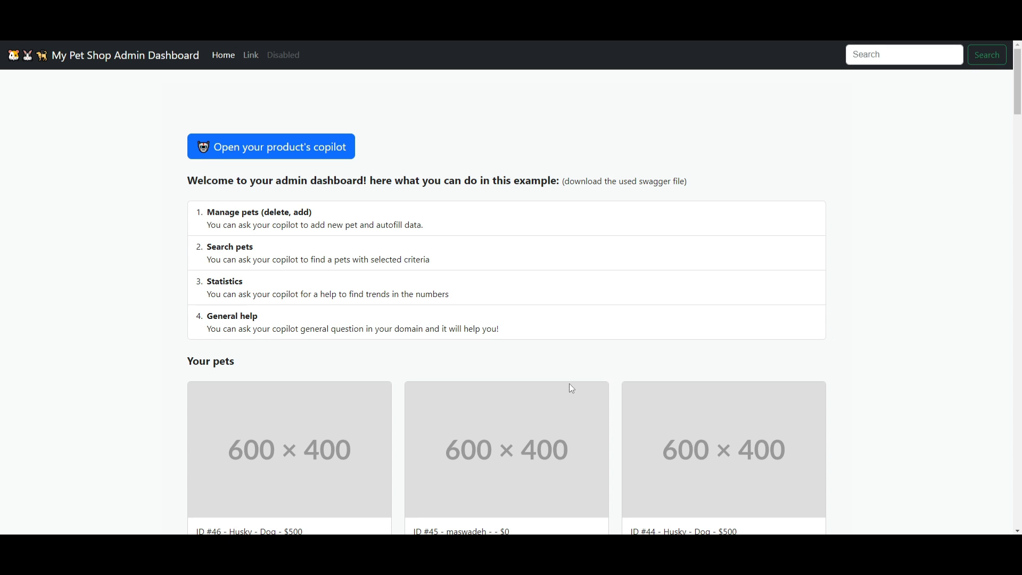
{"action": "mouse_move", "coordinate": [570, 389]}
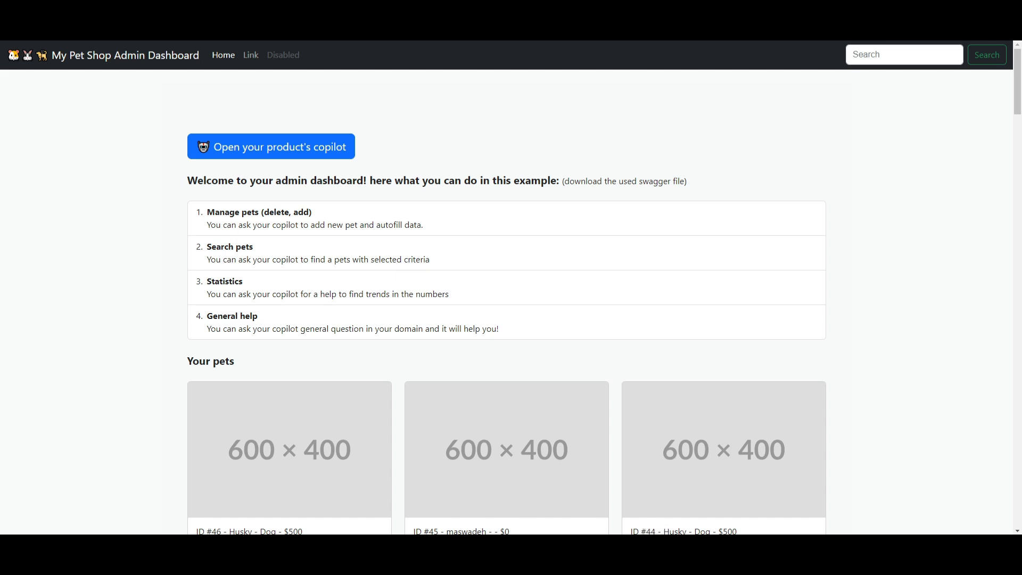
Step: Switch to the OpenCopilot GitHub tab, scroll through README.md, and return near the banner
{"action": "left_click", "coordinate": [624, 181]}
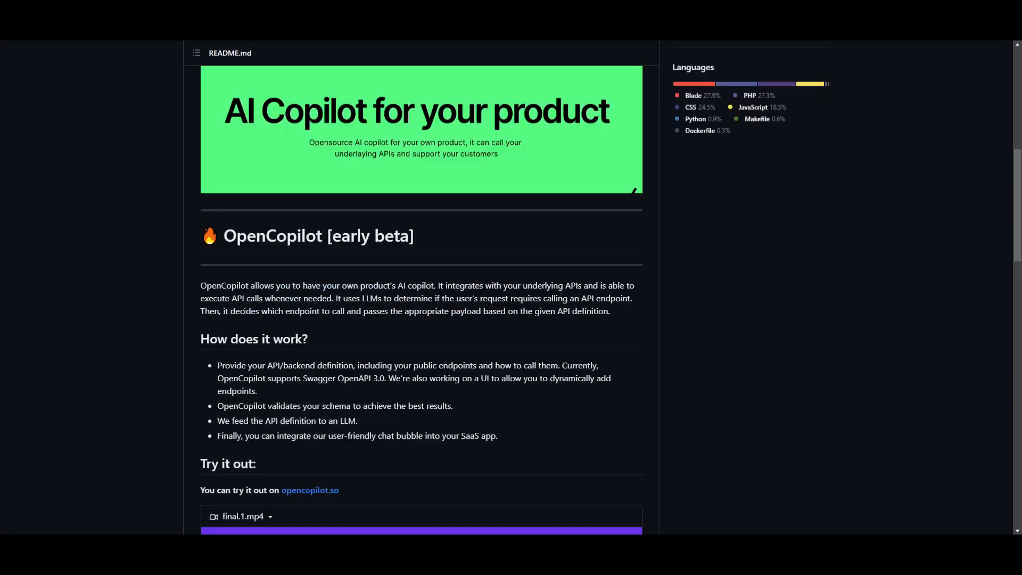
{"action": "scroll", "scroll_direction": "up", "scroll_amount": 3}
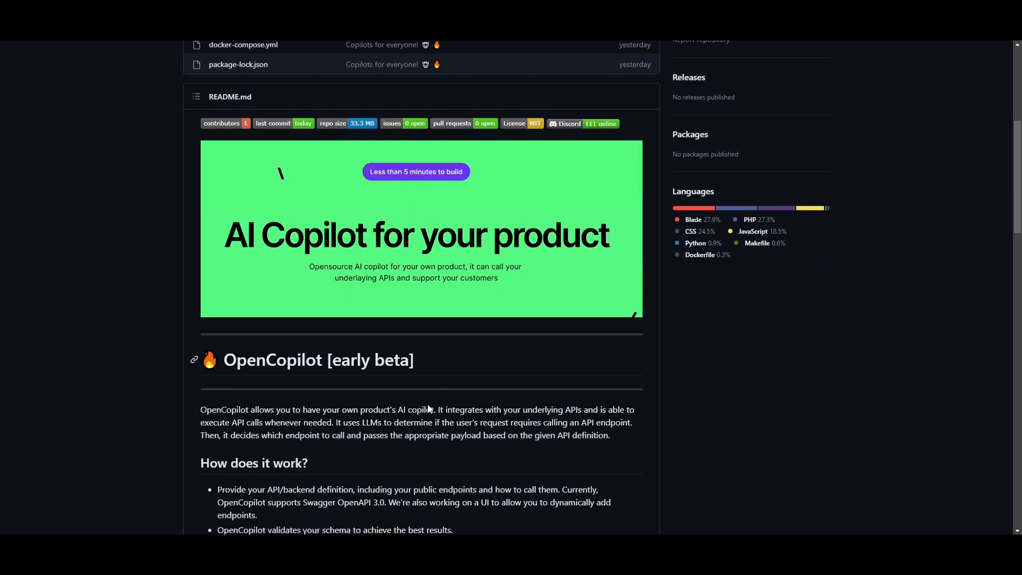
{"action": "scroll", "scroll_direction": "down", "scroll_amount": 3}
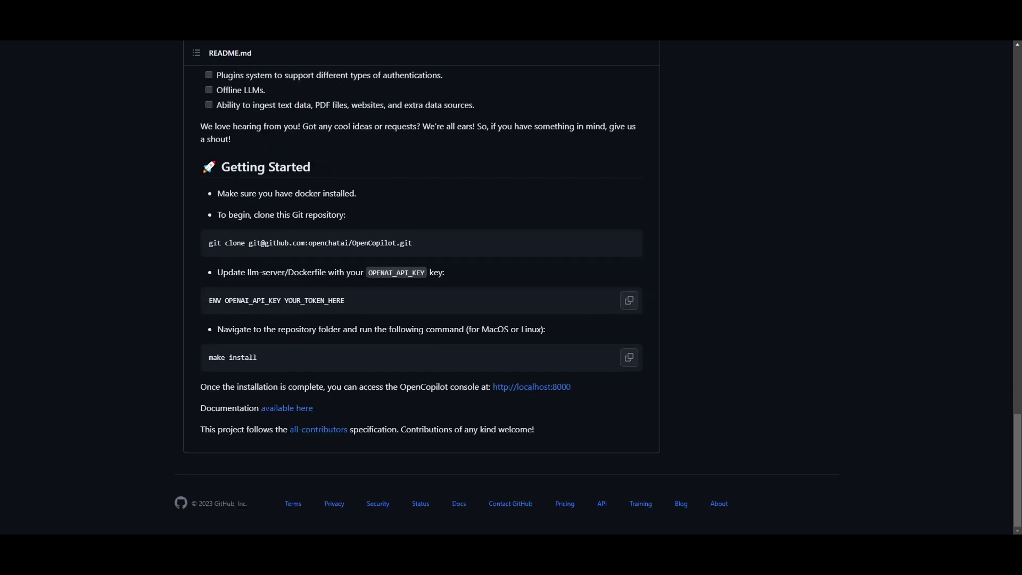
{"action": "scroll", "scroll_direction": "up", "scroll_amount": 3}
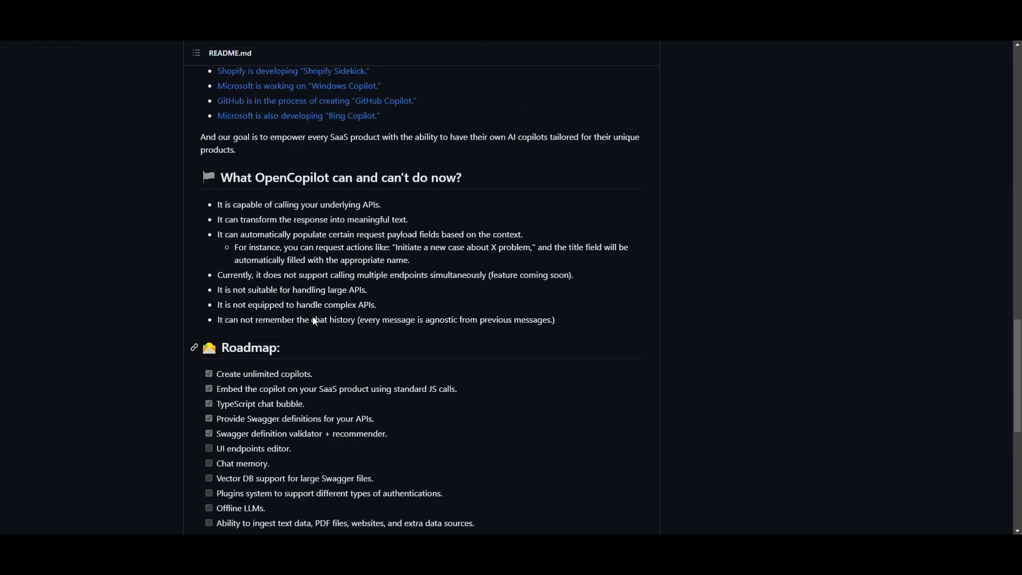
{"action": "scroll", "scroll_direction": "up", "scroll_amount": 3}
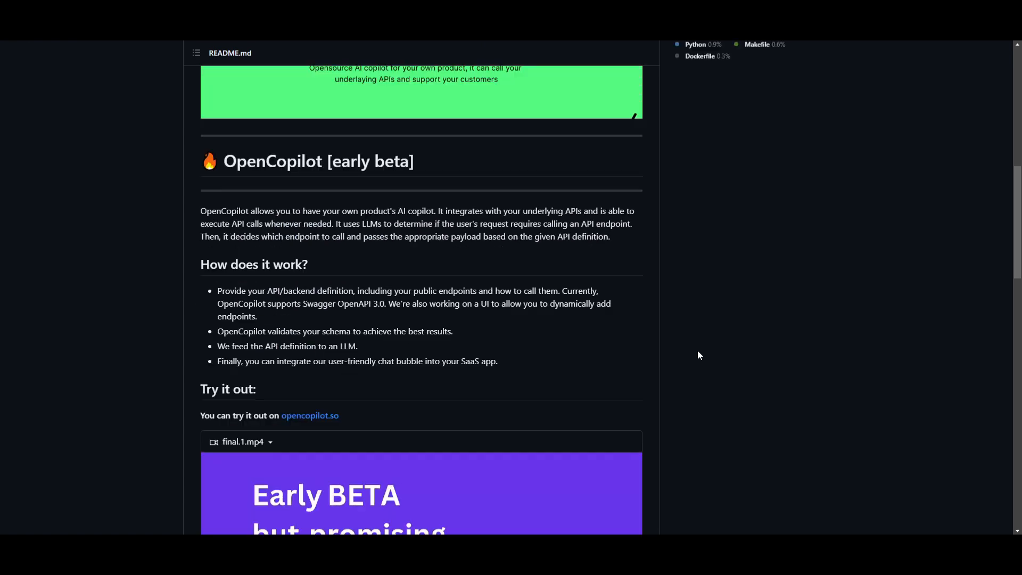
{"action": "scroll", "scroll_direction": "up", "scroll_amount": 3}
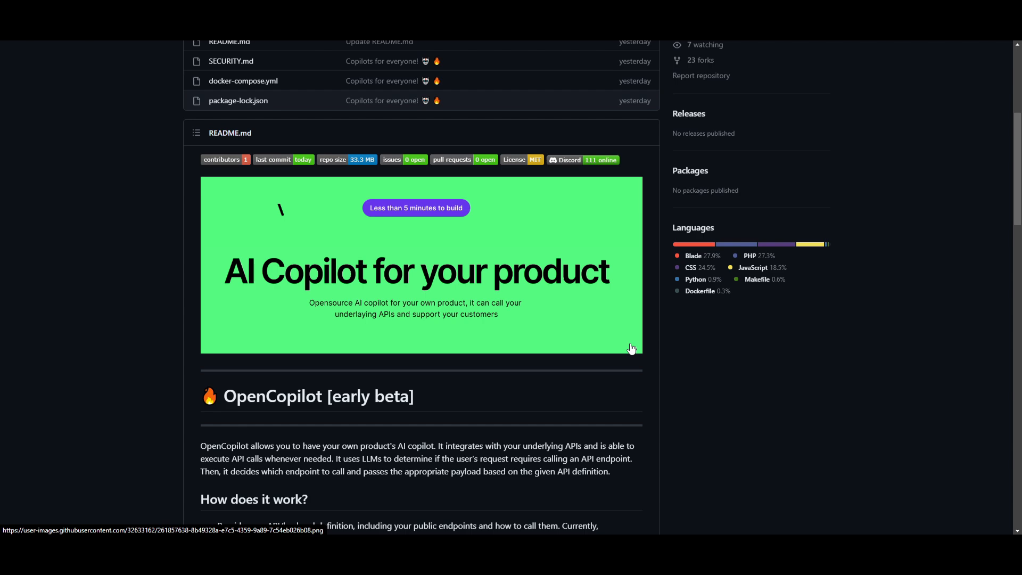
{"action": "scroll", "scroll_direction": "up", "scroll_amount": 3}
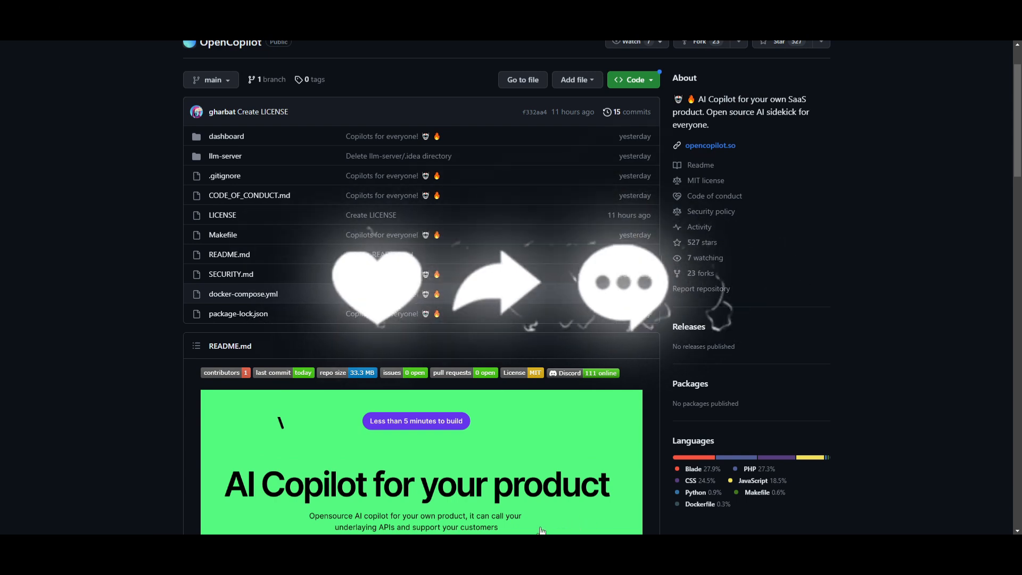
{"action": "scroll", "scroll_direction": "down", "scroll_amount": 3}
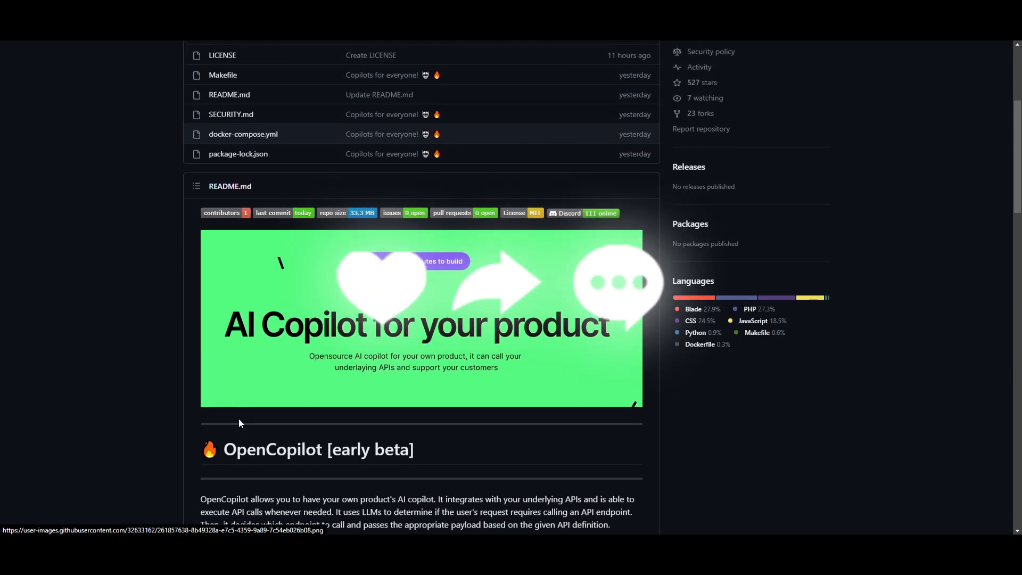
{"action": "mouse_move", "coordinate": [243, 415]}
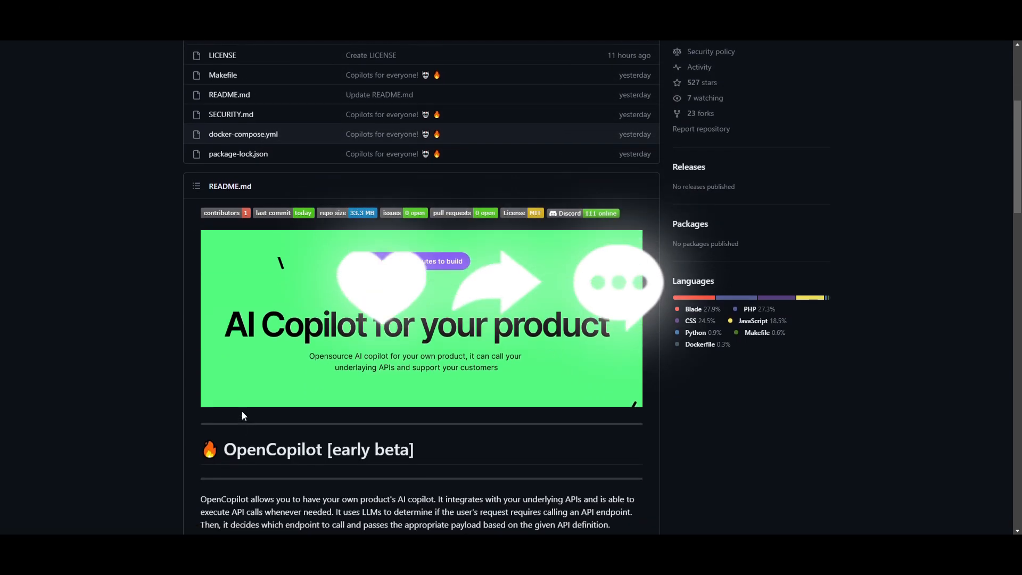
{"action": "mouse_move", "coordinate": [380, 355]}
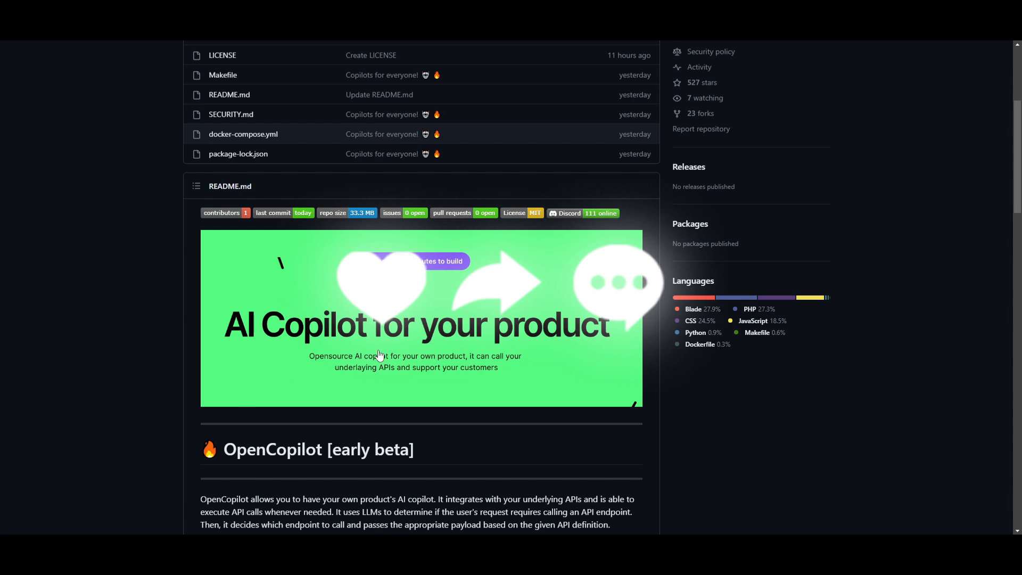
{"action": "mouse_move", "coordinate": [350, 363]}
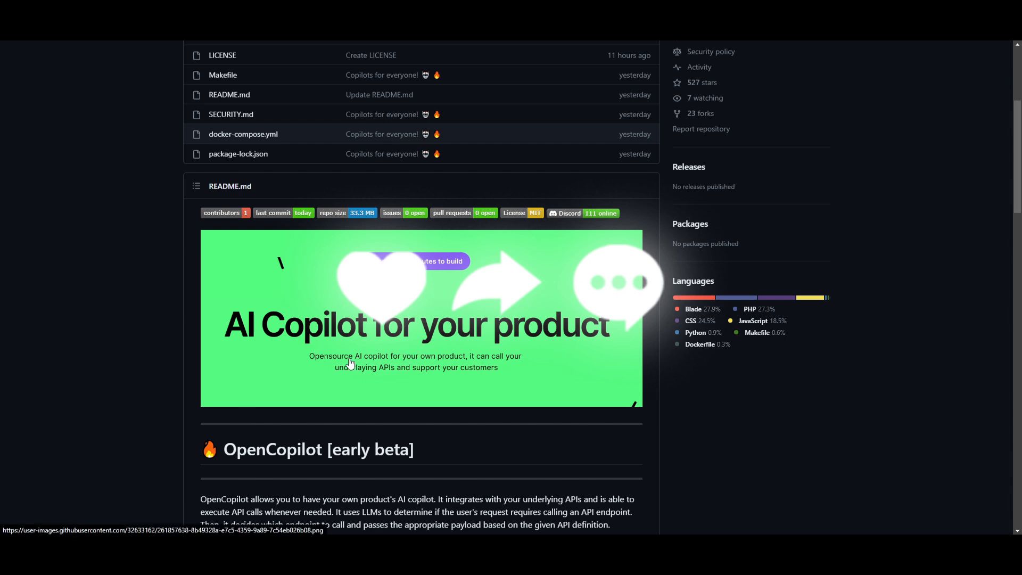
{"action": "mouse_move", "coordinate": [242, 224]}
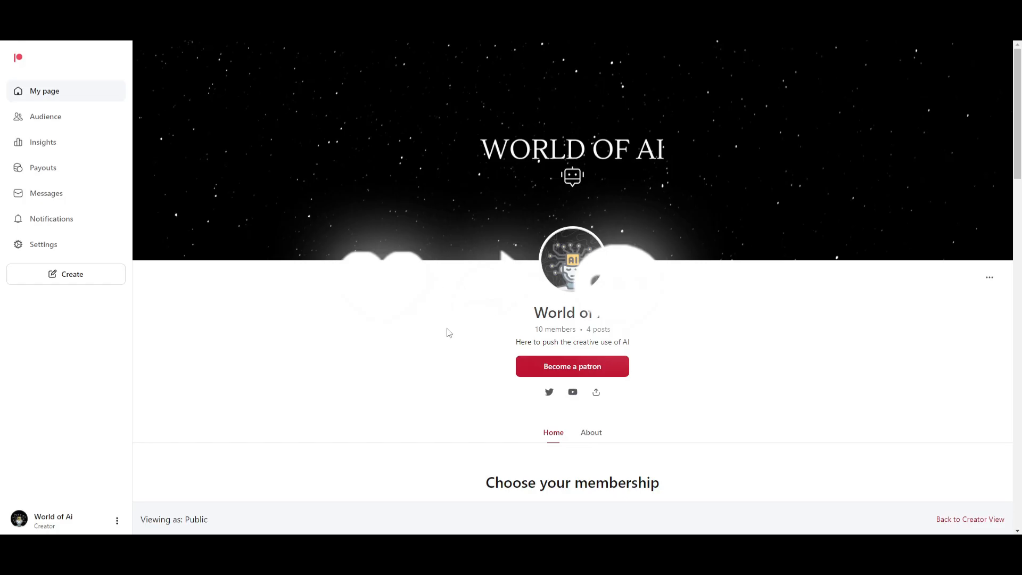
Step: Browse the World of AI Patreon tiers, including AI Pioneers, then open the creator's Twitter profile
{"action": "scroll", "scroll_direction": "down", "scroll_amount": 3}
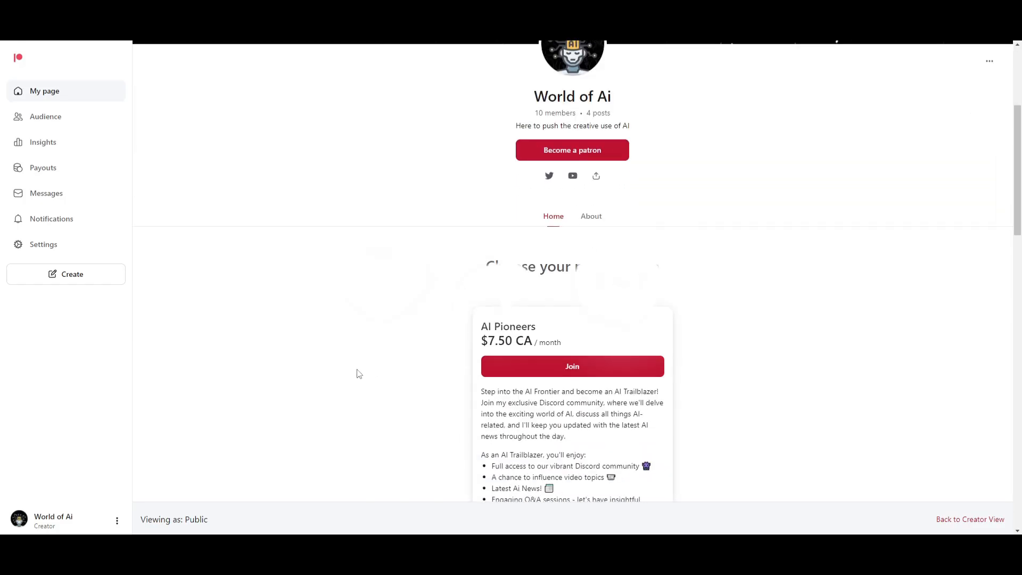
{"action": "scroll", "scroll_direction": "up", "scroll_amount": 3}
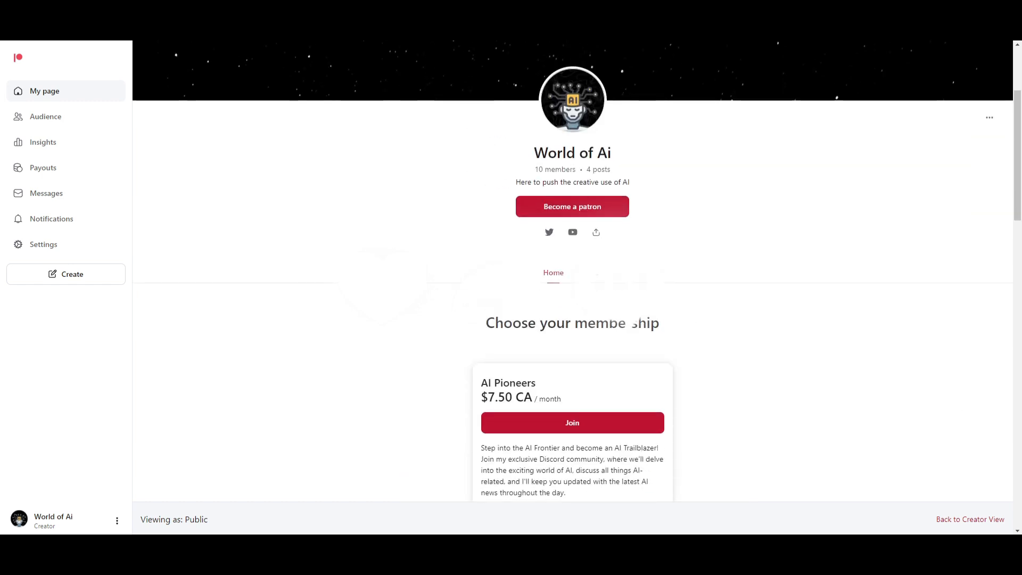
{"action": "left_click", "coordinate": [549, 232]}
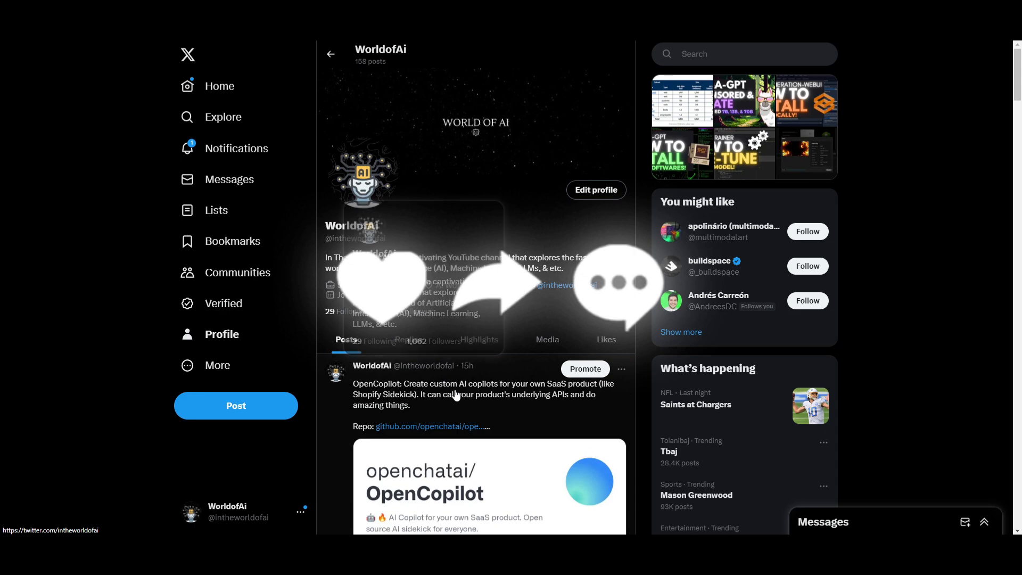
{"action": "scroll", "scroll_direction": "down", "scroll_amount": 3}
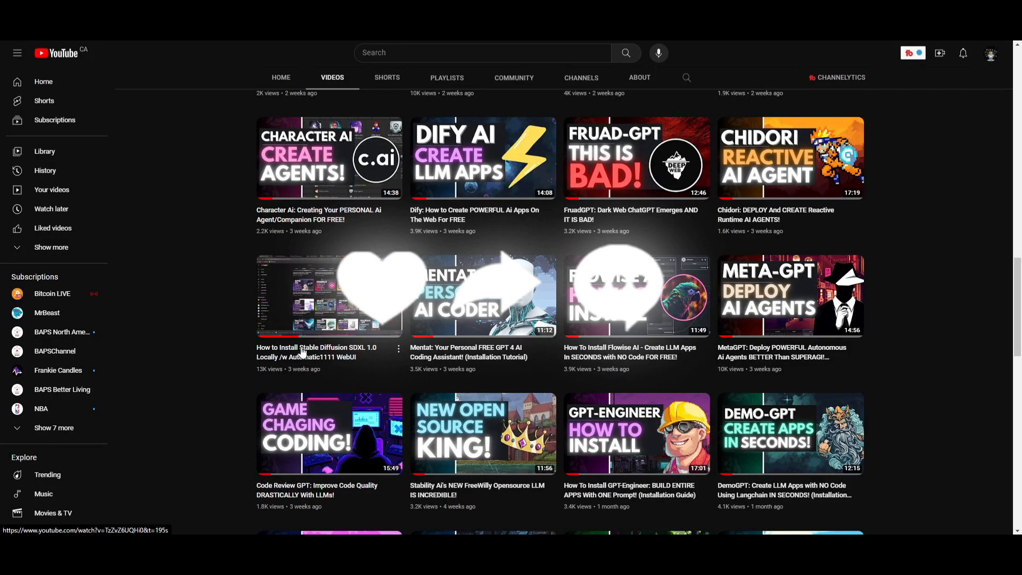
{"action": "scroll", "scroll_direction": "down", "scroll_amount": 3}
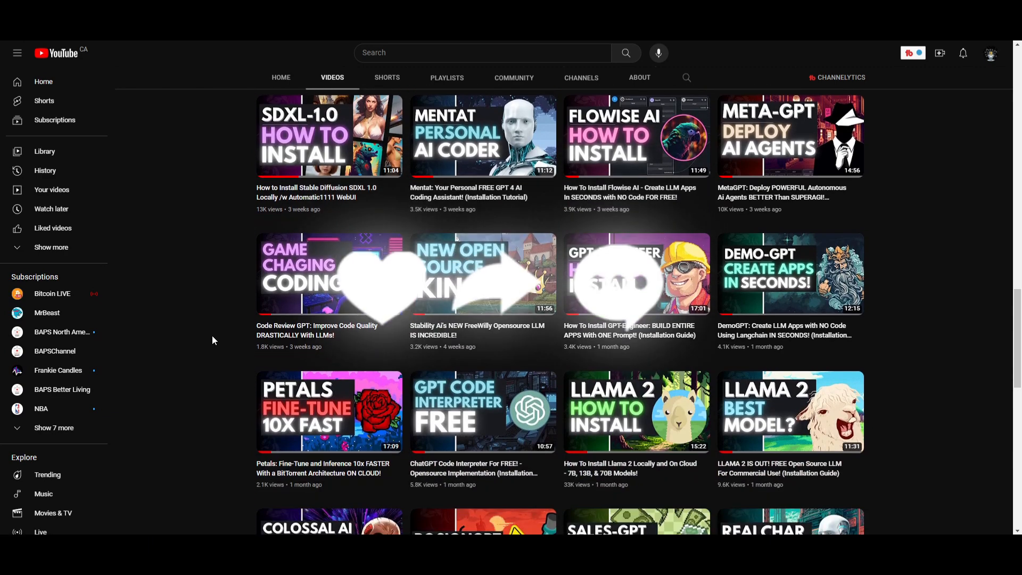
{"action": "mouse_move", "coordinate": [153, 355]}
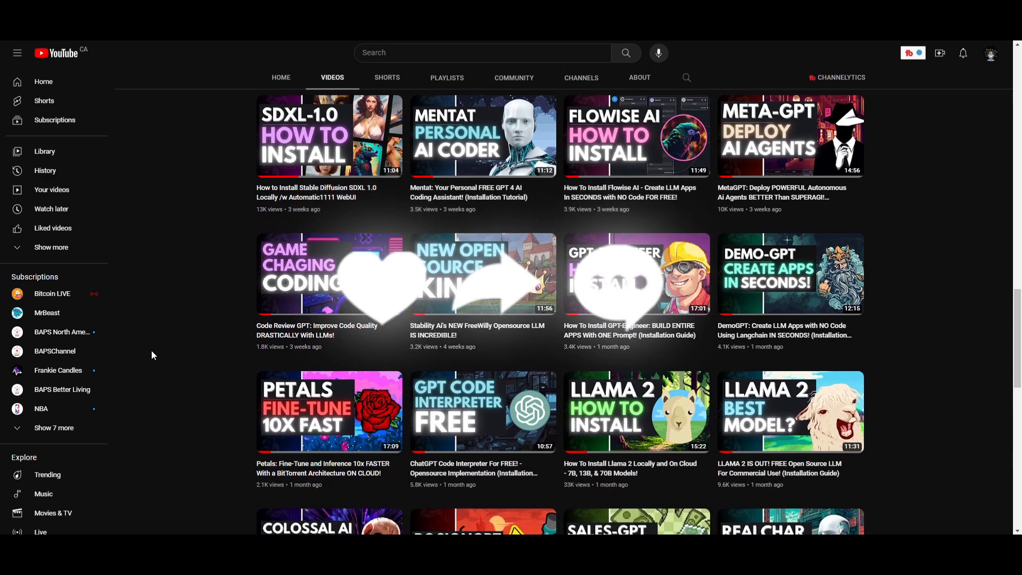